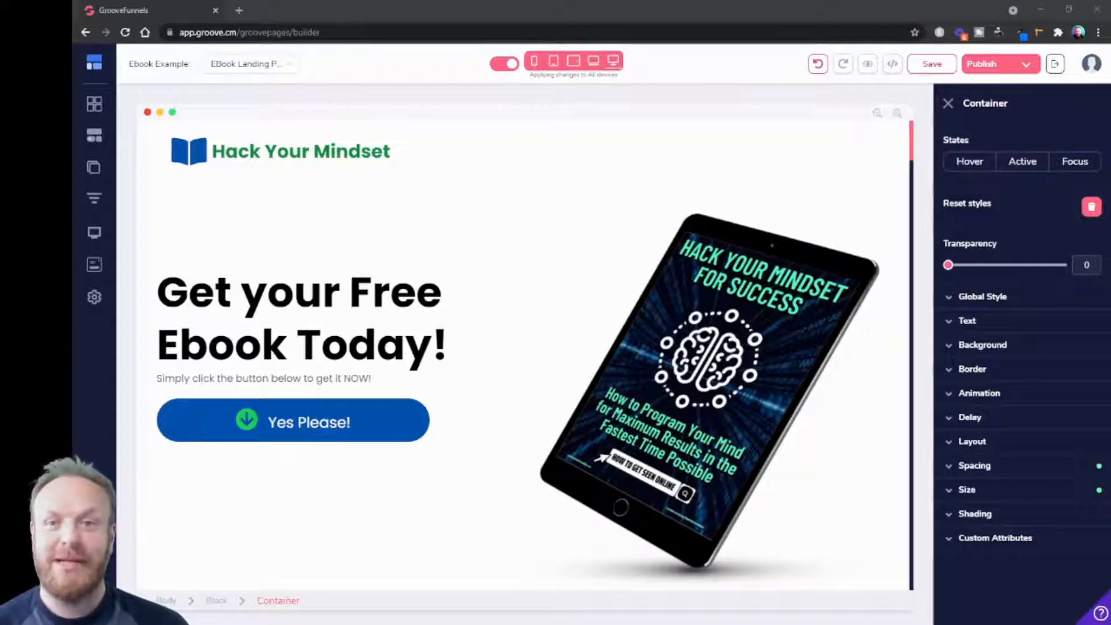
- Close the container settings and delete the Yes Please! button under the ebook headline
click(948, 103)
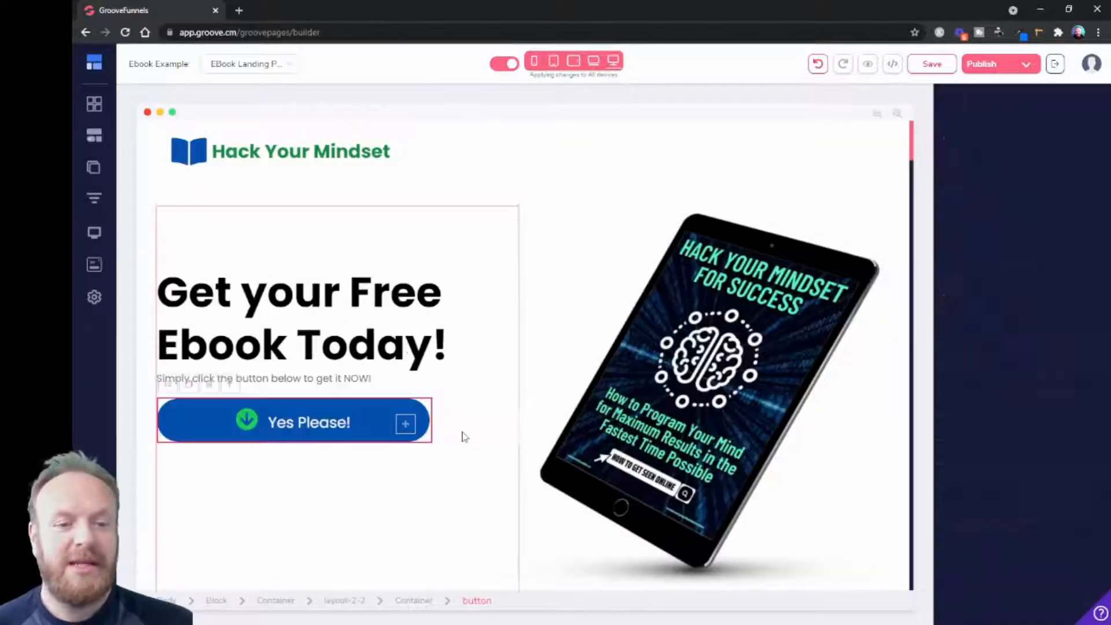
click(294, 422)
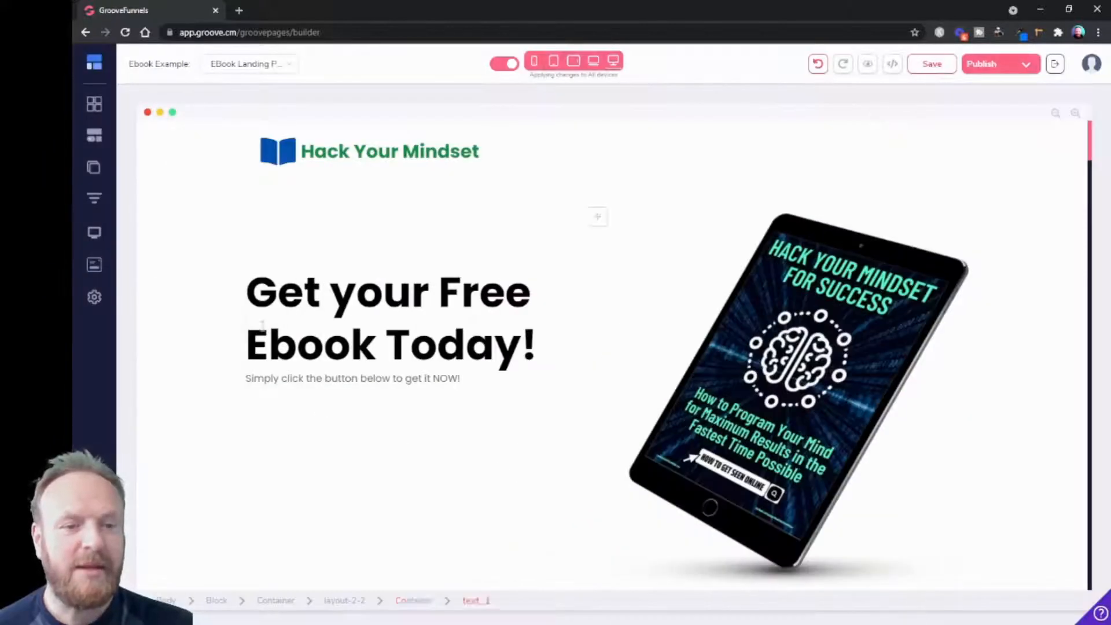
- Add a Solid Button from the Elements library's Buttons section below the subtitle
click(190, 187)
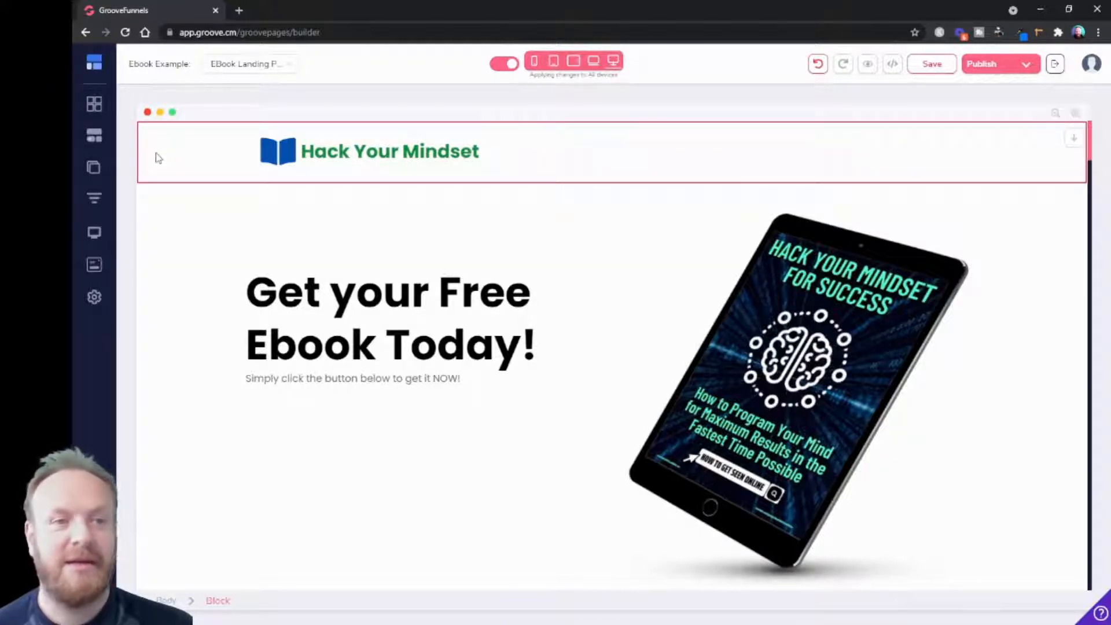
mouse_move(94, 136)
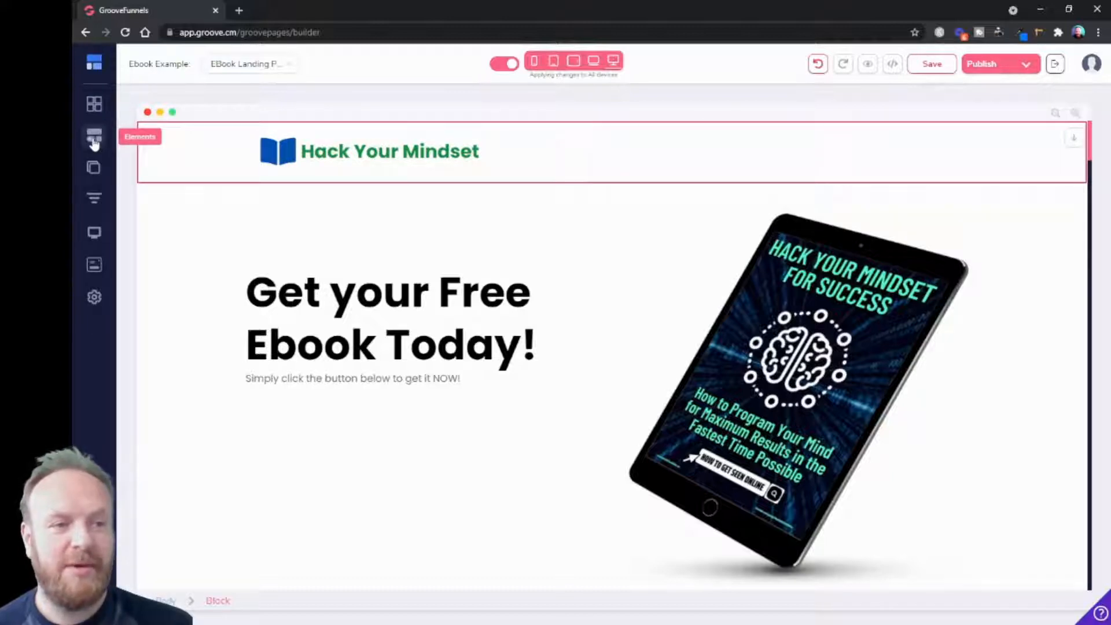
click(94, 136)
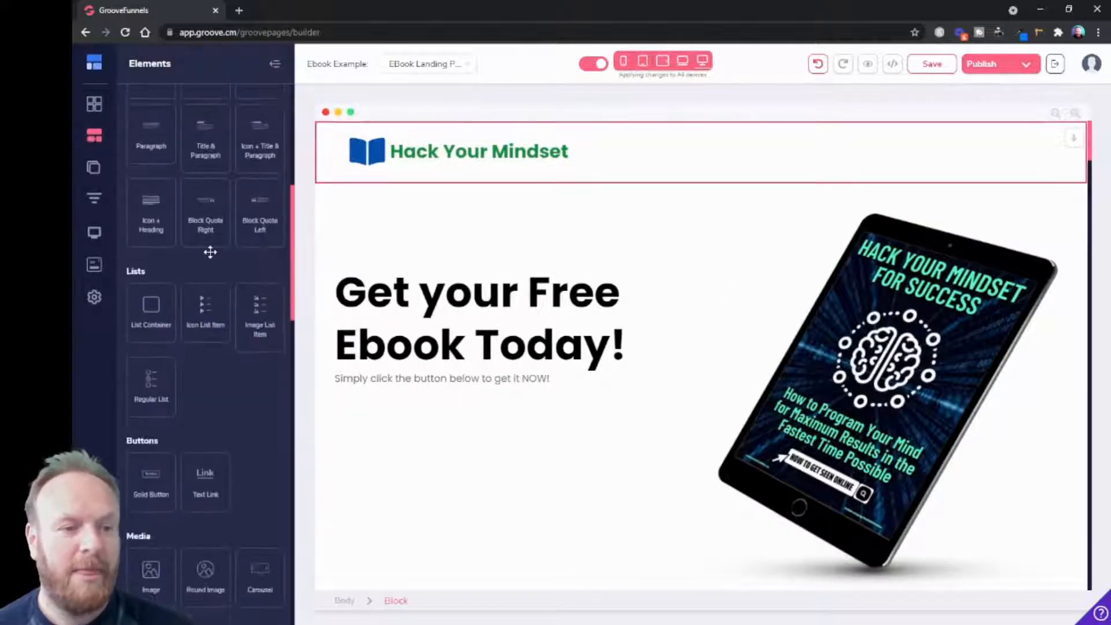
scroll(down, 3)
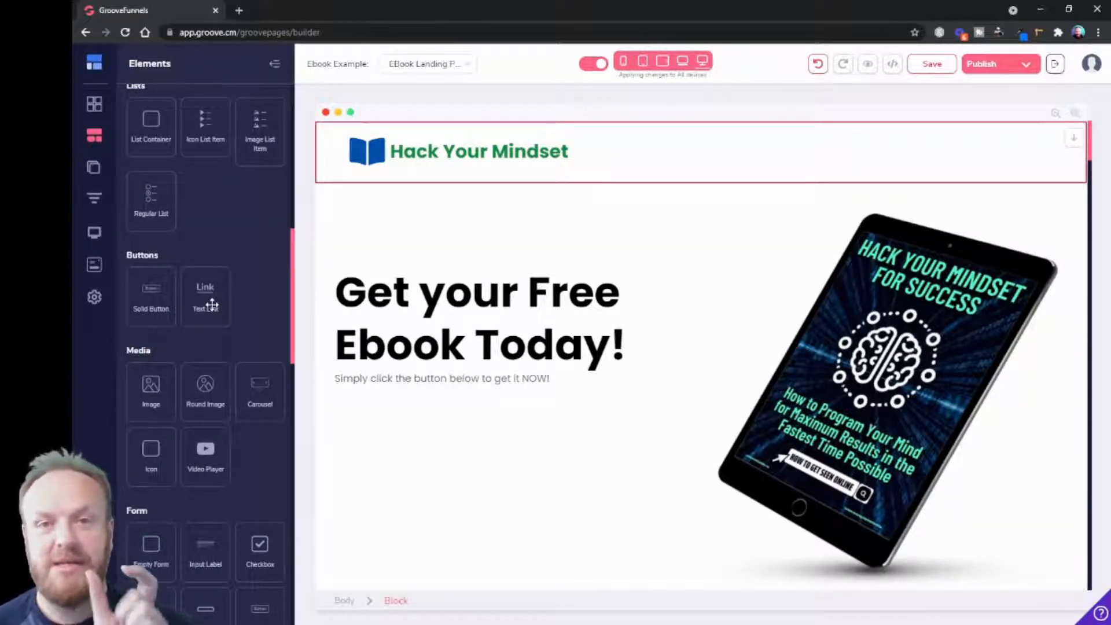
click(931, 63)
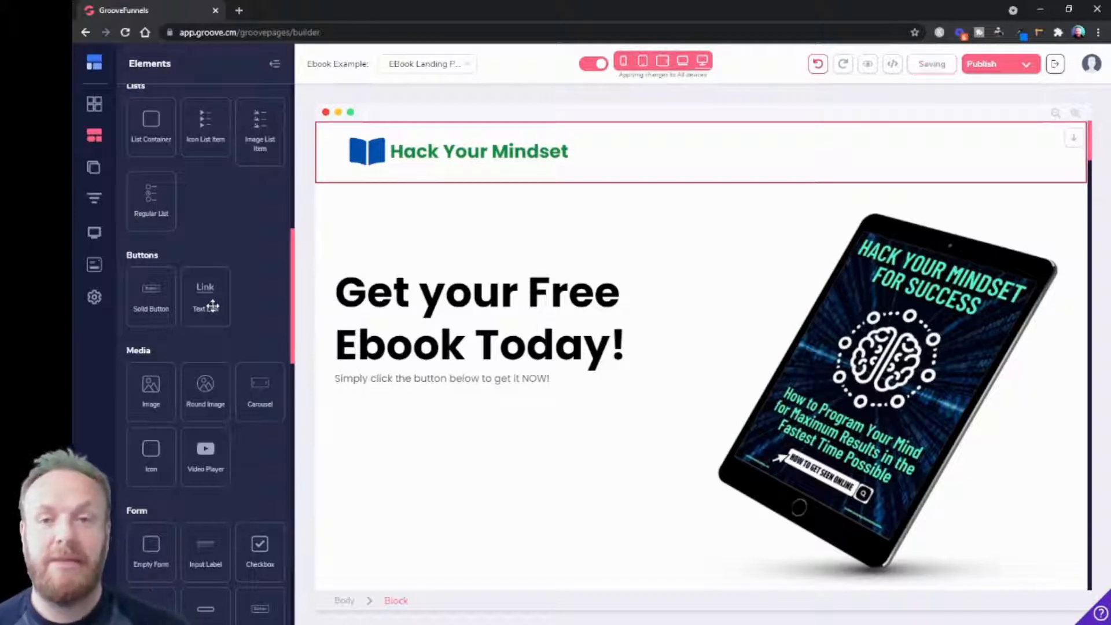
mouse_move(234, 255)
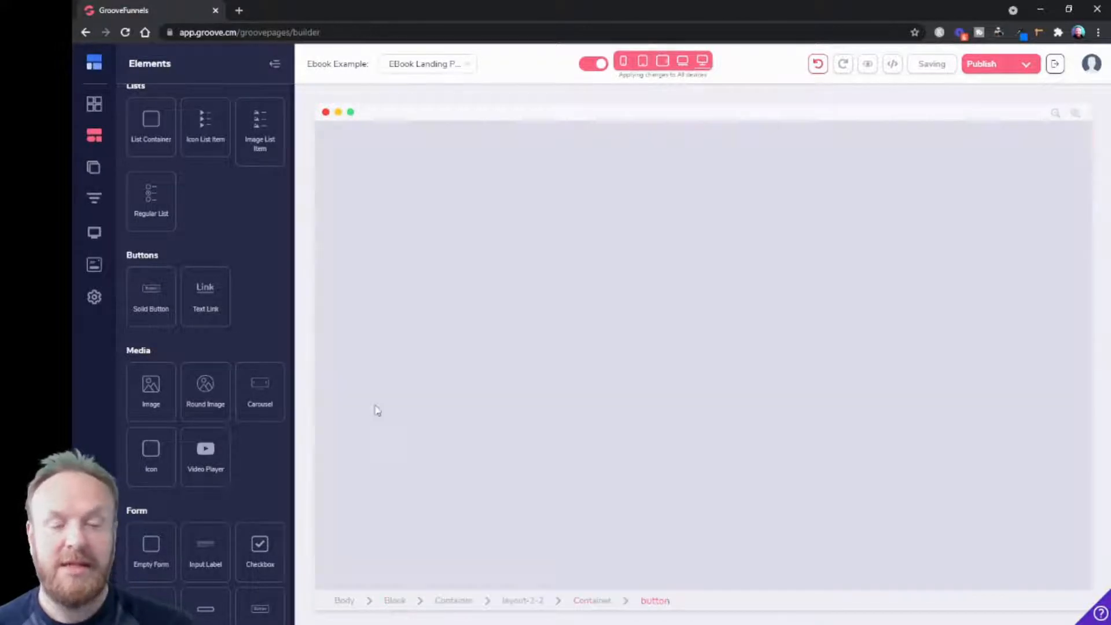
mouse_move(432, 324)
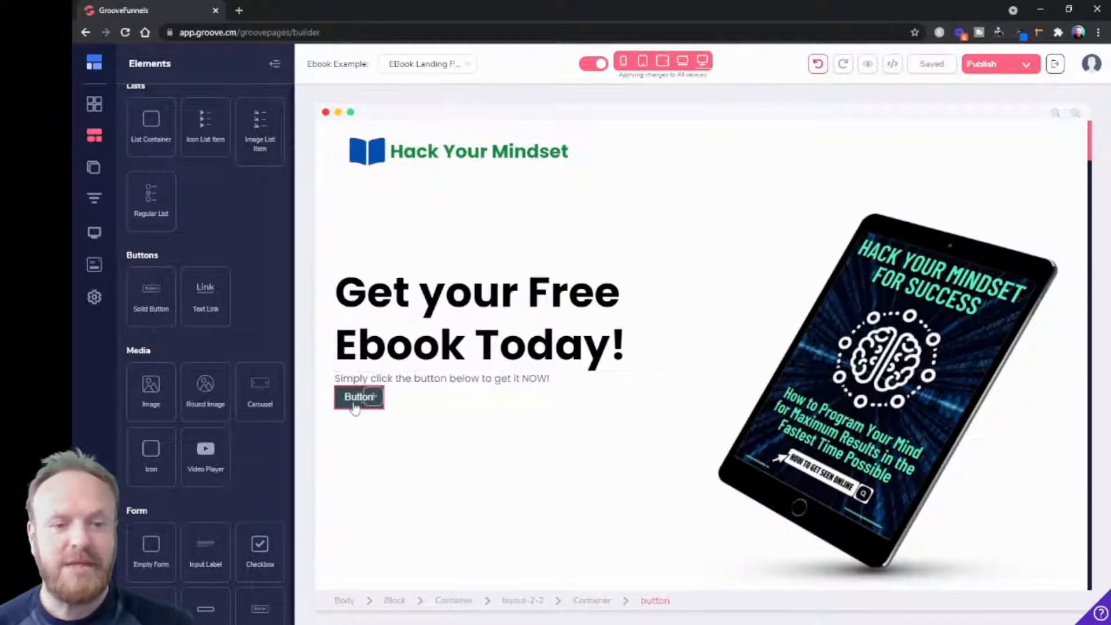
- Set the new button's main label to 'Download Now!' in Configure and update
click(357, 398)
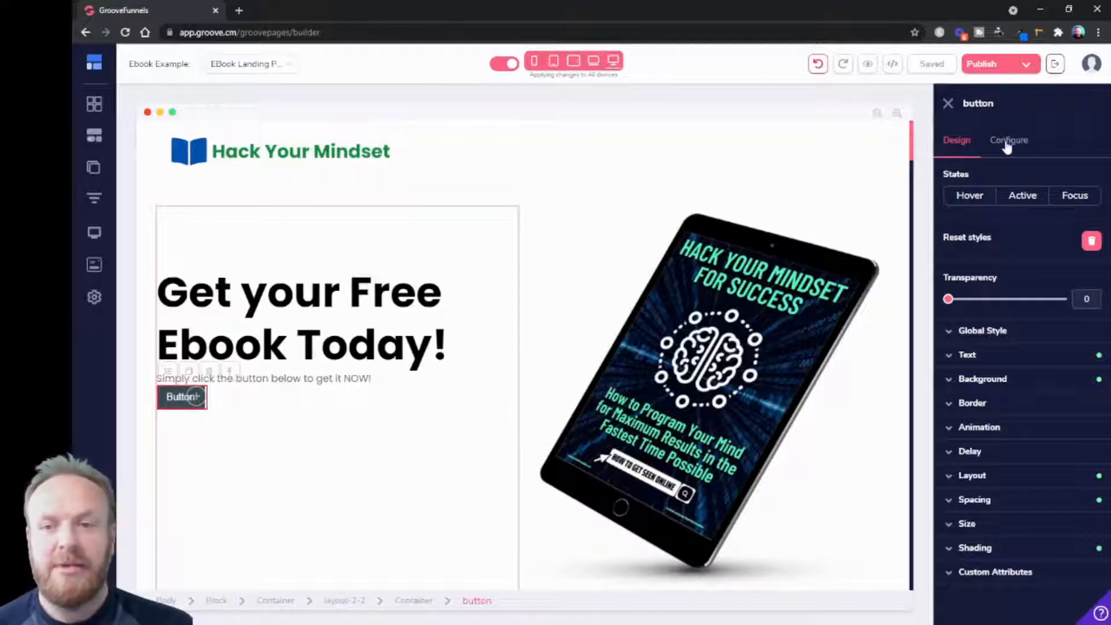
click(1009, 140)
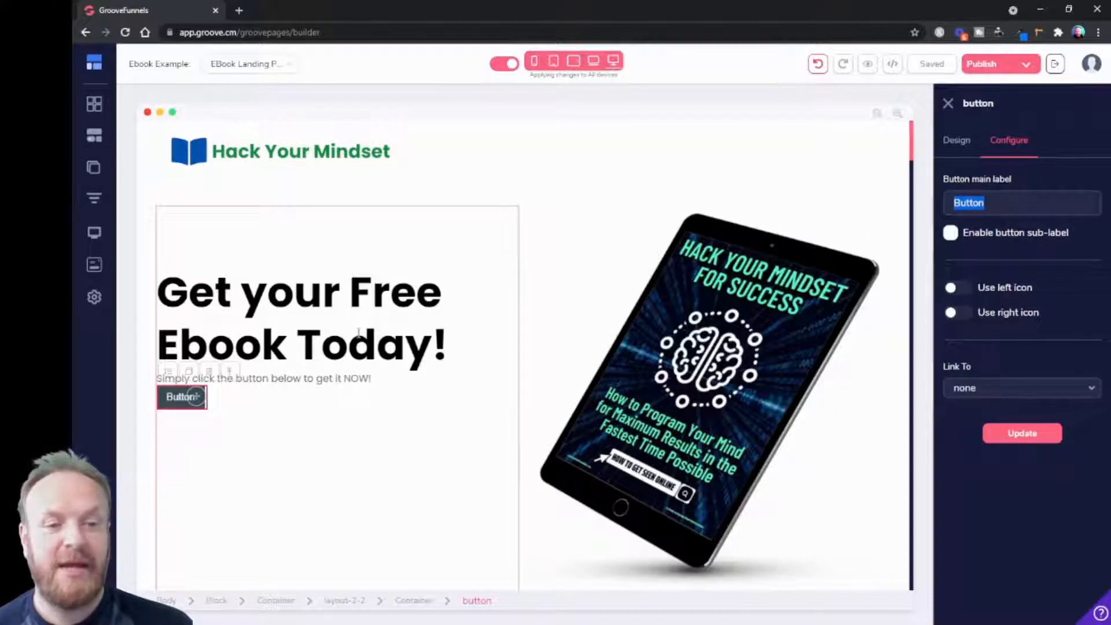
text(Download Now!)
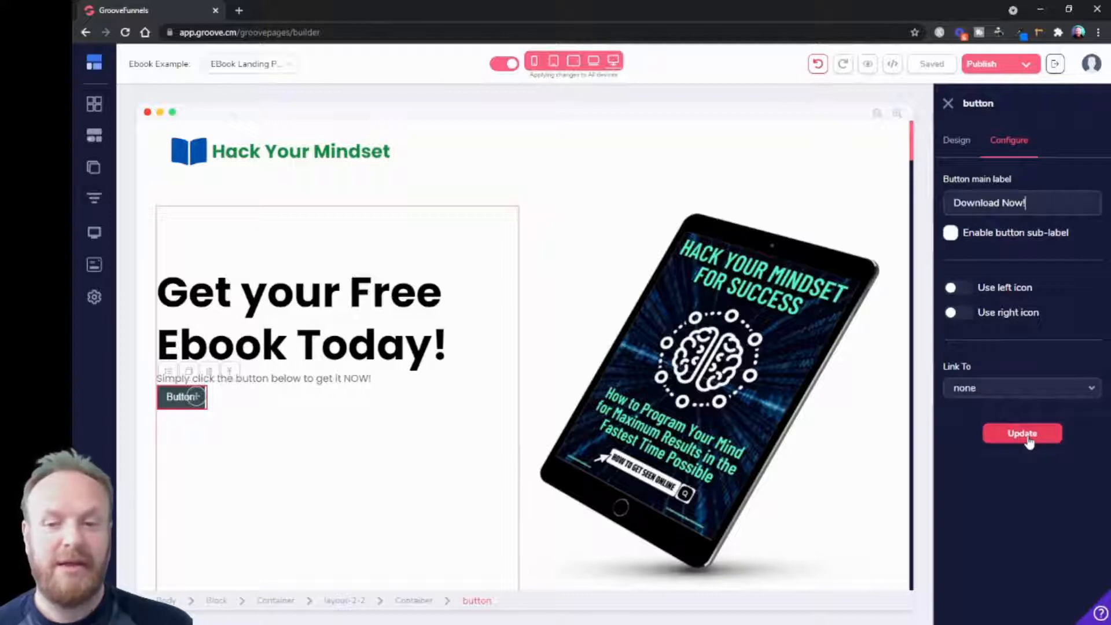
click(1023, 433)
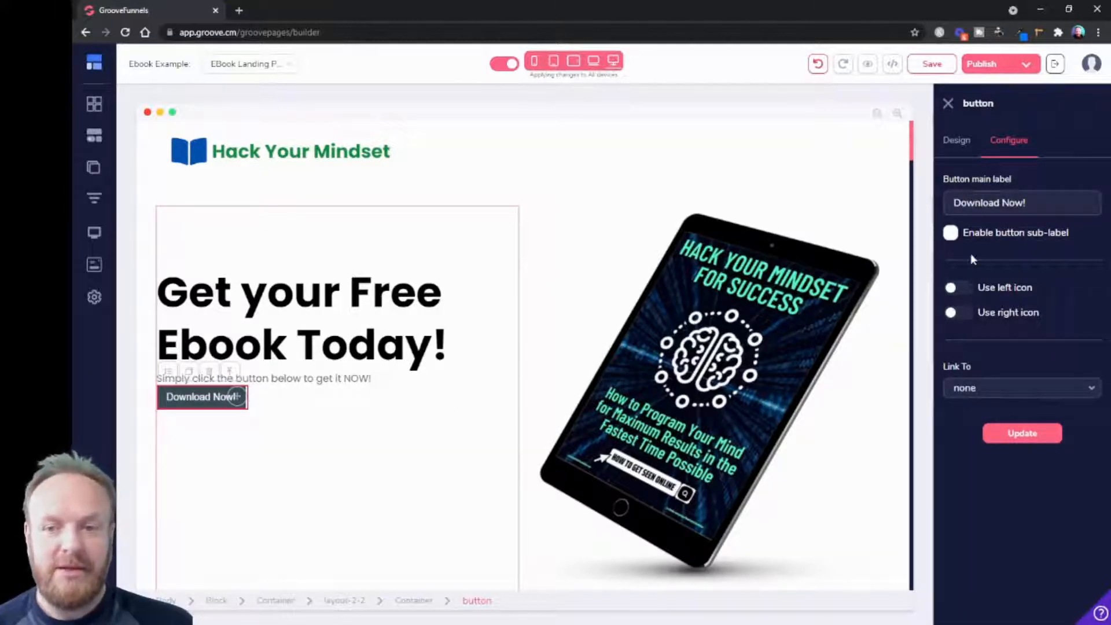
mouse_move(994, 305)
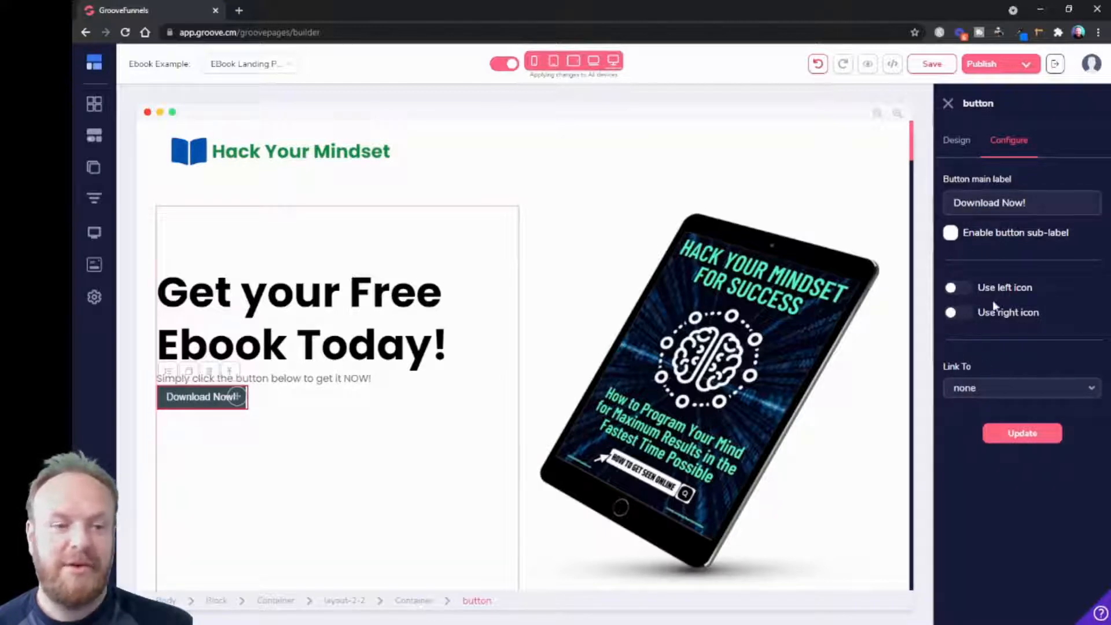
- Make the Download Now! button's text yellow in its Design text settings
click(956, 140)
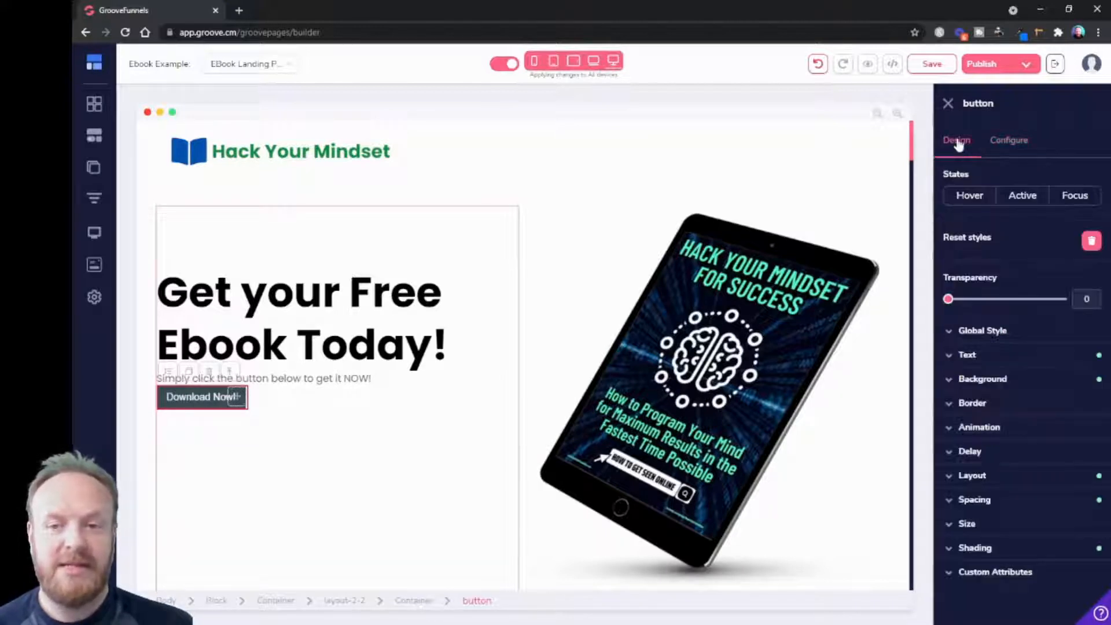
click(968, 354)
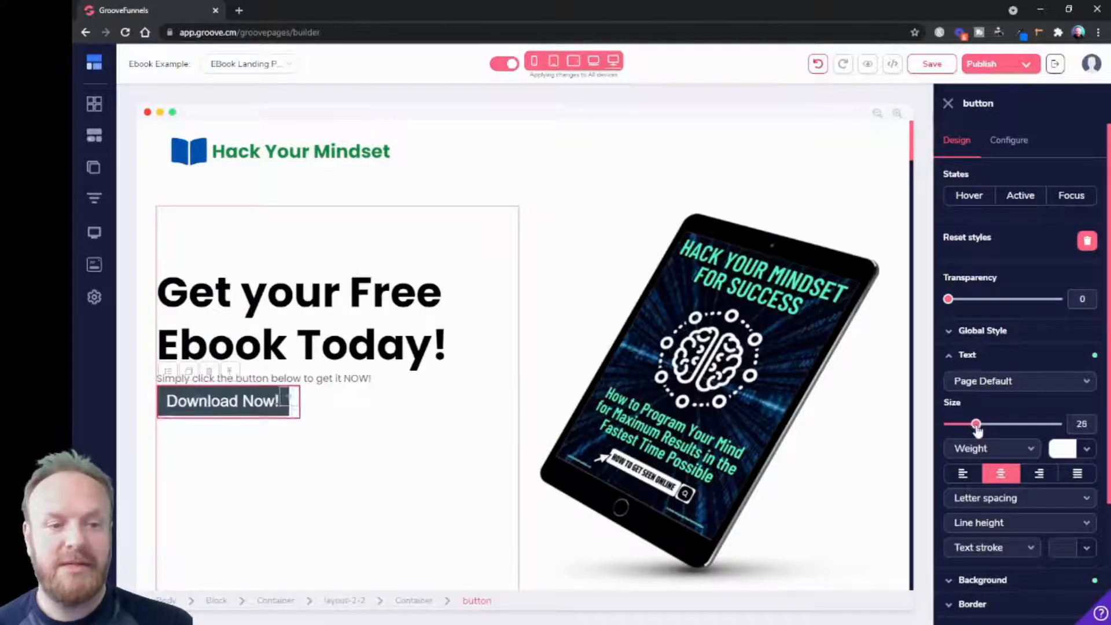
click(1070, 448)
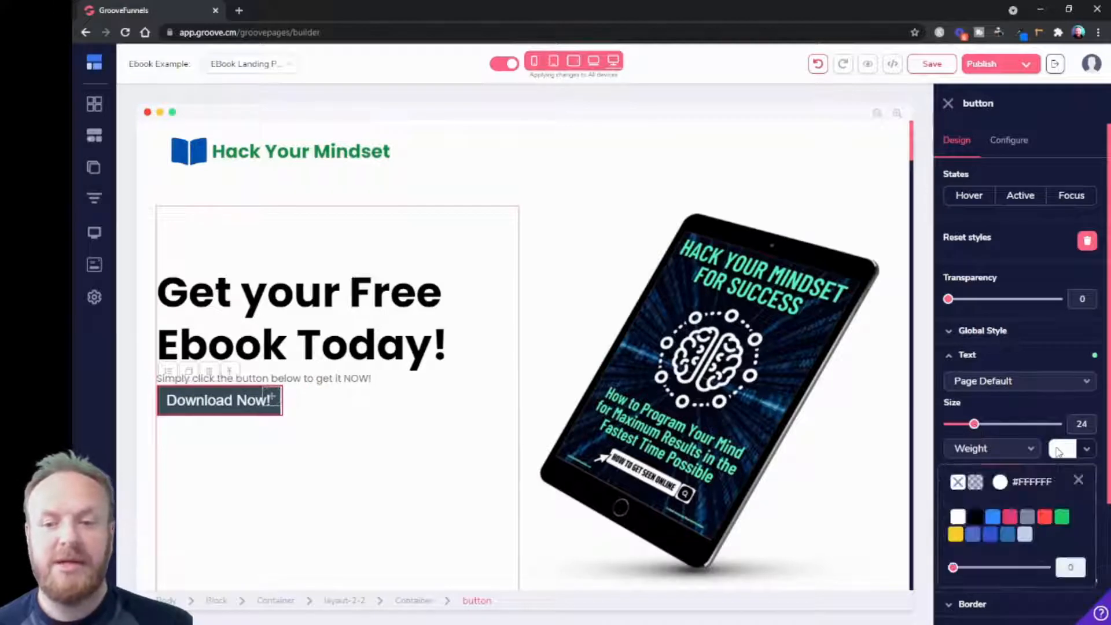
click(1062, 515)
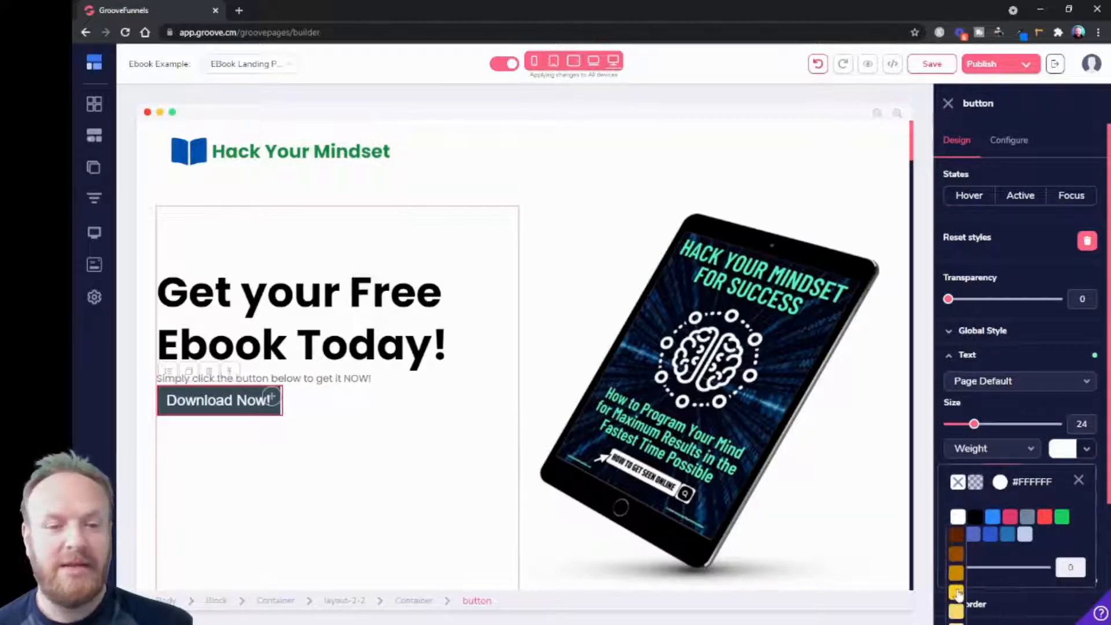
click(957, 594)
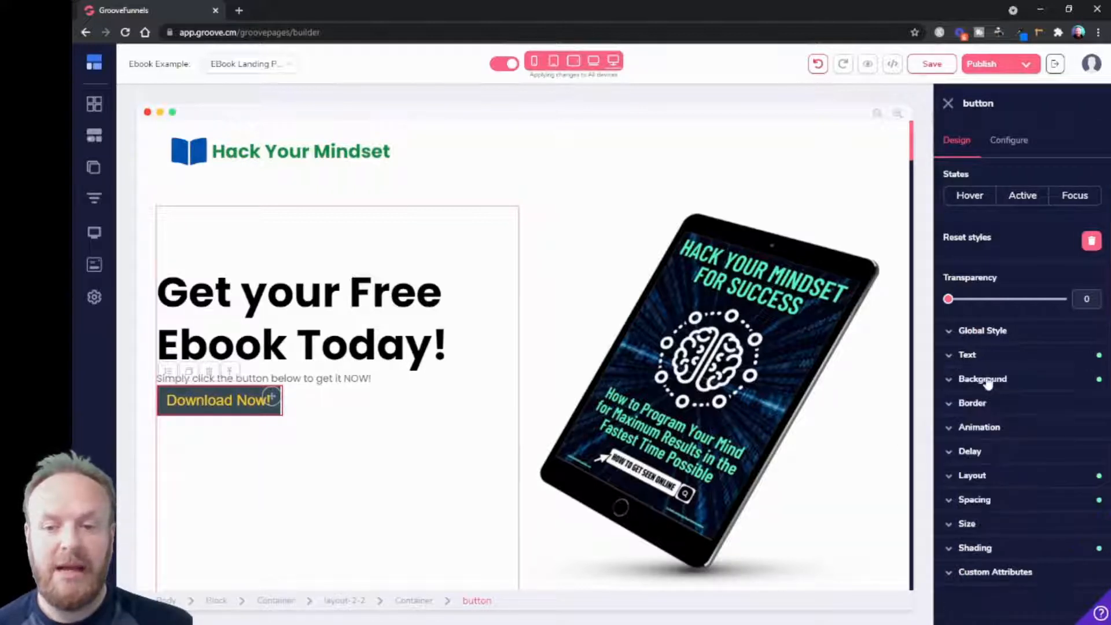
- Give the button a blue background and rounded corners
click(983, 379)
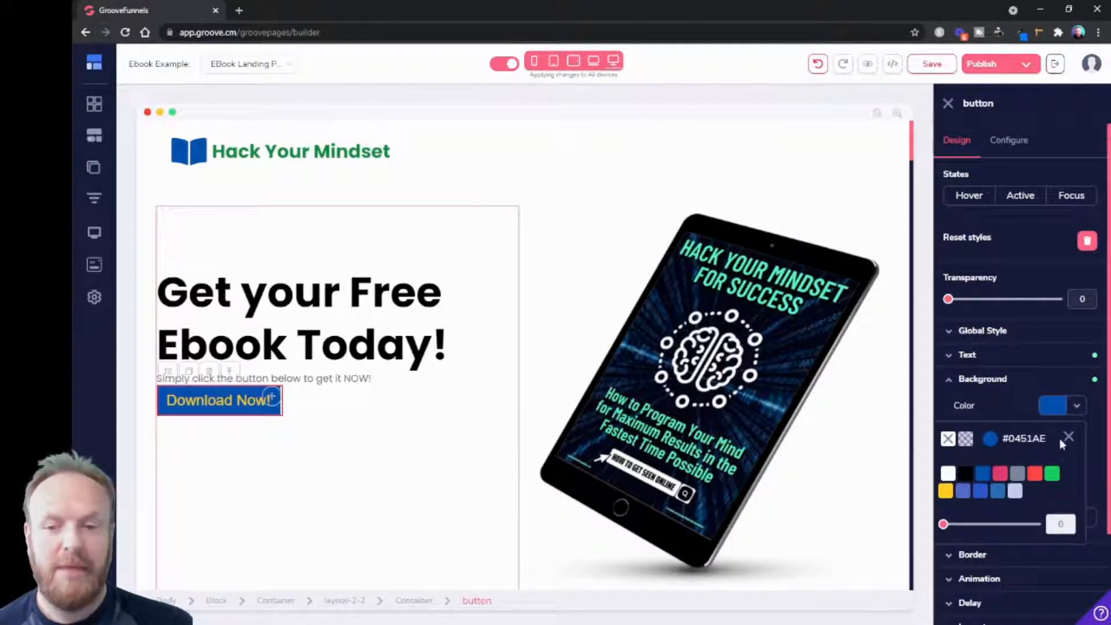
click(1069, 436)
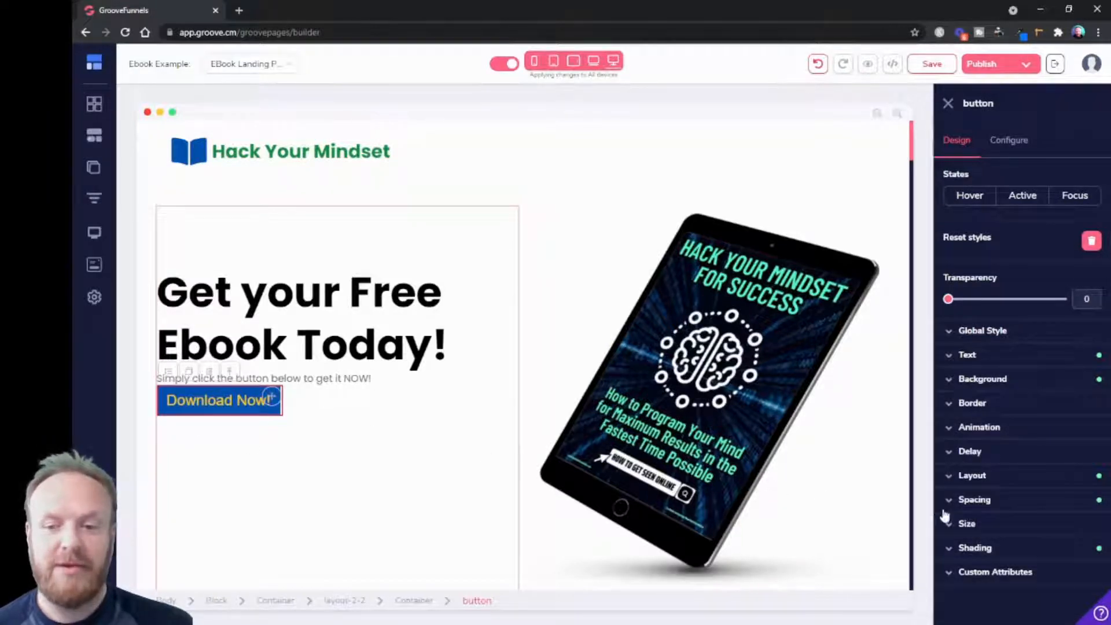
click(972, 403)
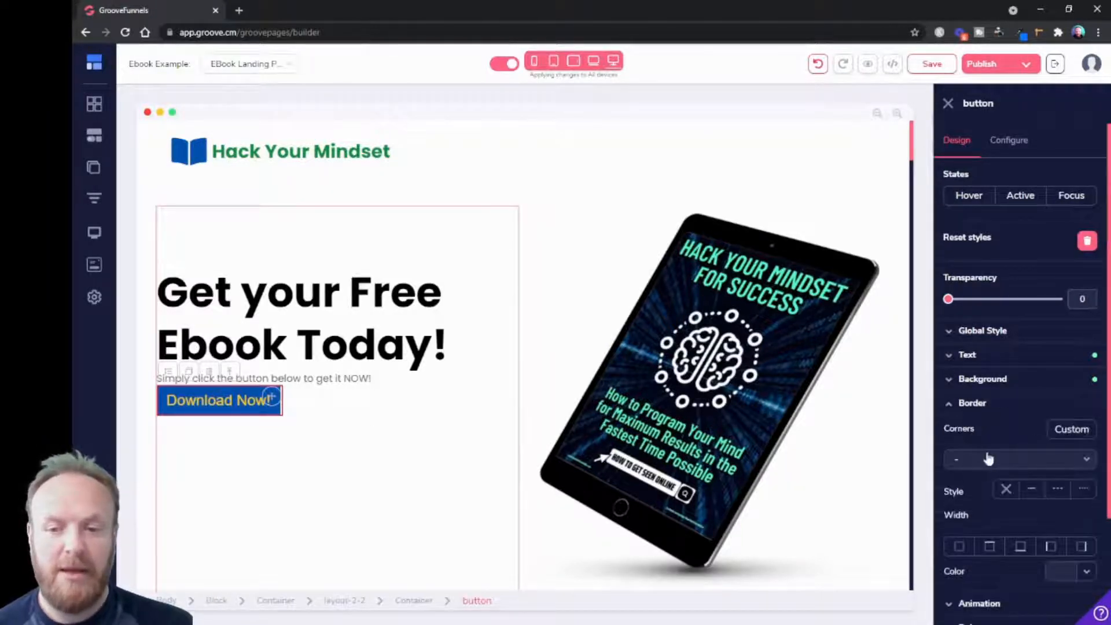
click(1018, 458)
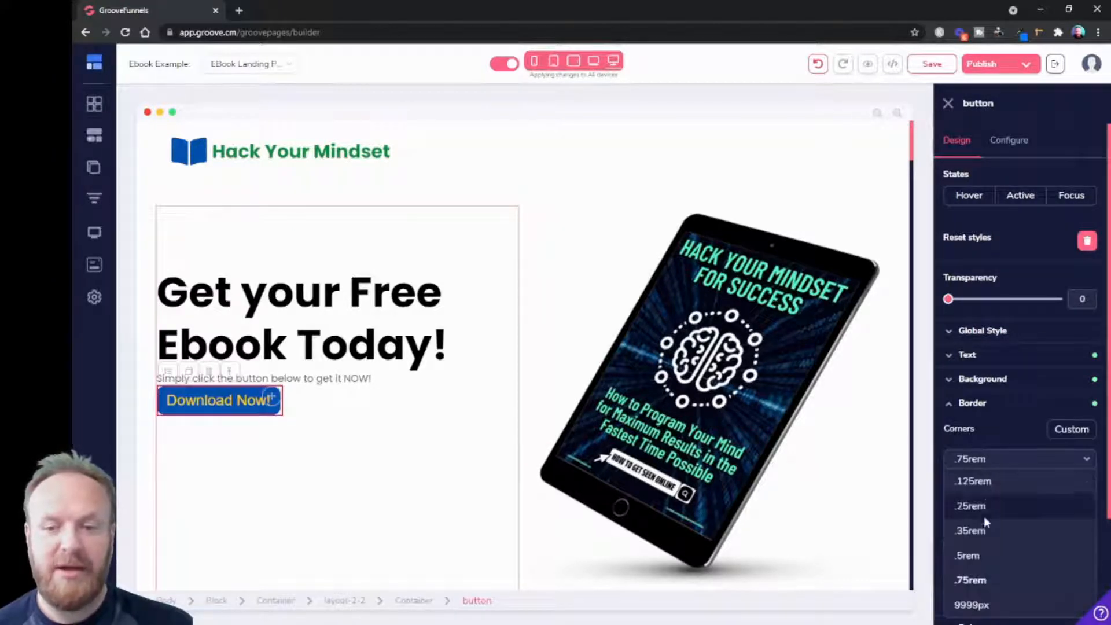
click(967, 555)
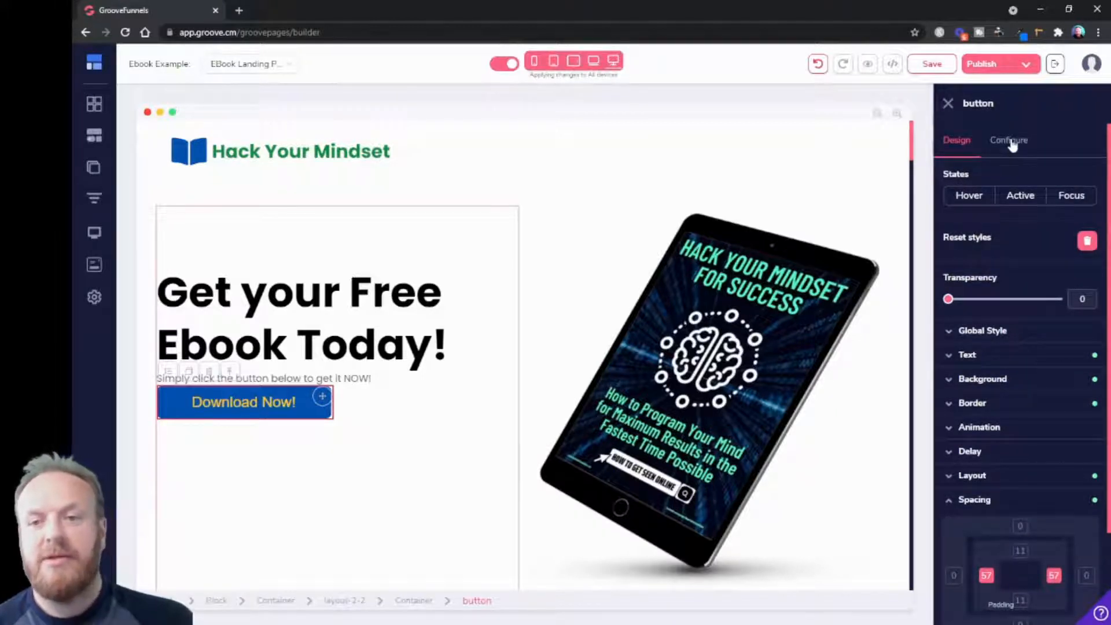
- Add a left download icon at 4xl size to the button and apply it
click(1008, 140)
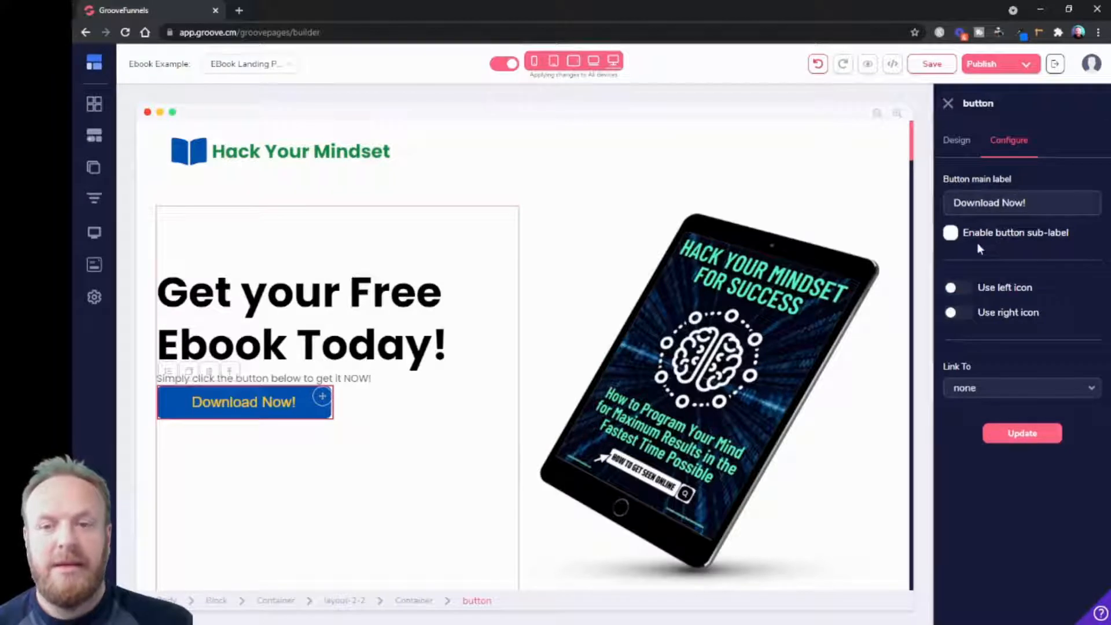
mouse_move(970, 289)
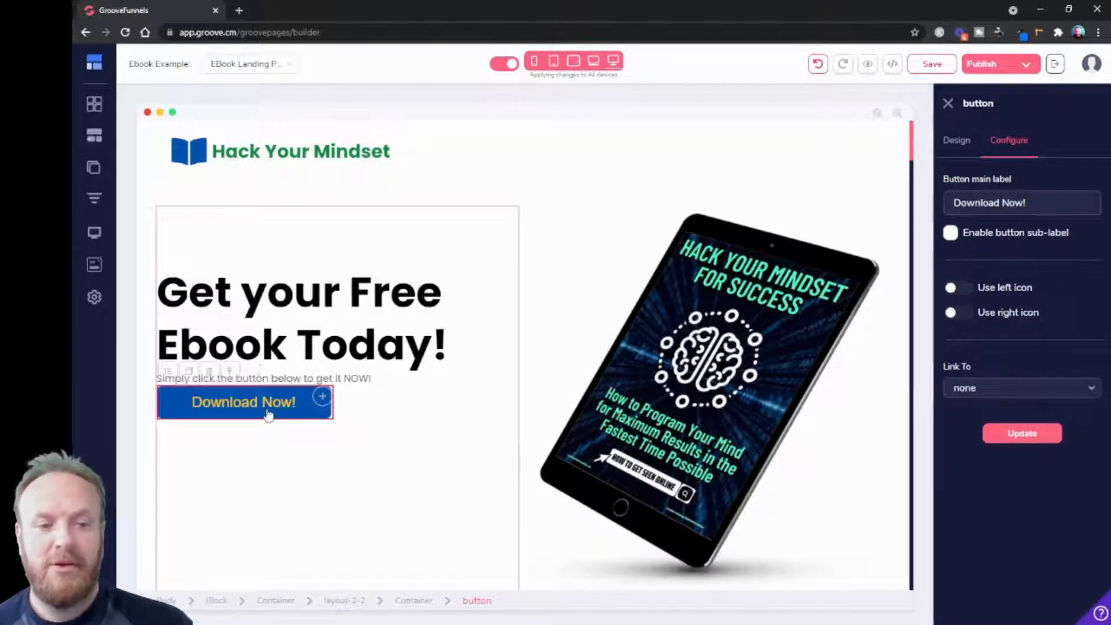
mouse_move(960, 323)
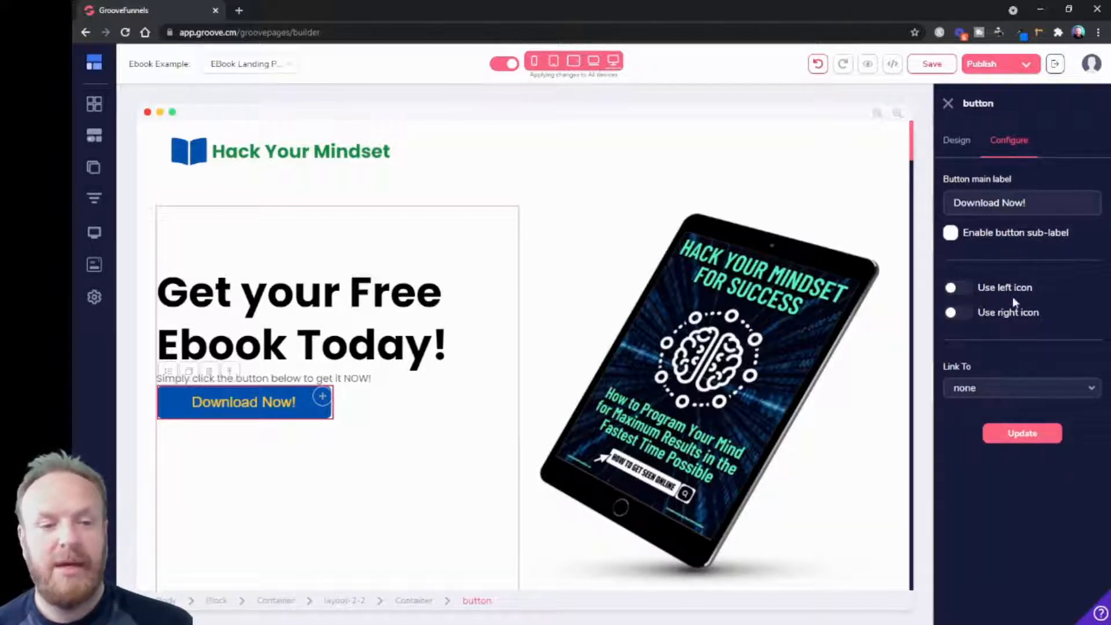
mouse_move(279, 411)
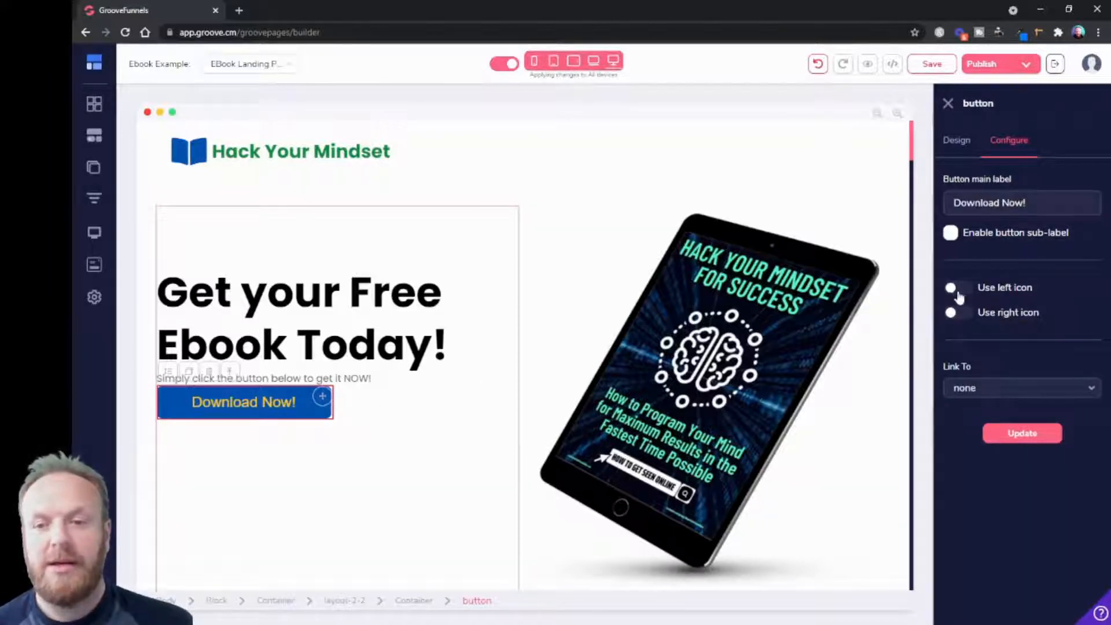
click(956, 288)
text(downo)
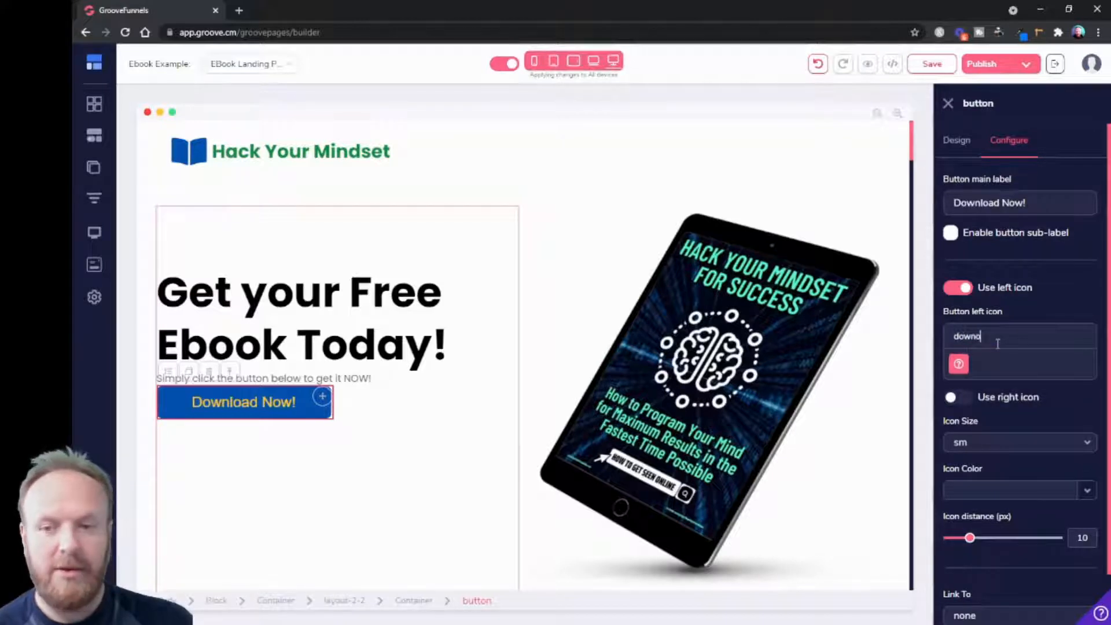
text(load)
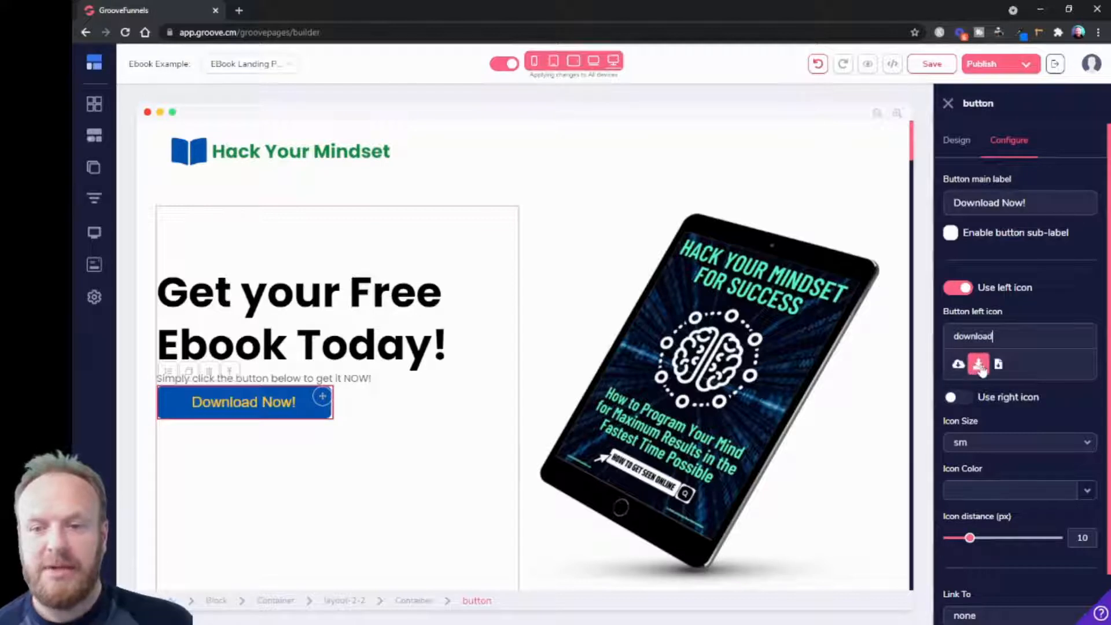
click(979, 364)
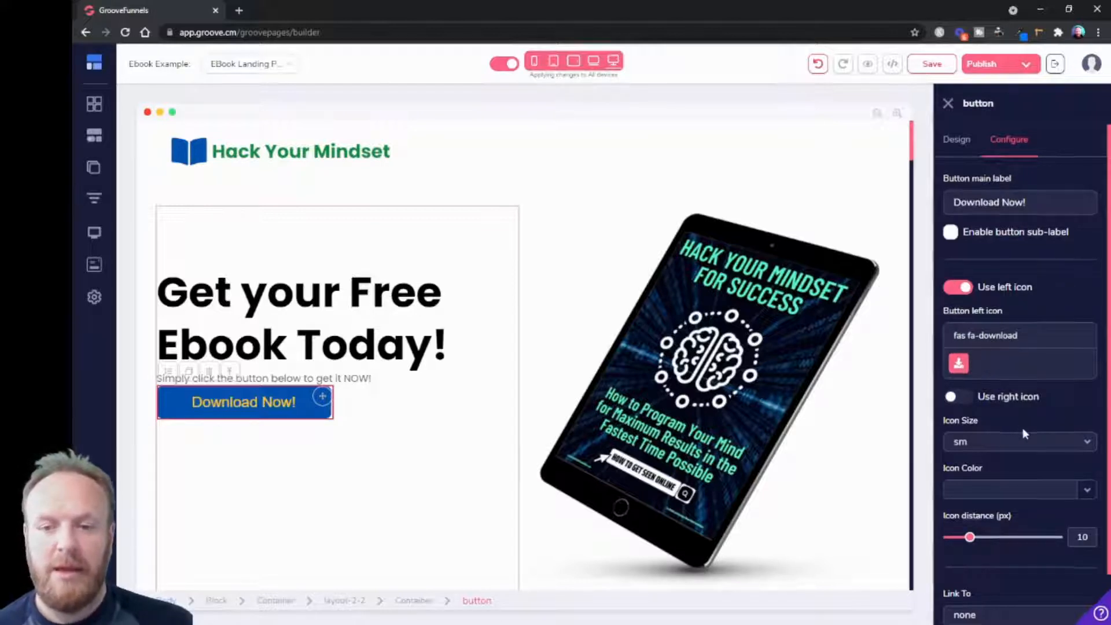
click(1019, 441)
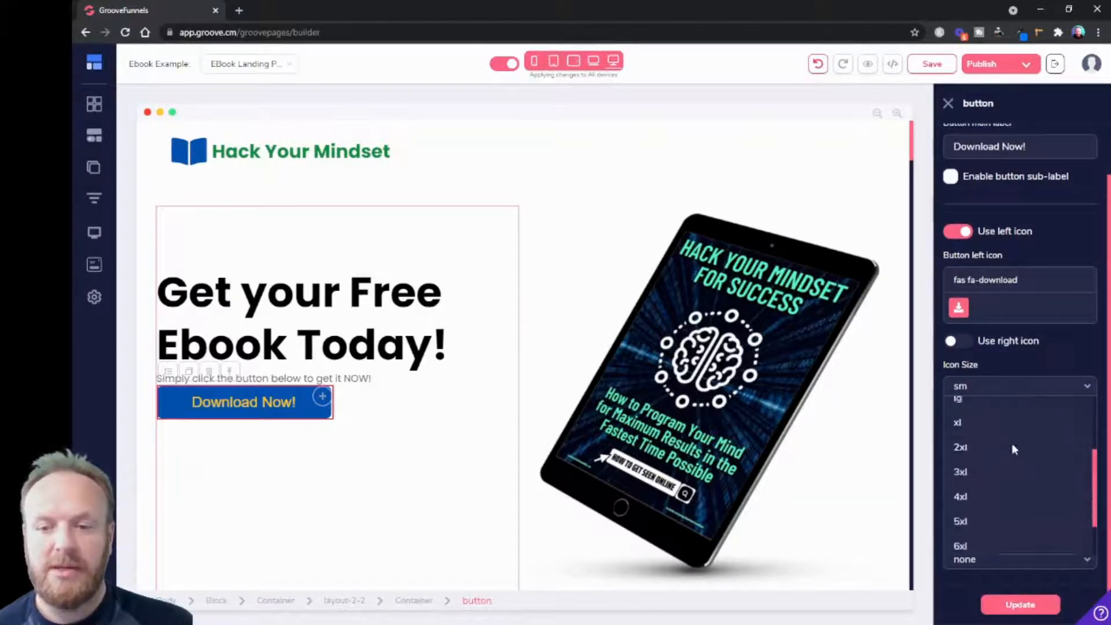
click(960, 496)
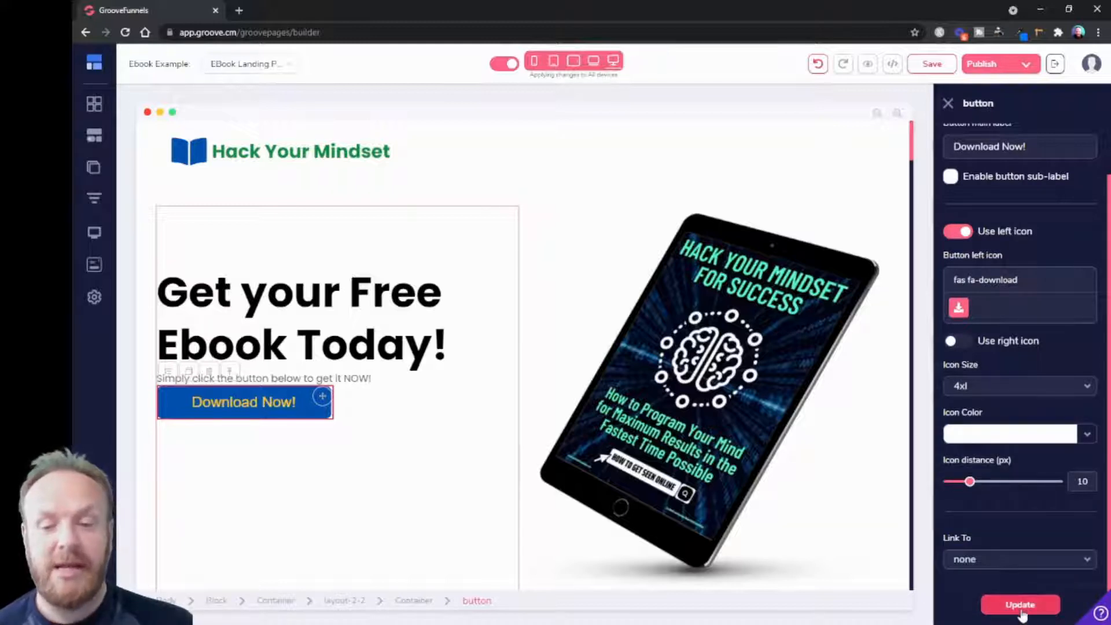
click(1020, 604)
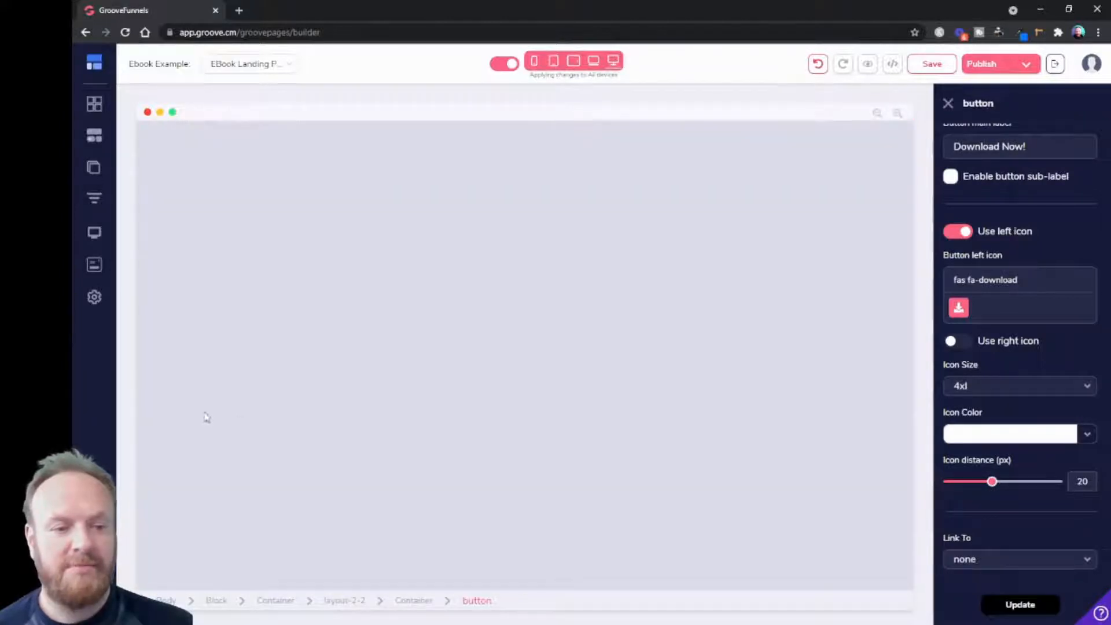
mouse_move(219, 423)
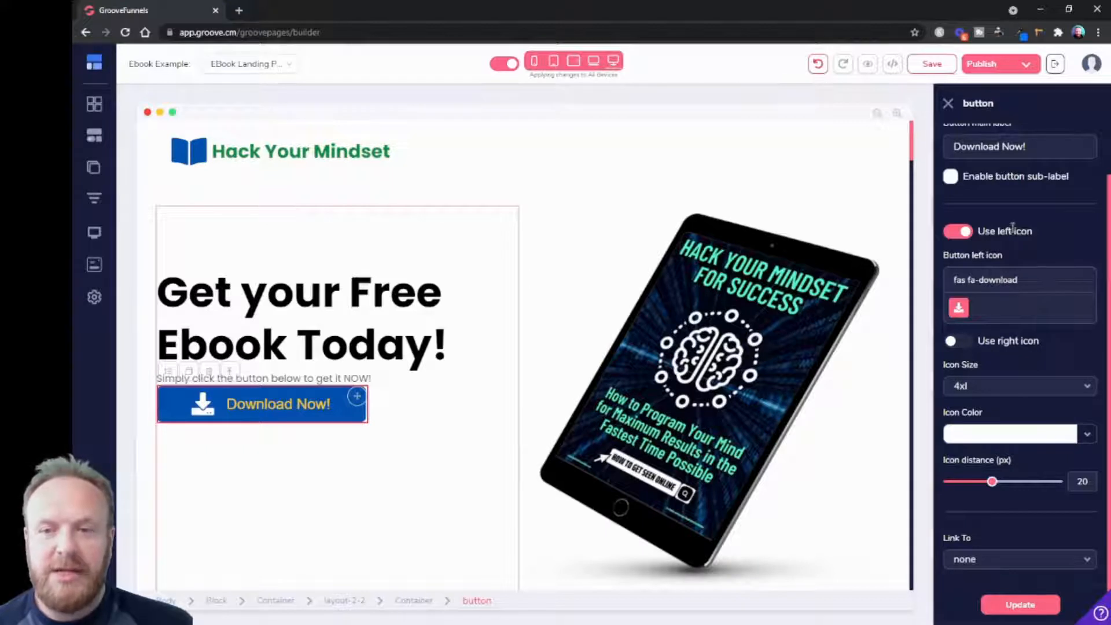
scroll(up, 3)
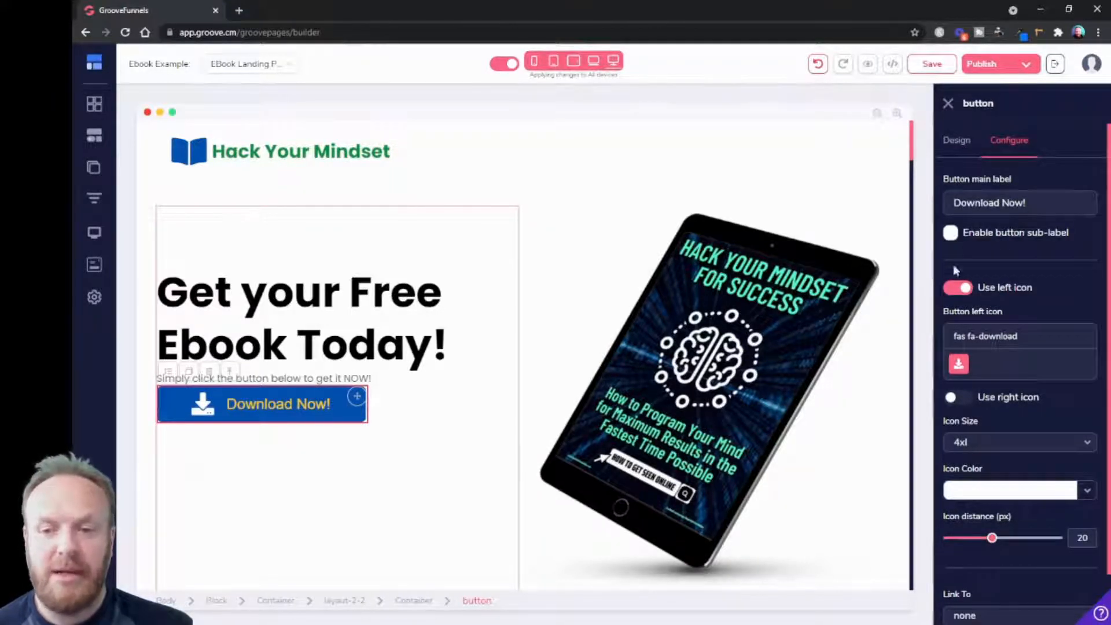
- Drop the left icon and add an 'Immediate Access' sub-label with reduced text size
click(959, 287)
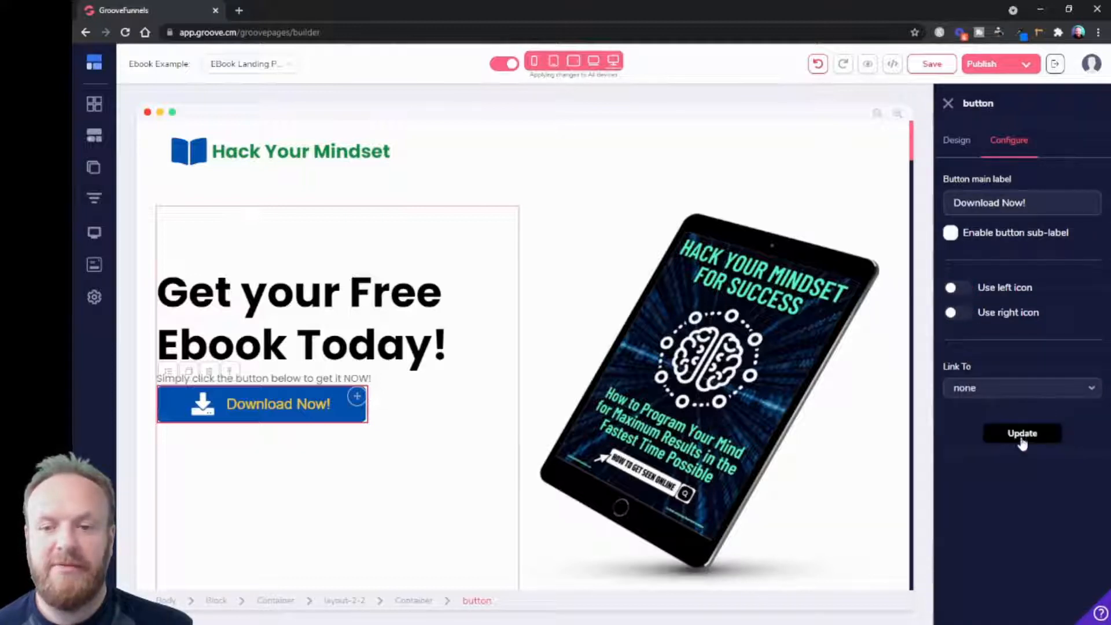
click(1022, 433)
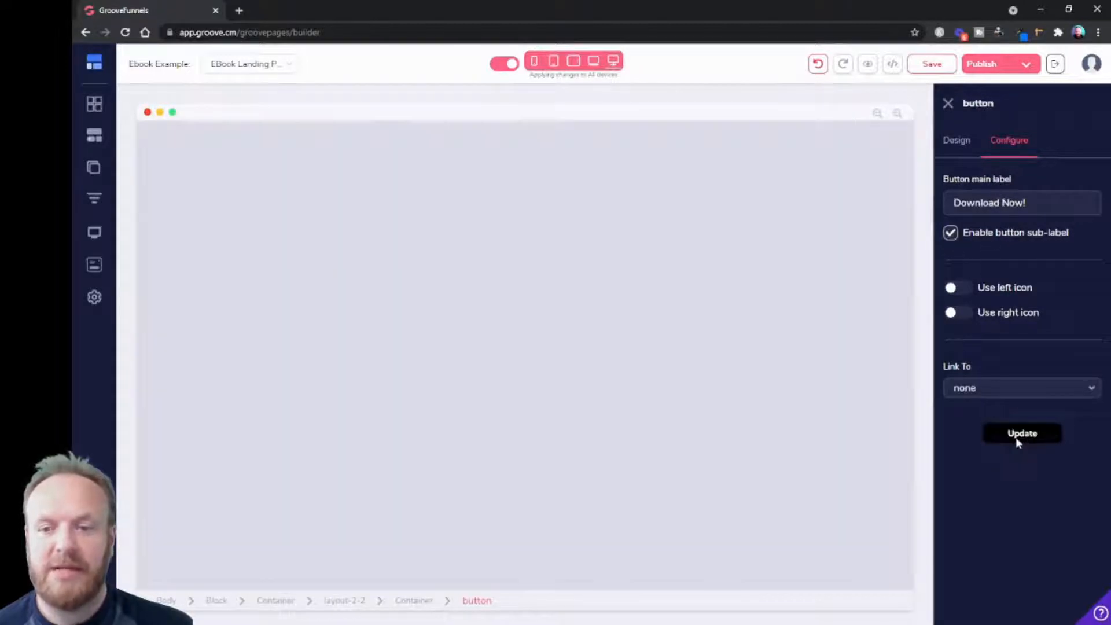
mouse_move(697, 451)
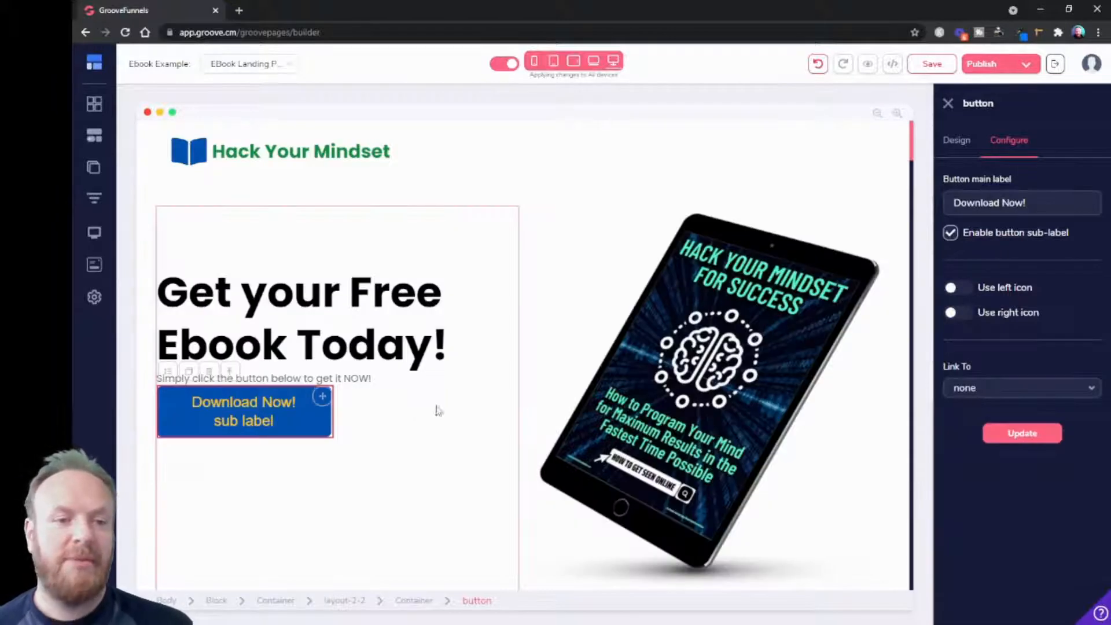
click(243, 420)
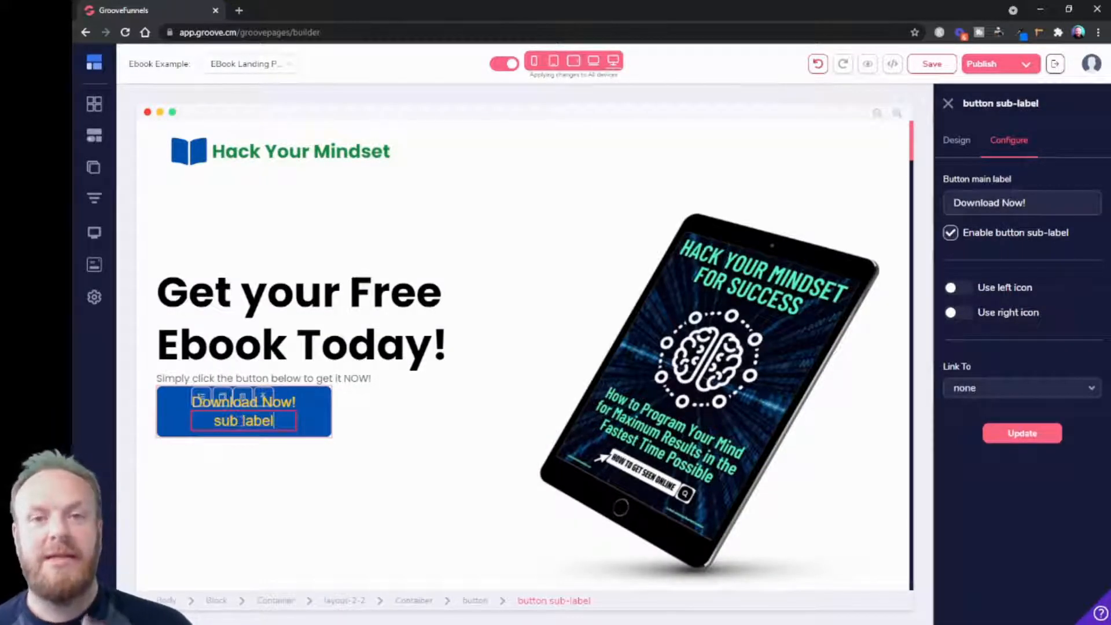
mouse_move(301, 418)
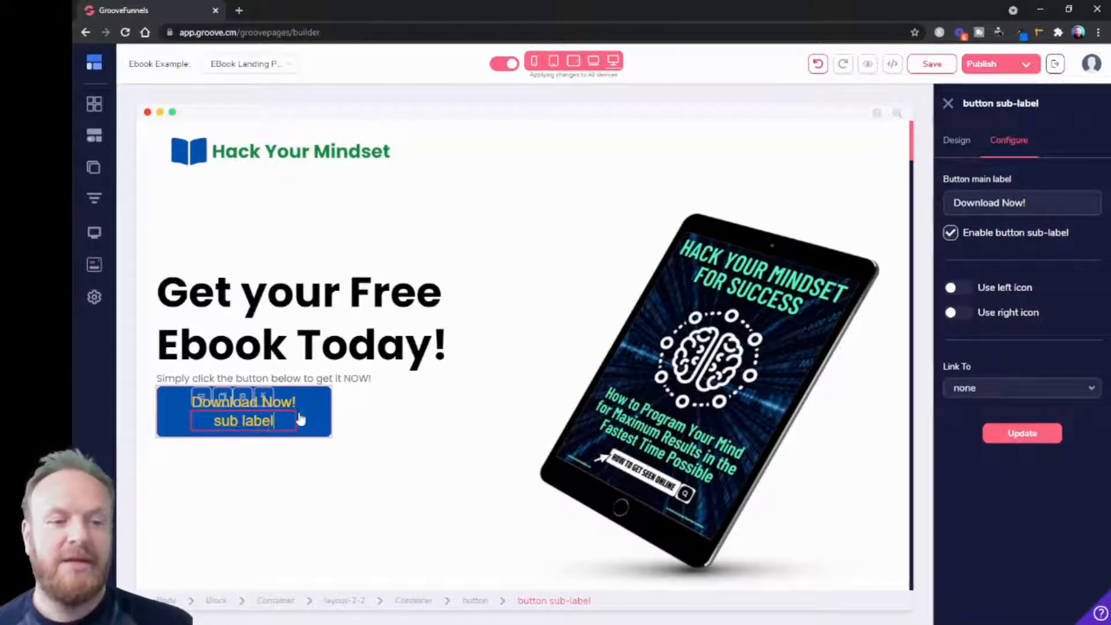
mouse_move(1049, 213)
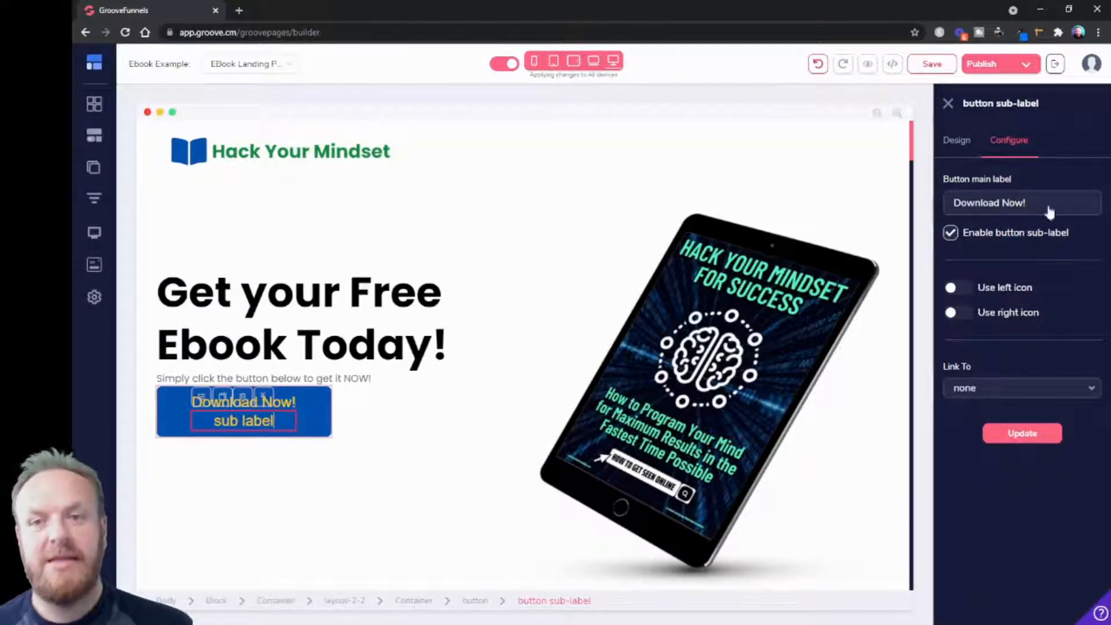
mouse_move(294, 417)
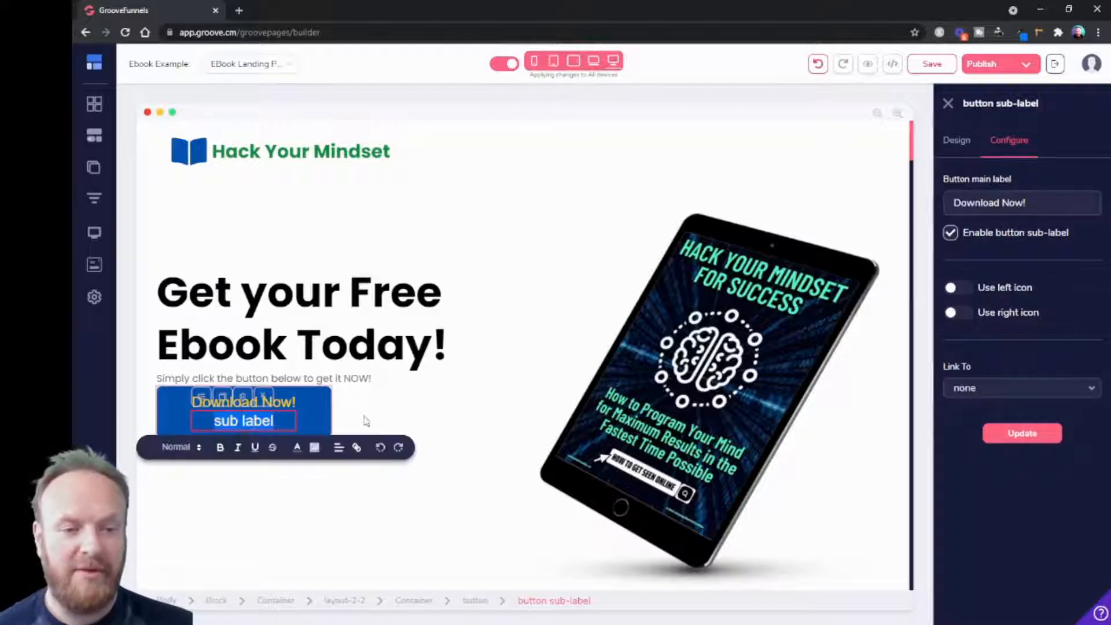
text(Immediate Access)
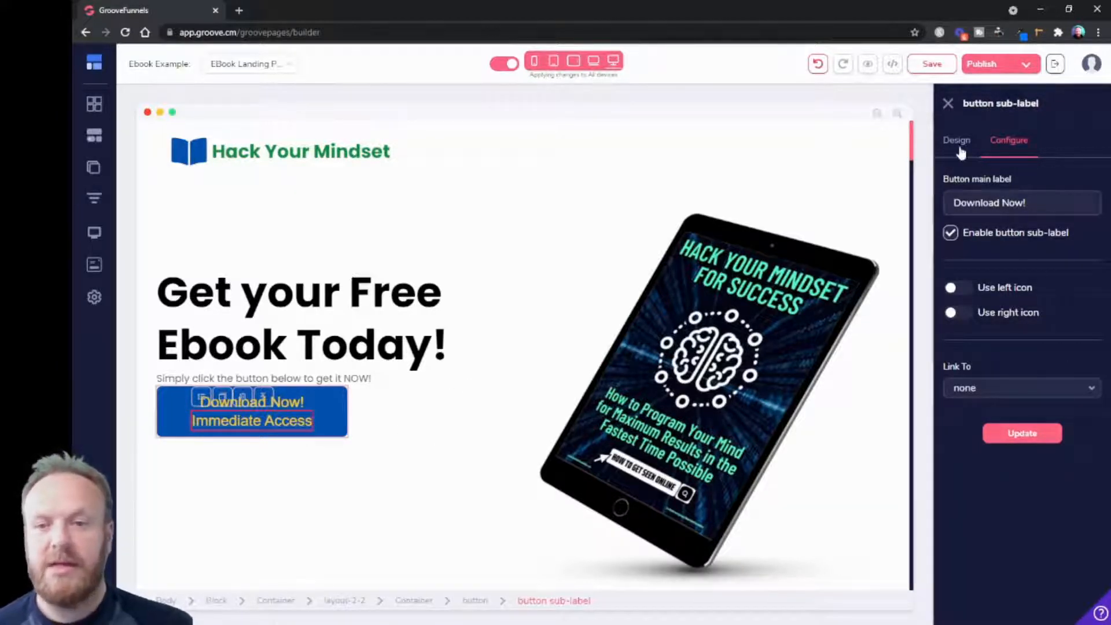
click(956, 140)
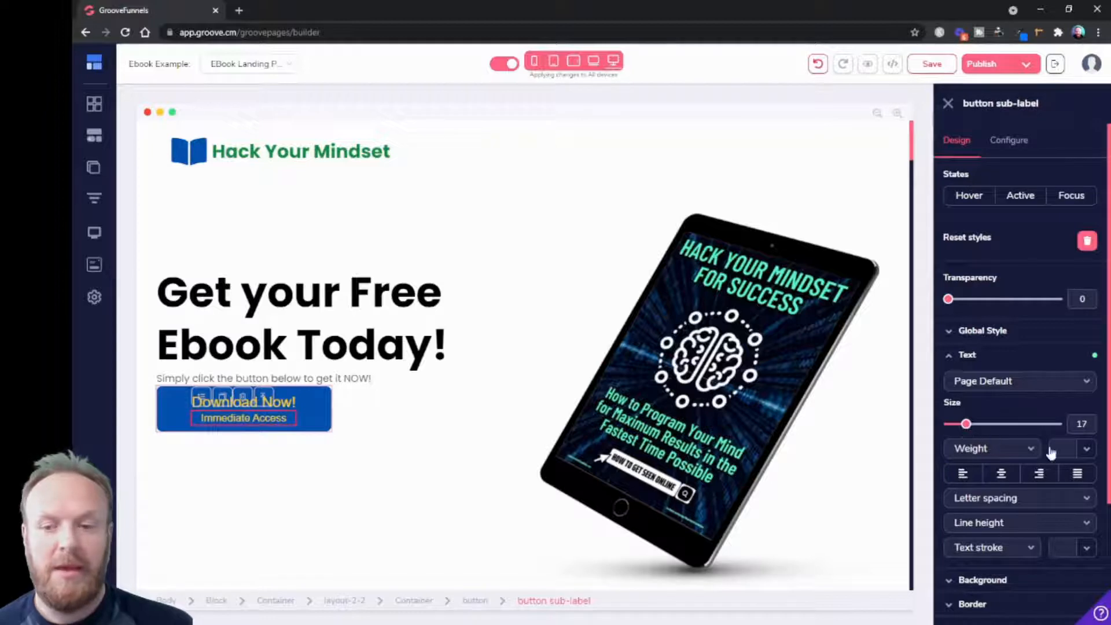
click(1070, 448)
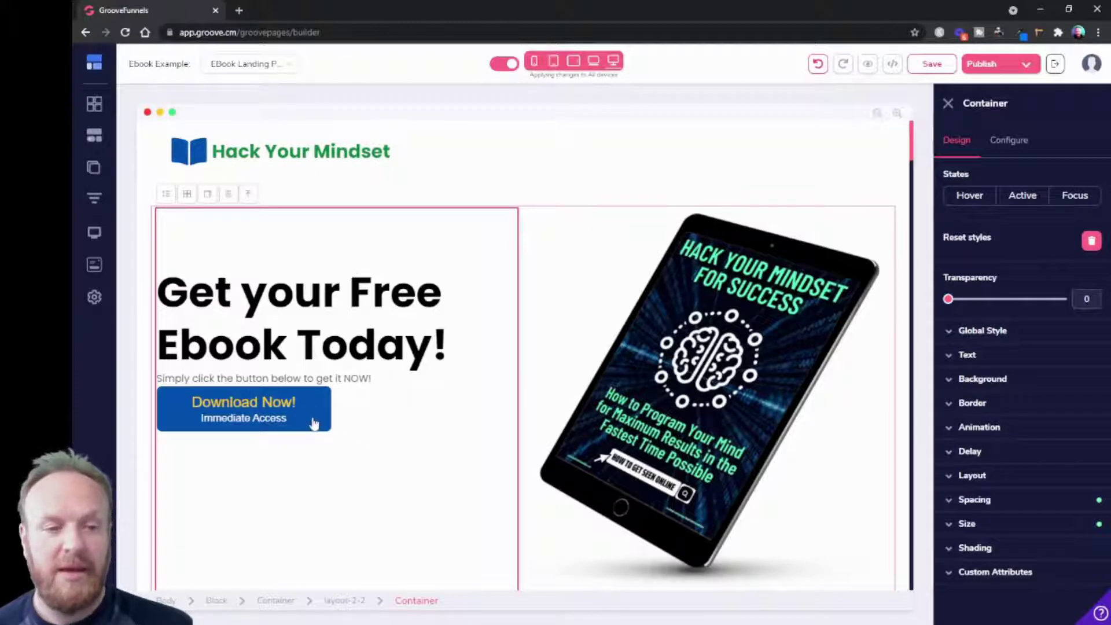
mouse_move(320, 429)
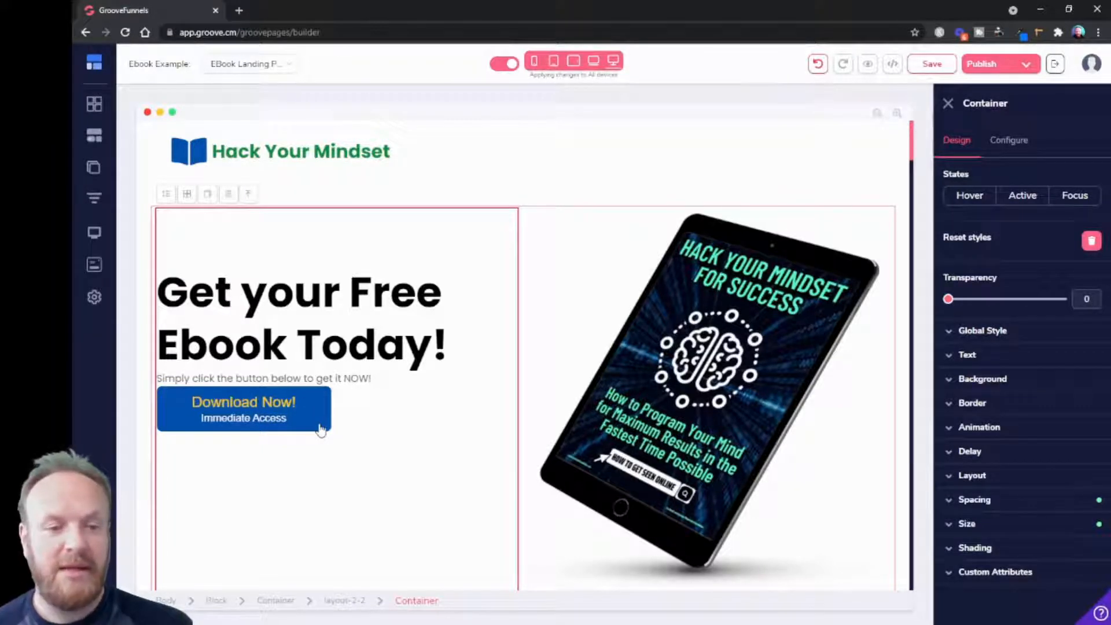
- Select the Download Now! button, glance at Configure, then switch to Design
click(243, 408)
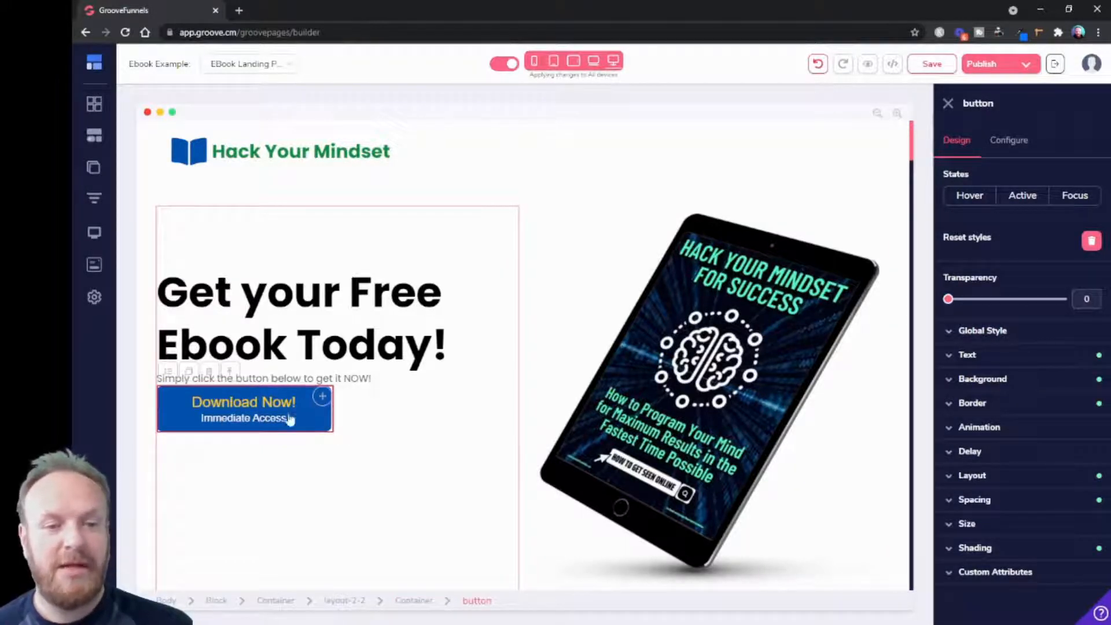
click(1008, 140)
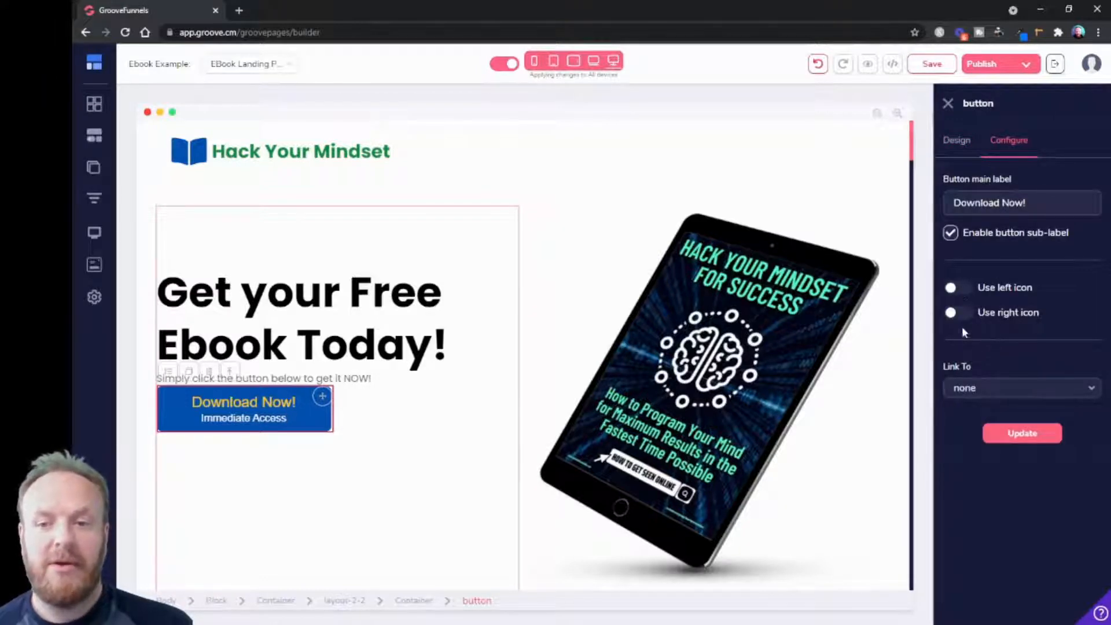
mouse_move(996, 248)
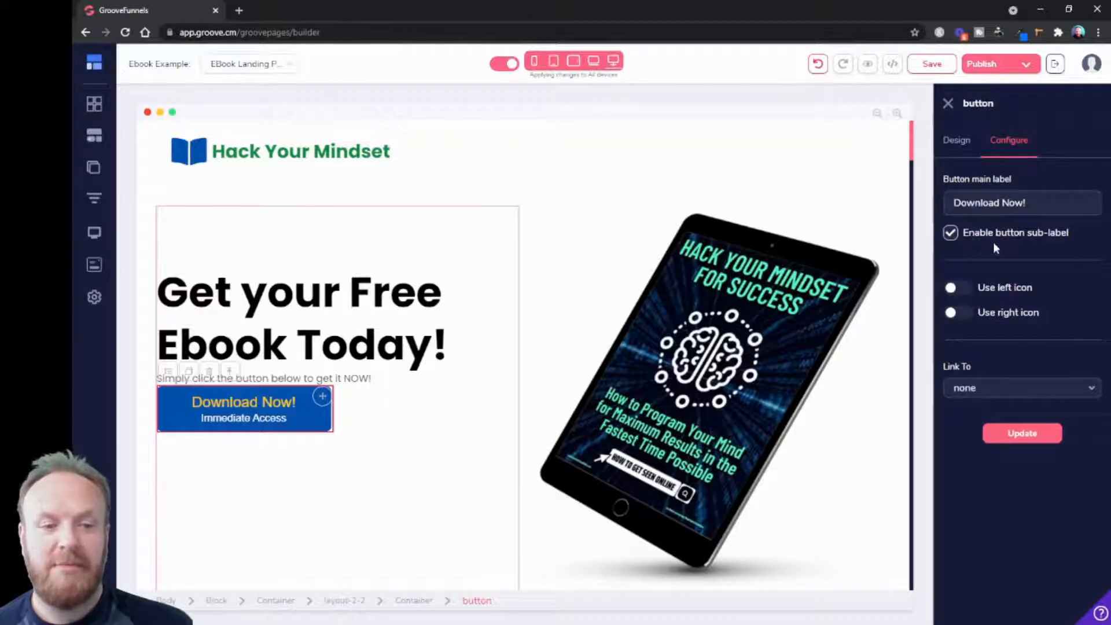
click(956, 140)
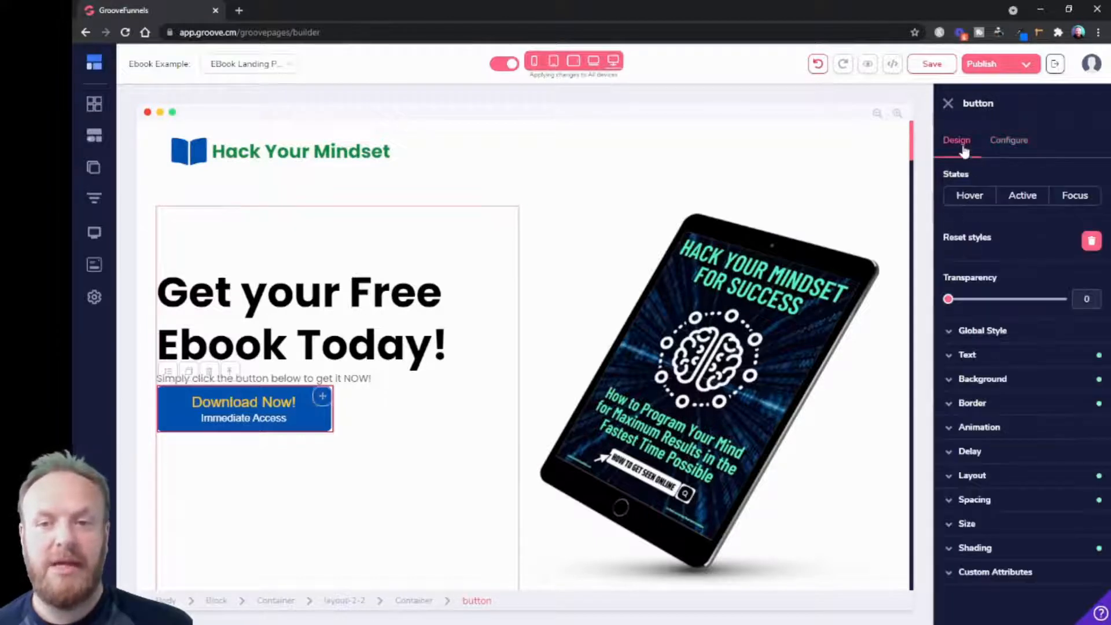
mouse_move(521, 418)
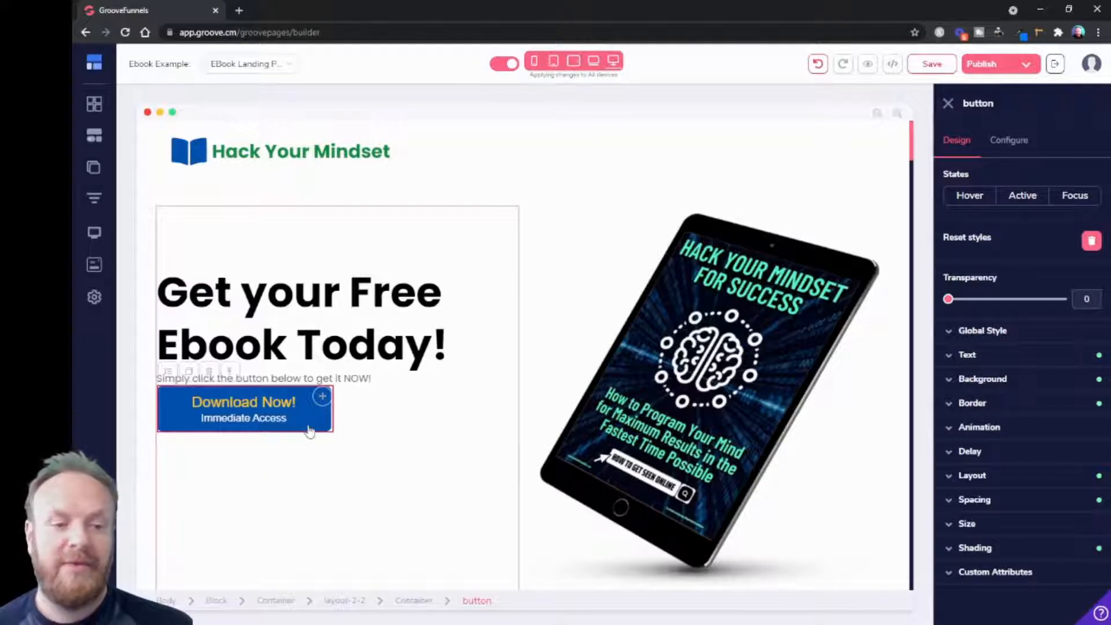
mouse_move(303, 418)
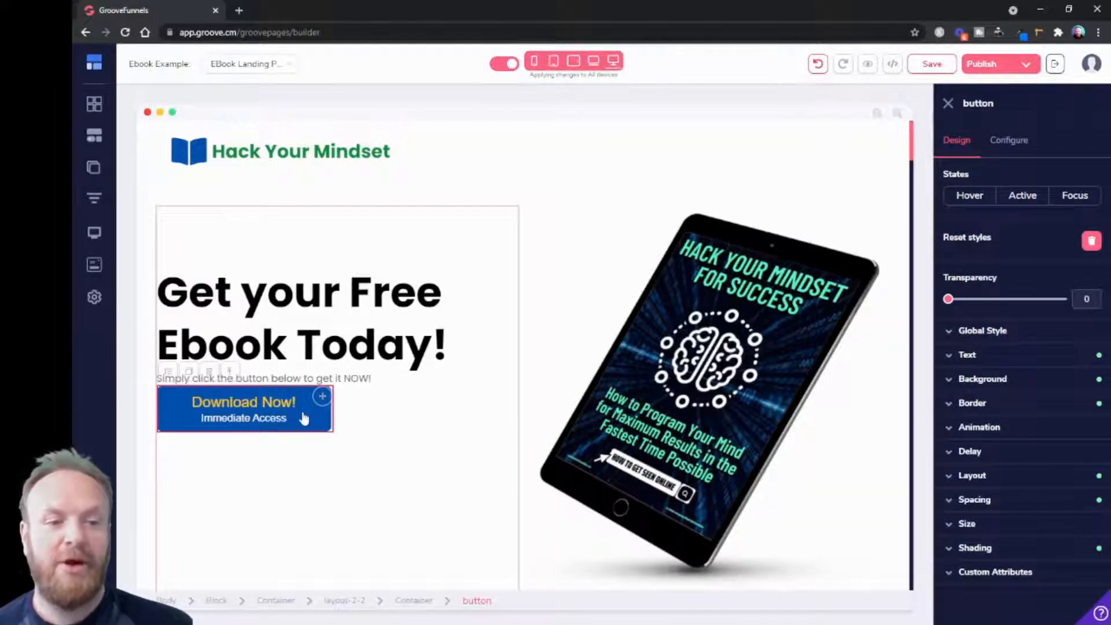
mouse_move(982, 176)
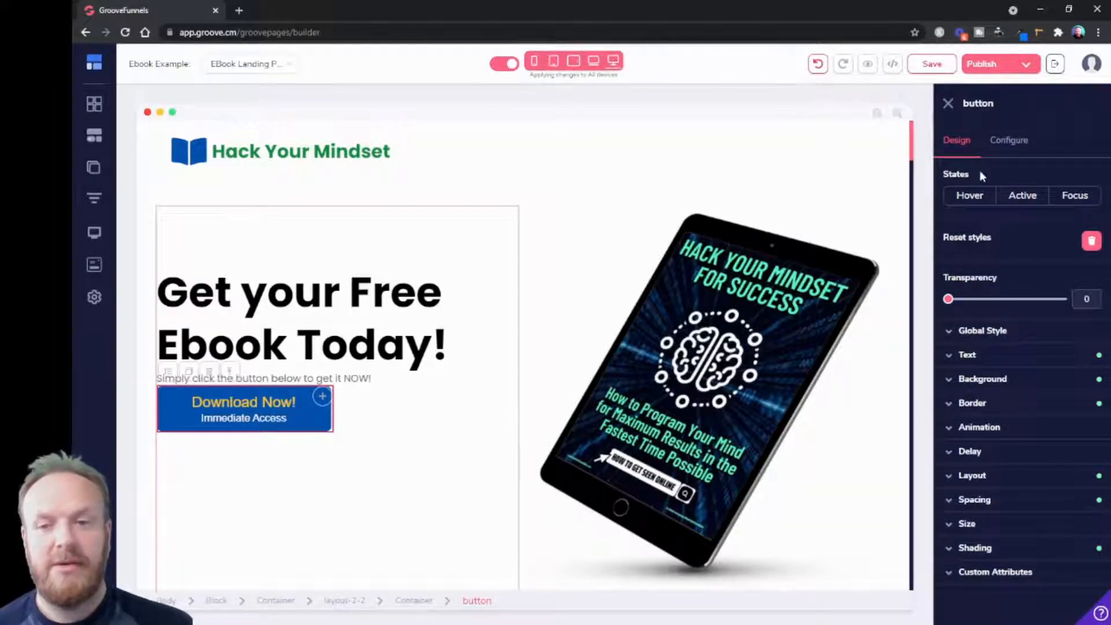
- Set the button's Hover state background colour to green, then leave Hover
click(969, 196)
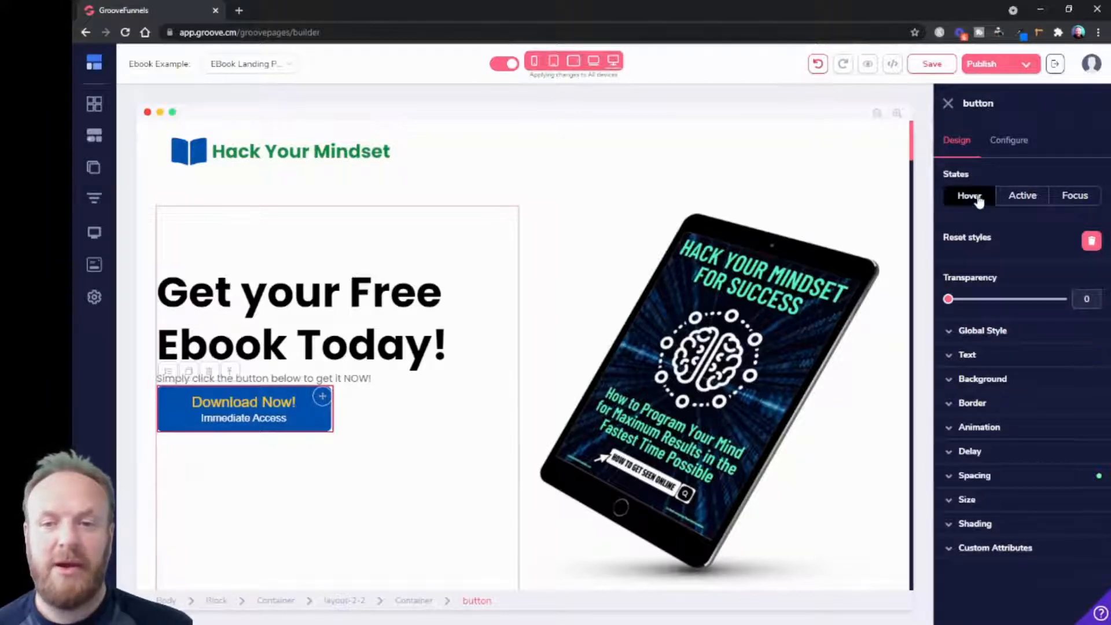
click(969, 196)
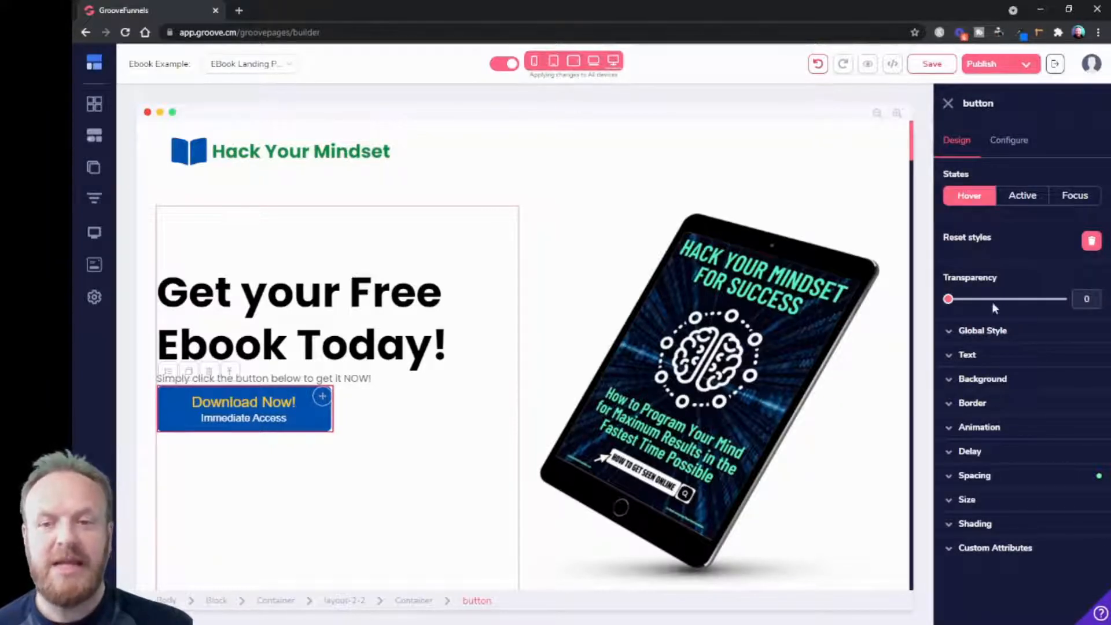
mouse_move(988, 390)
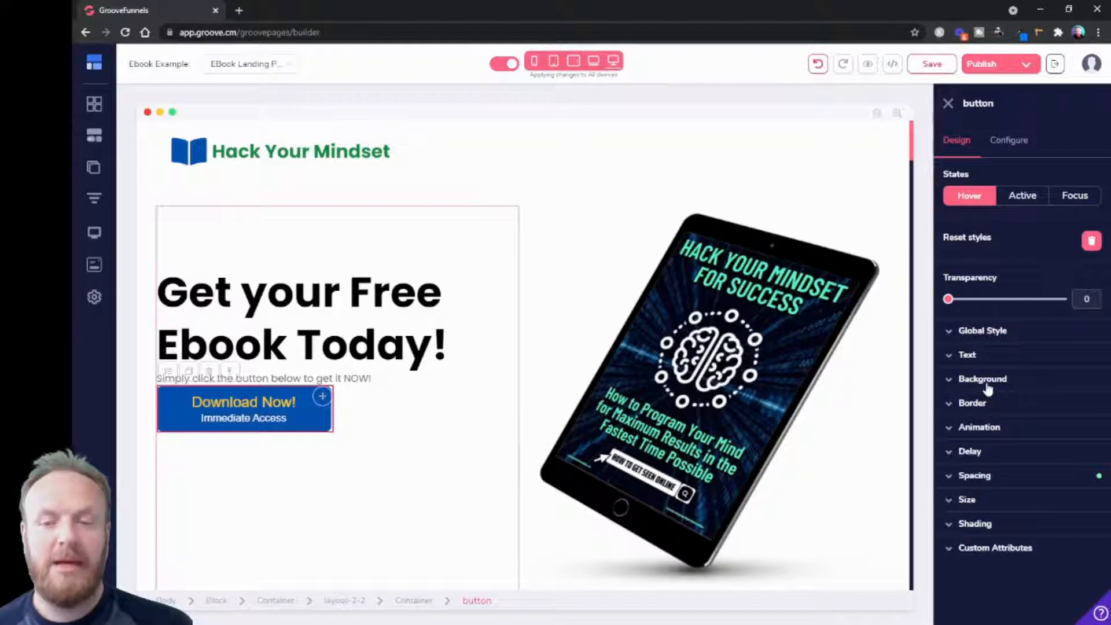
mouse_move(236, 423)
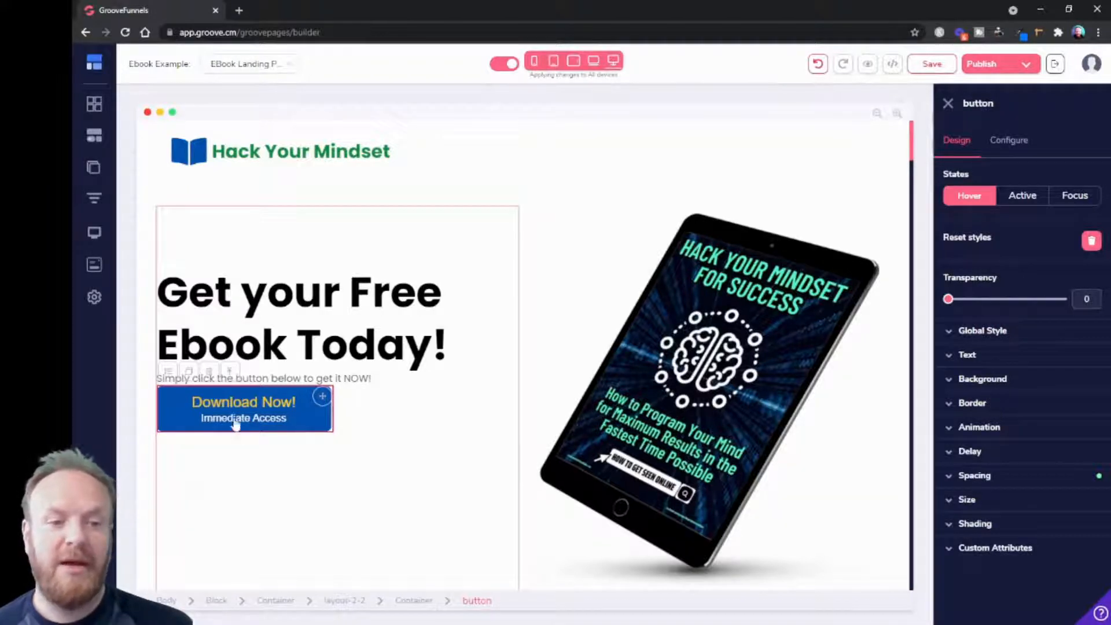
click(982, 378)
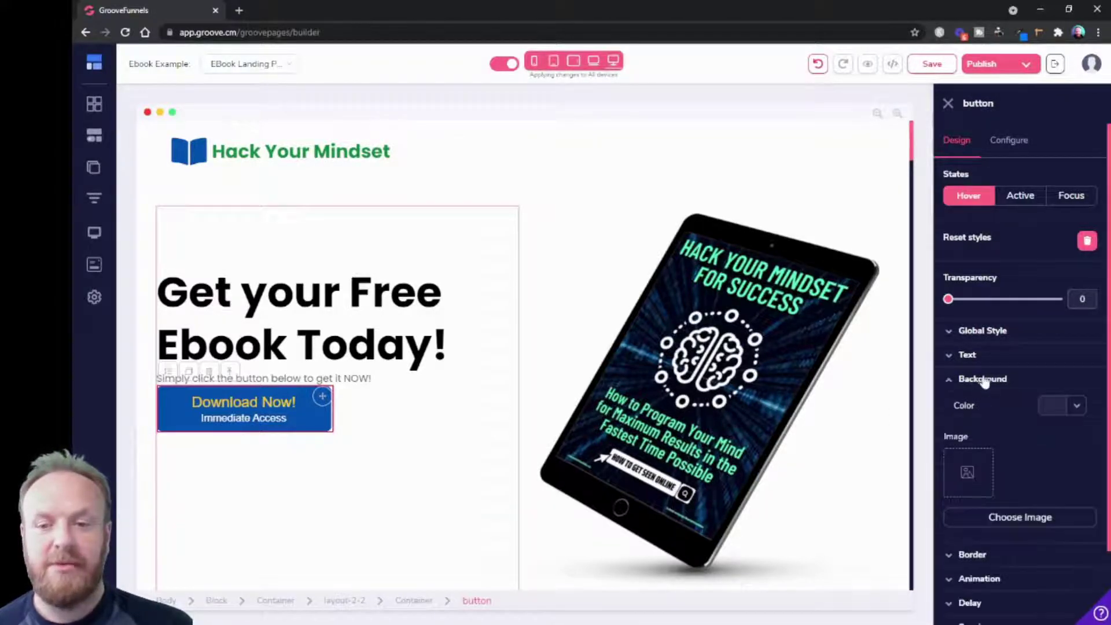
click(1075, 405)
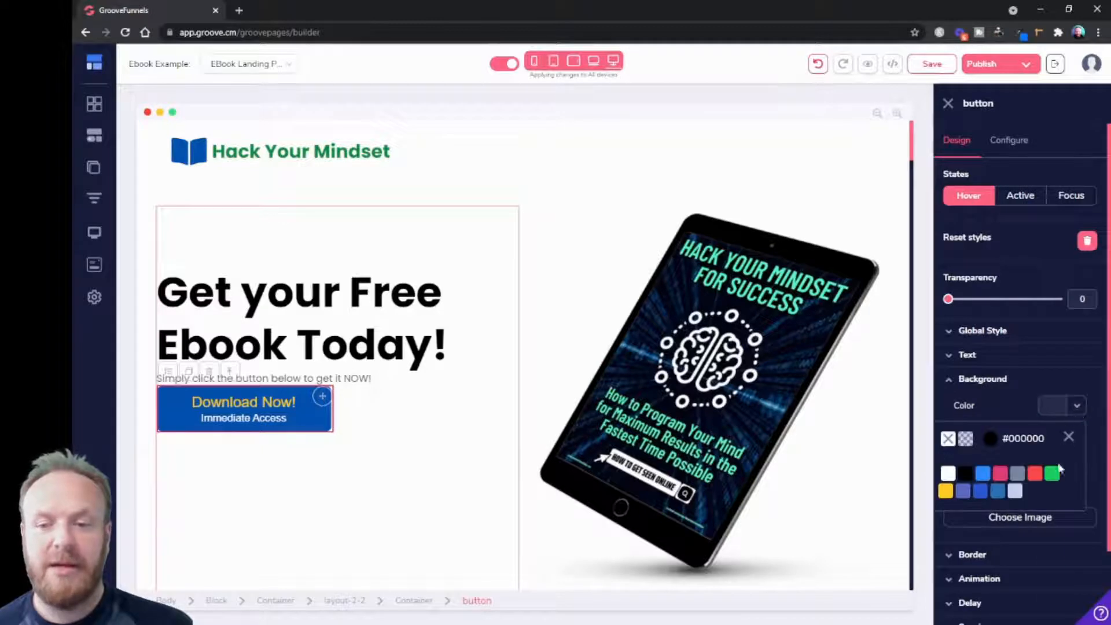
click(1052, 474)
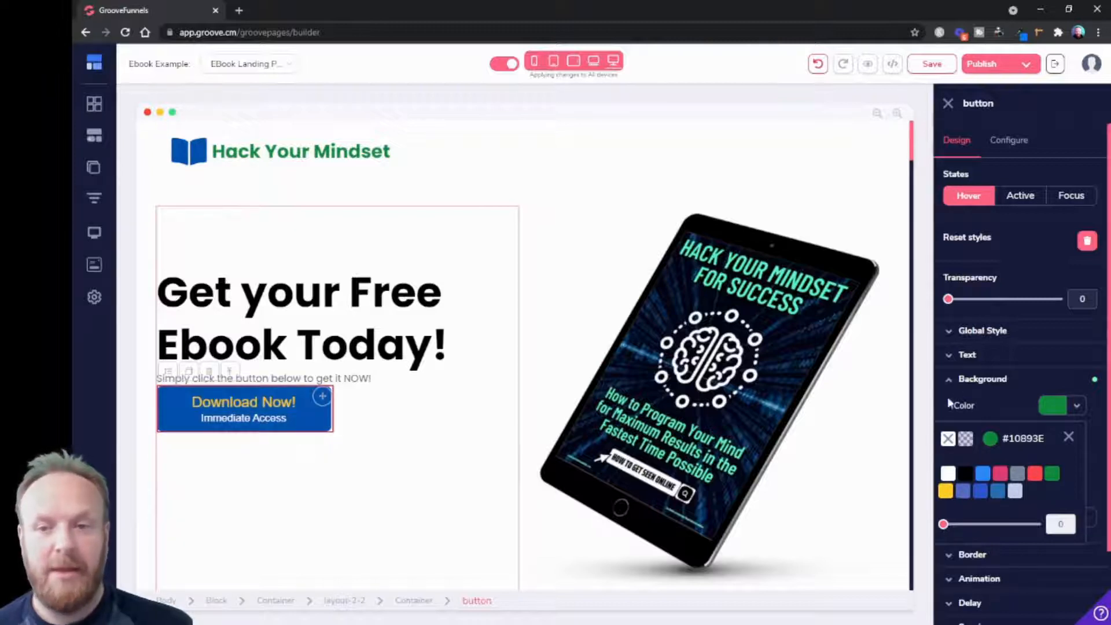
click(1069, 439)
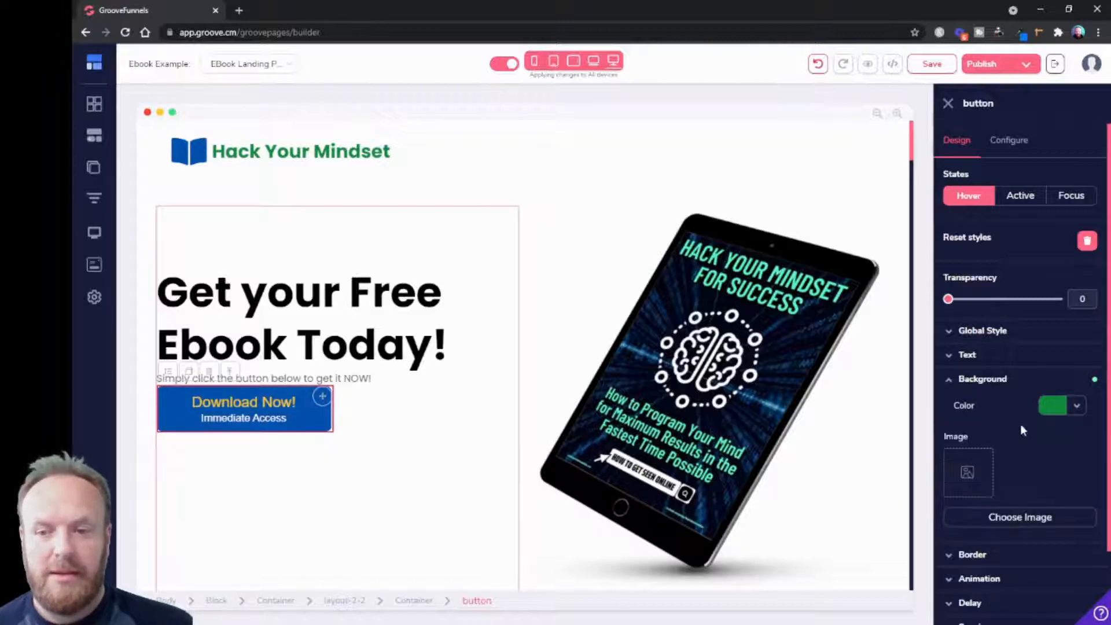
click(982, 378)
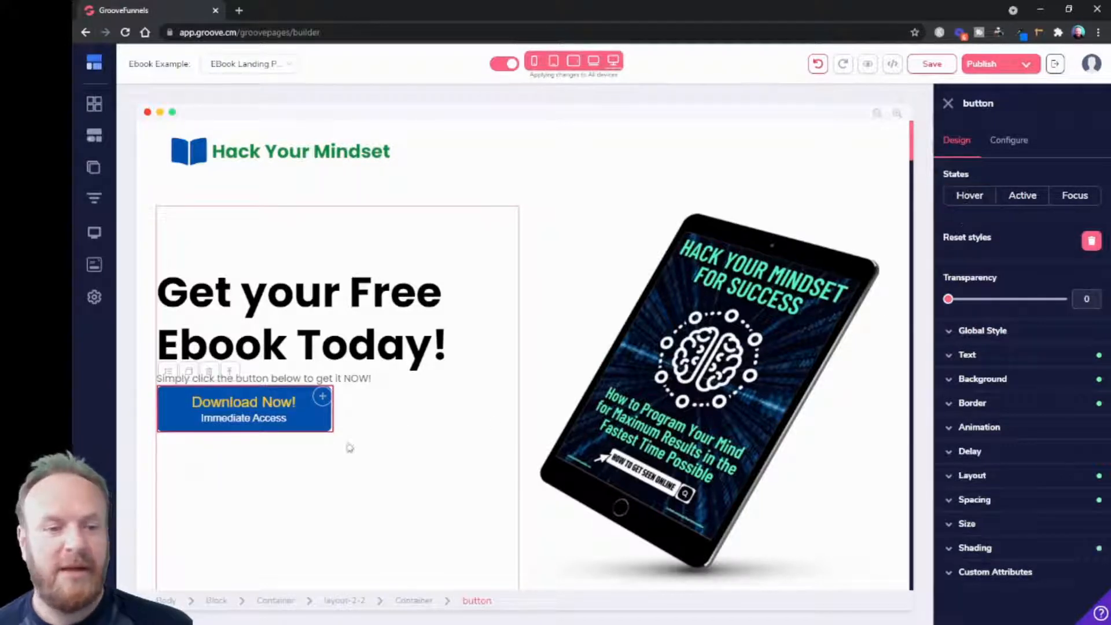
mouse_move(652, 347)
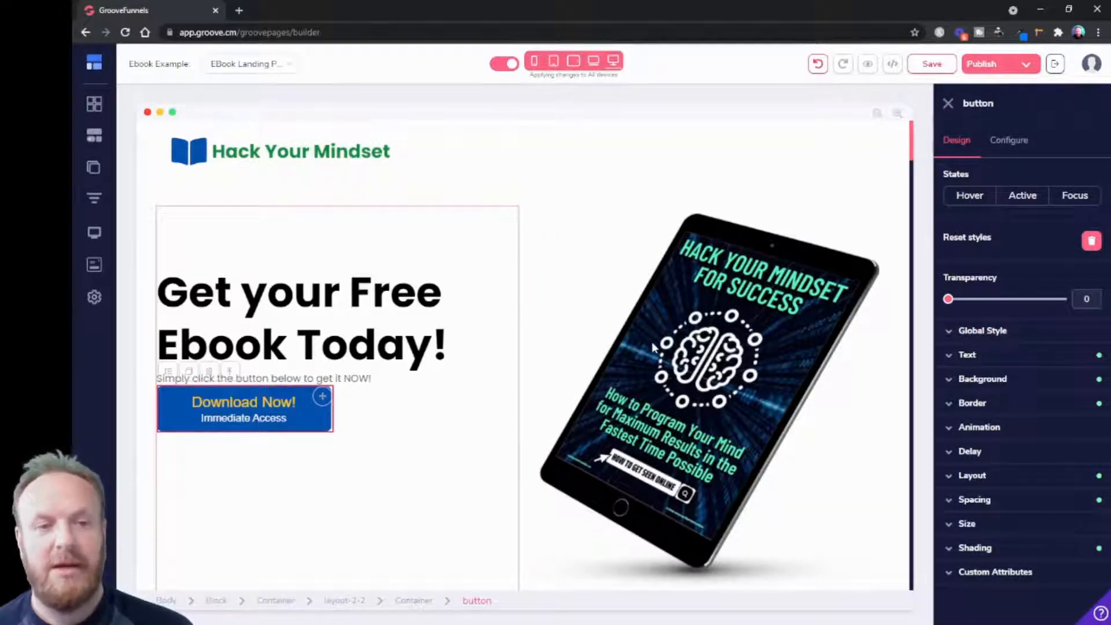
mouse_move(553, 398)
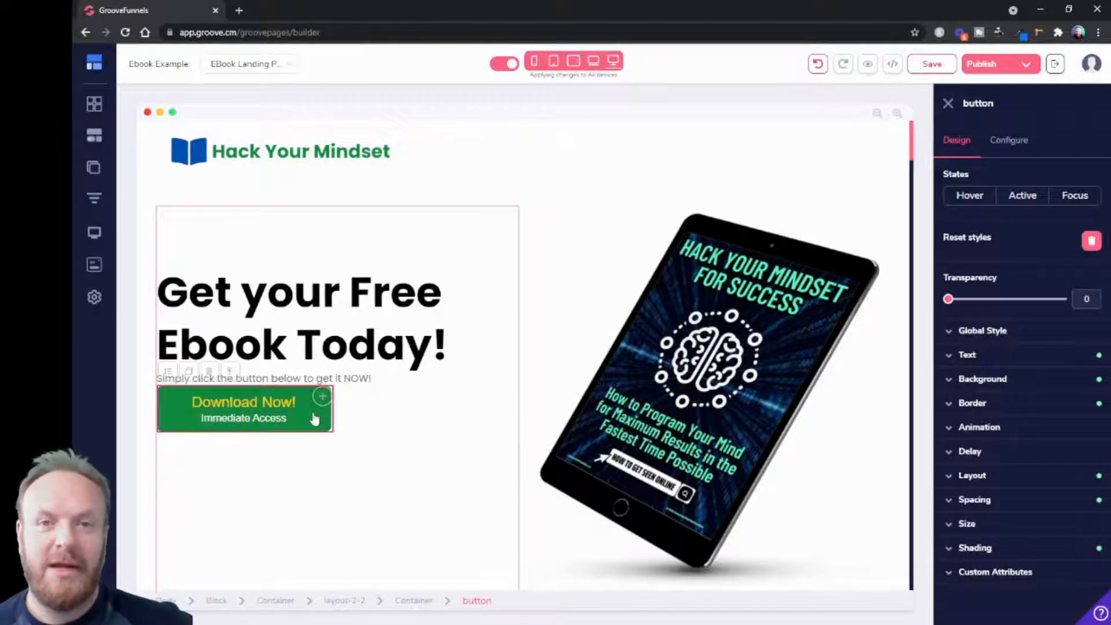
click(969, 196)
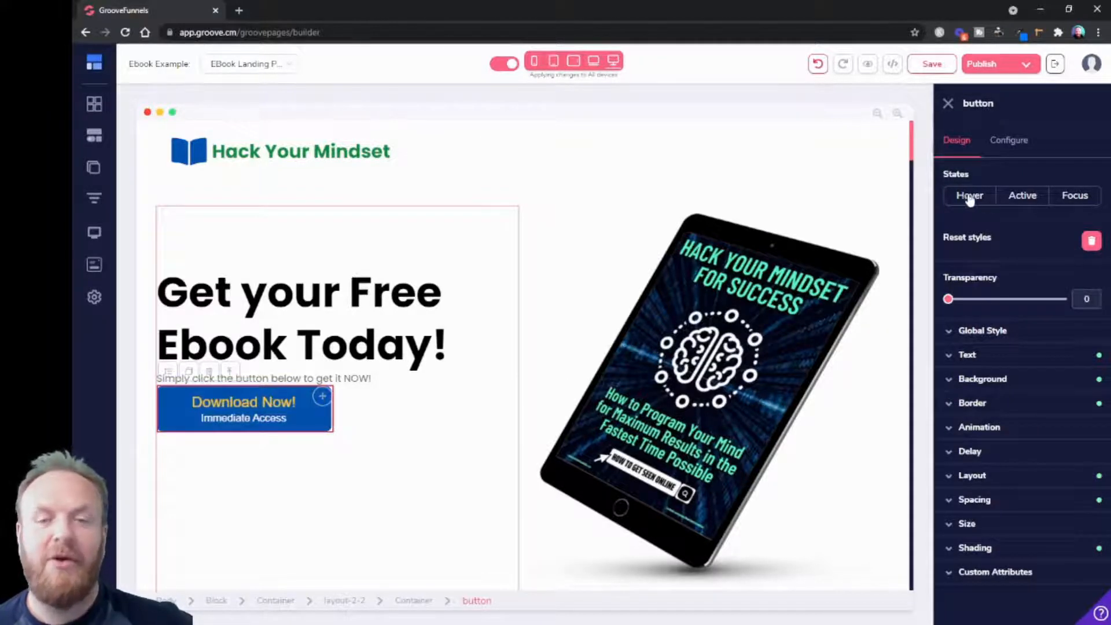
mouse_move(1010, 373)
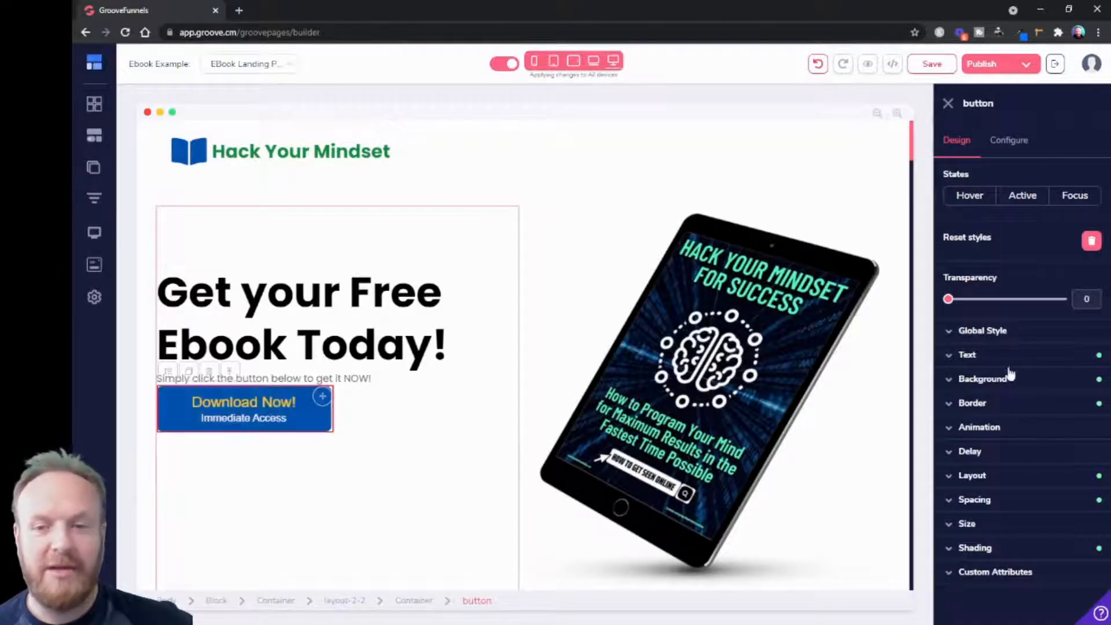
mouse_move(521, 400)
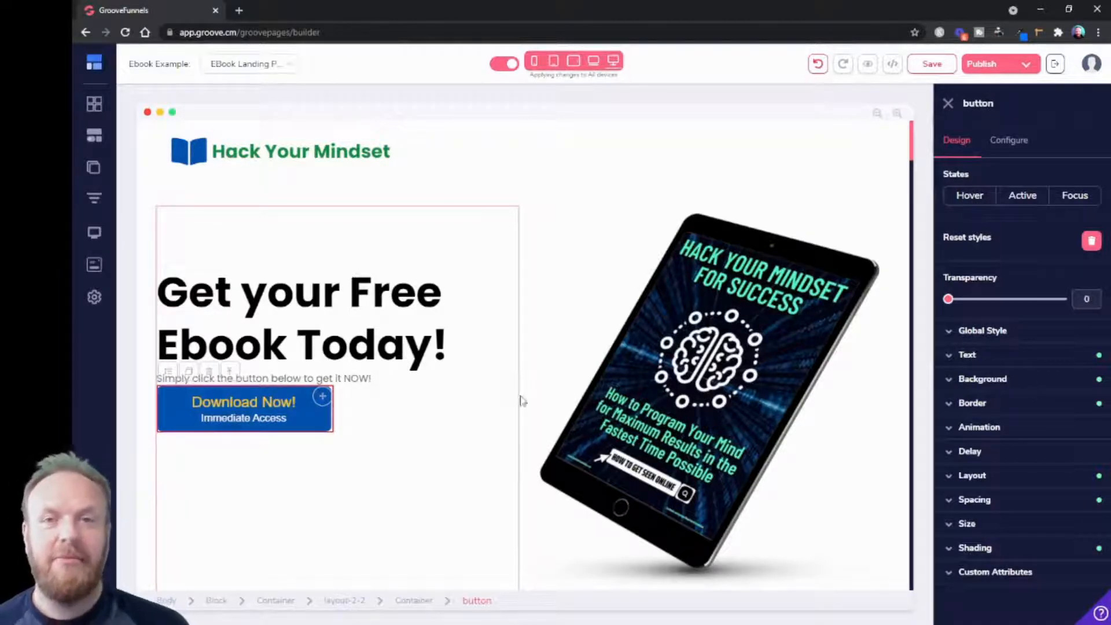
mouse_move(535, 407)
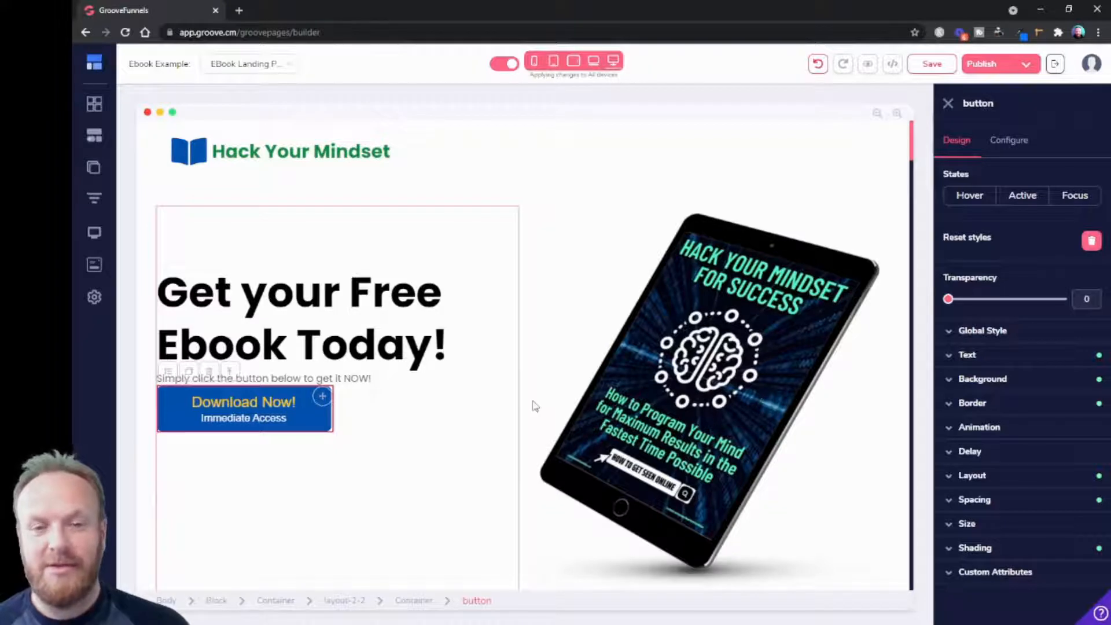
mouse_move(555, 426)
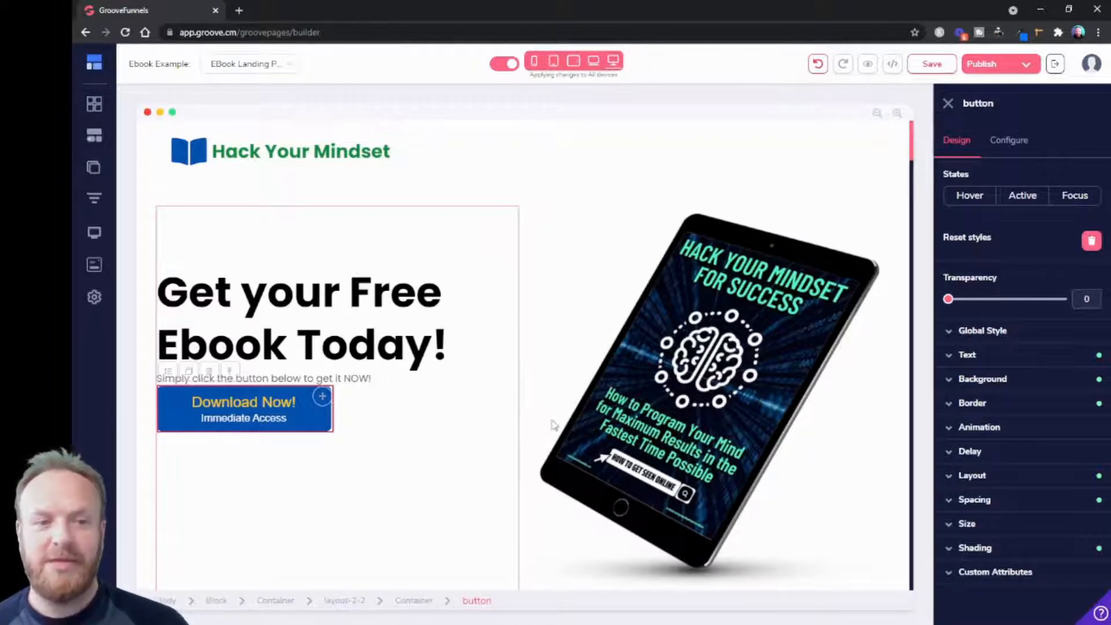
mouse_move(479, 363)
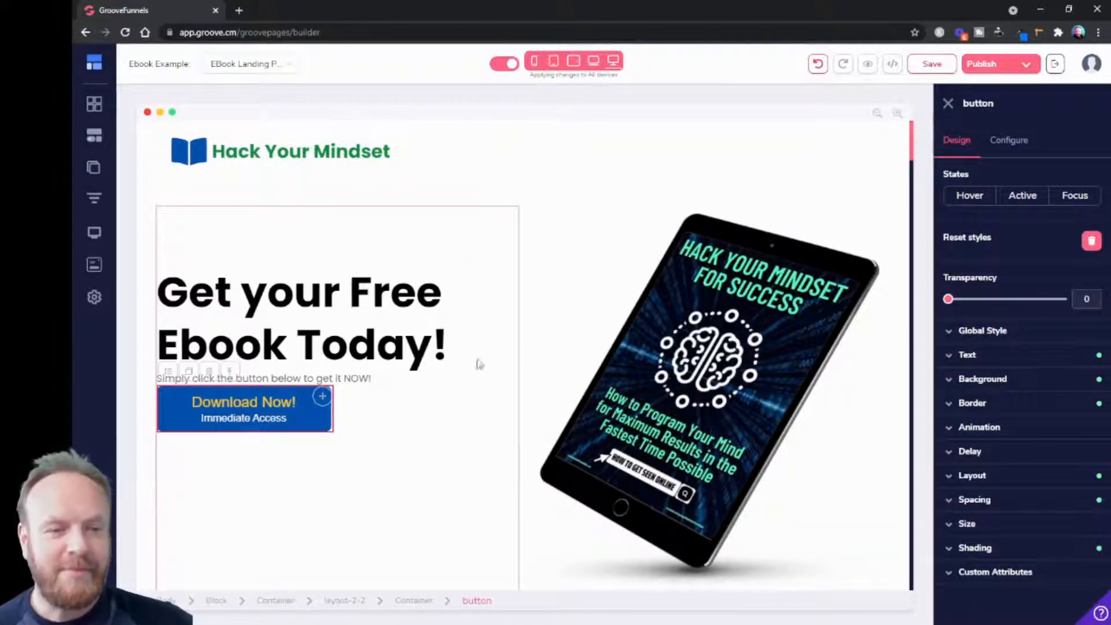
mouse_move(375, 437)
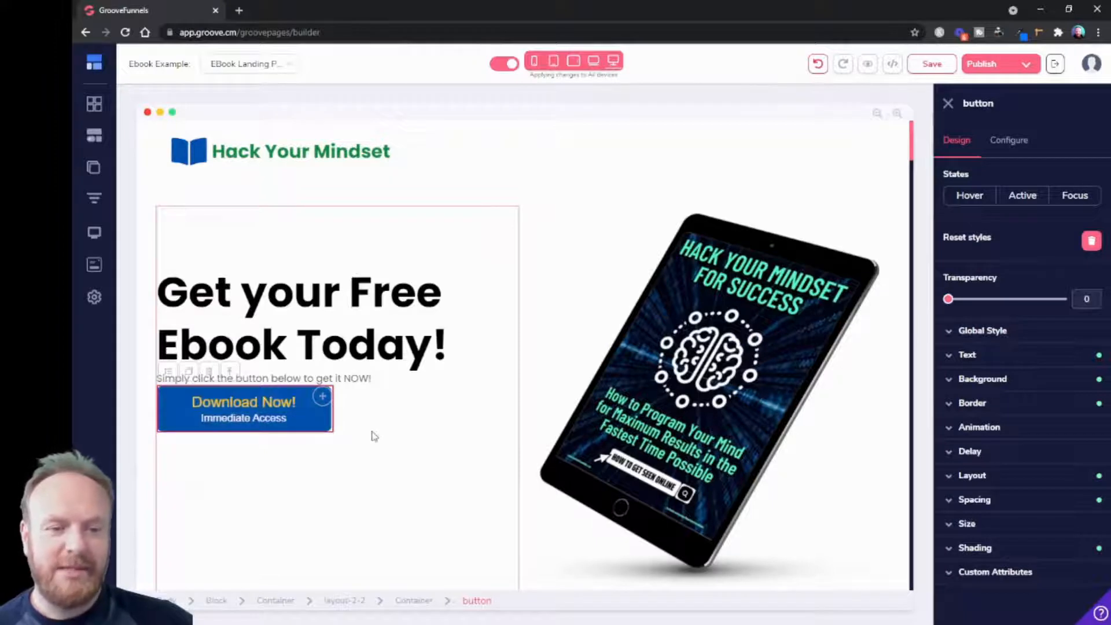
mouse_move(321, 431)
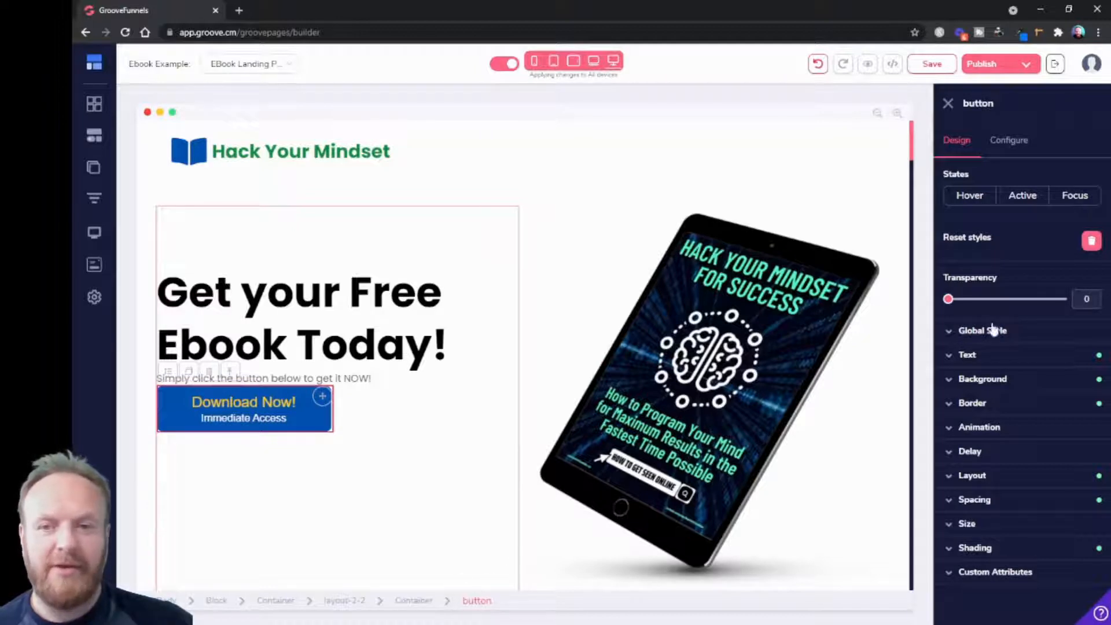
mouse_move(1015, 121)
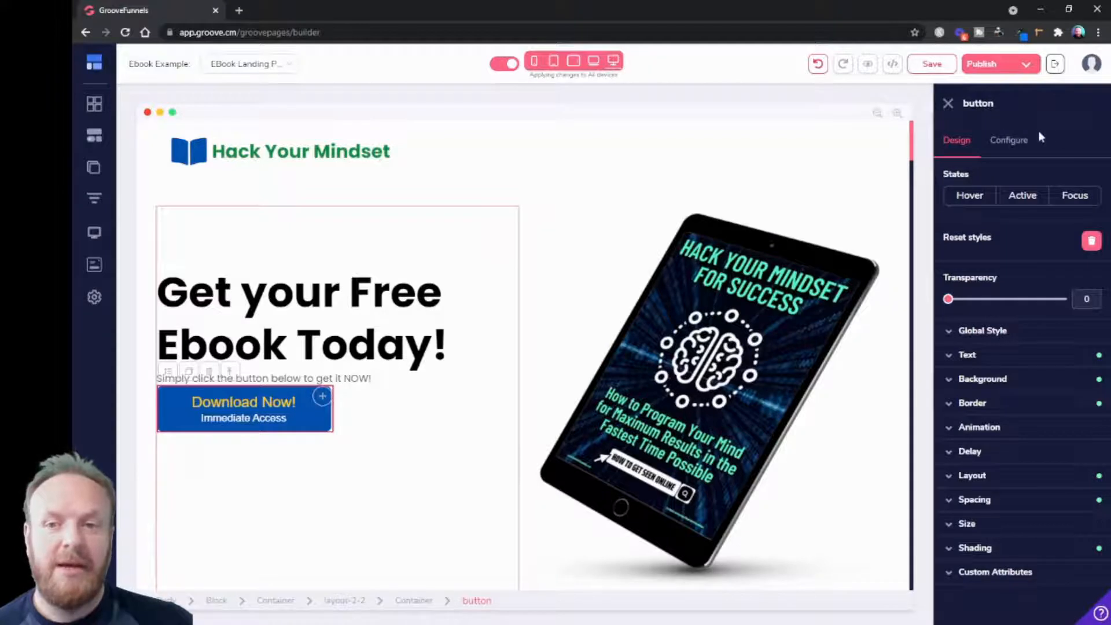
- Browse the Download Now! button's Link To destination options in Configure
click(1008, 140)
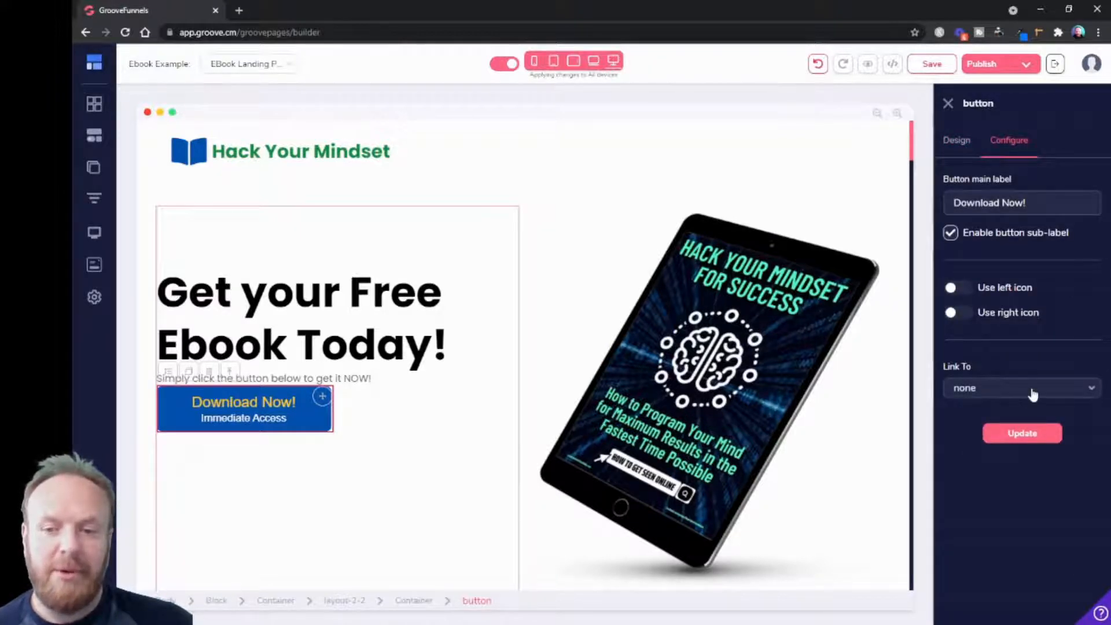
click(1020, 388)
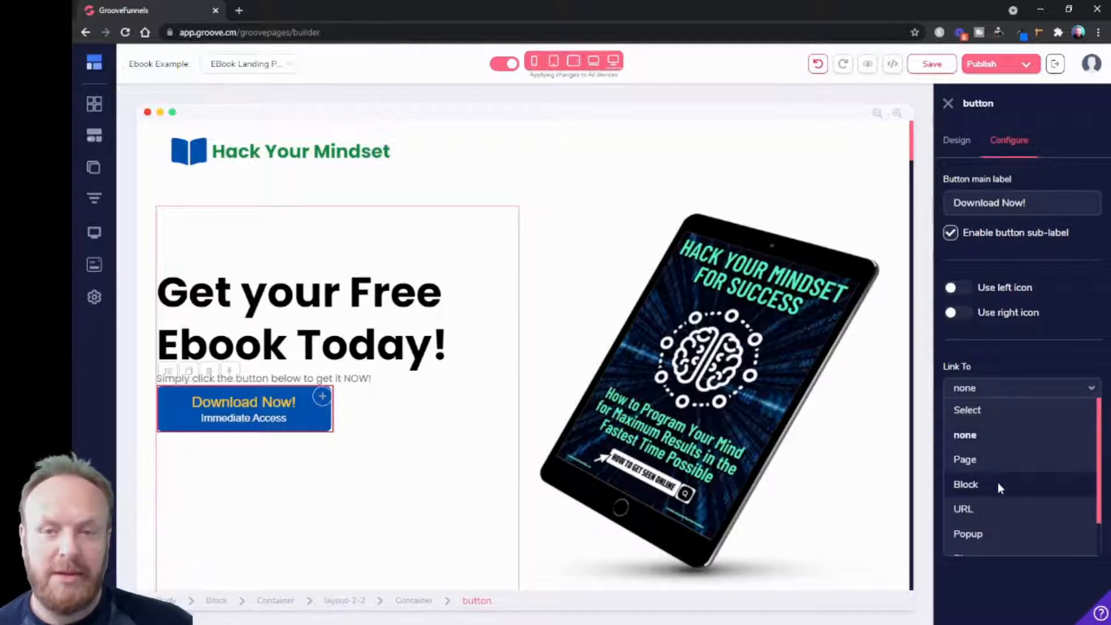
mouse_move(995, 508)
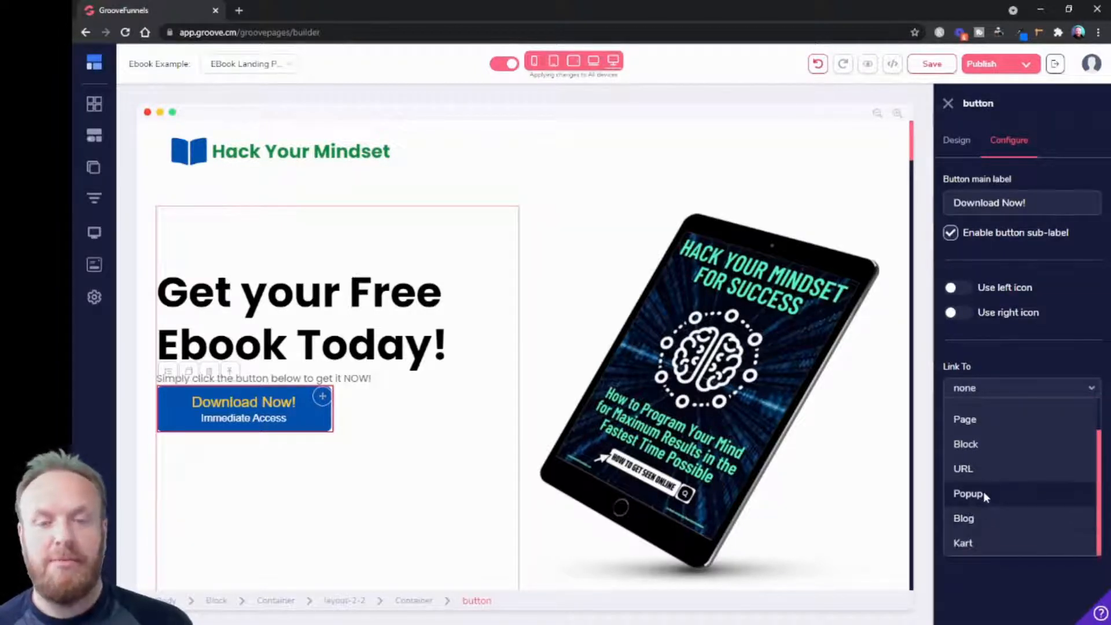
mouse_move(999, 369)
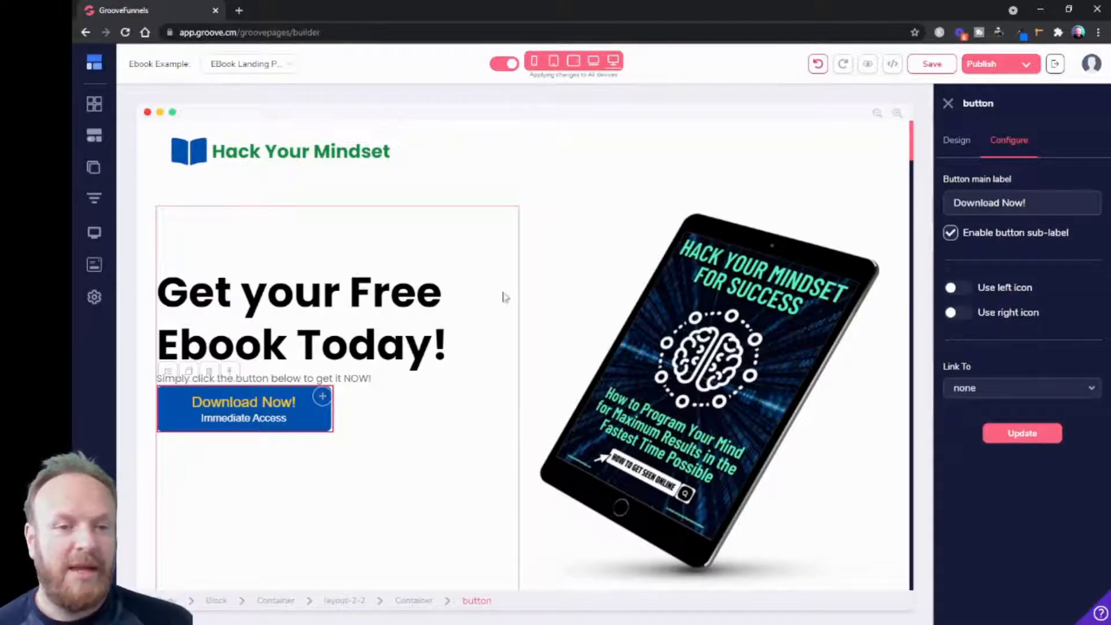
- Select the block holding the map and contact form and rename it 'Download'
scroll(down, 3)
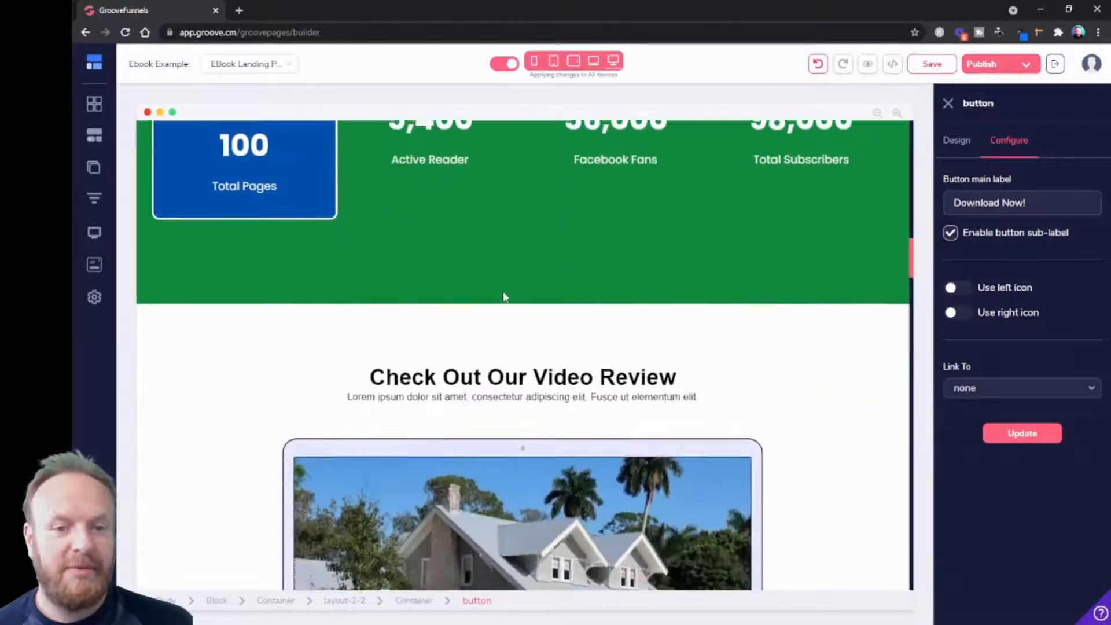
scroll(down, 3)
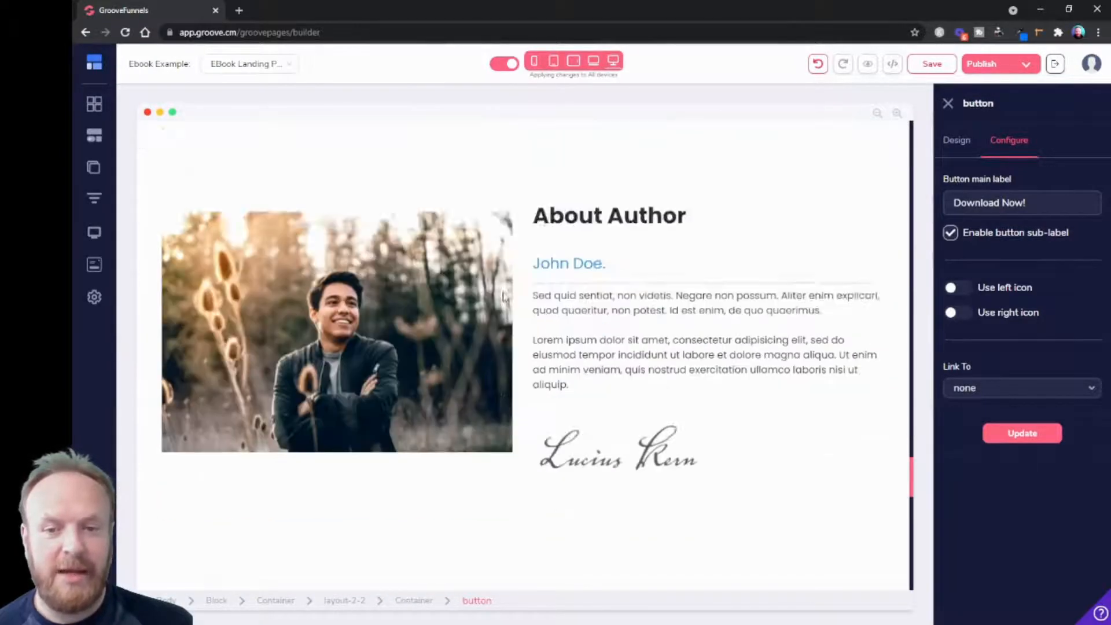
scroll(down, 3)
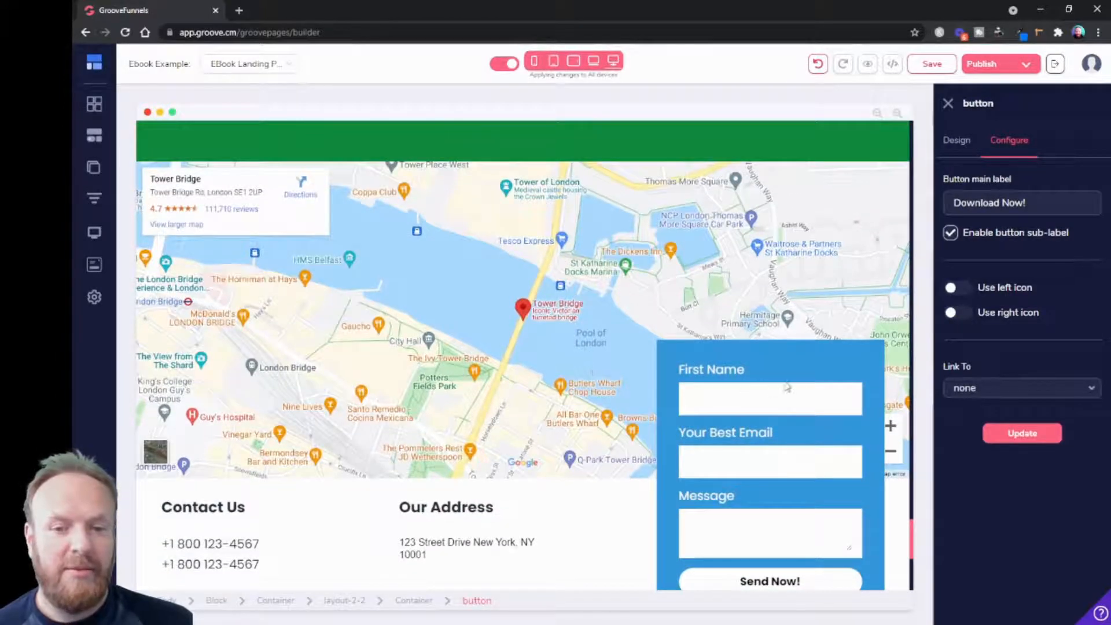
scroll(down, 3)
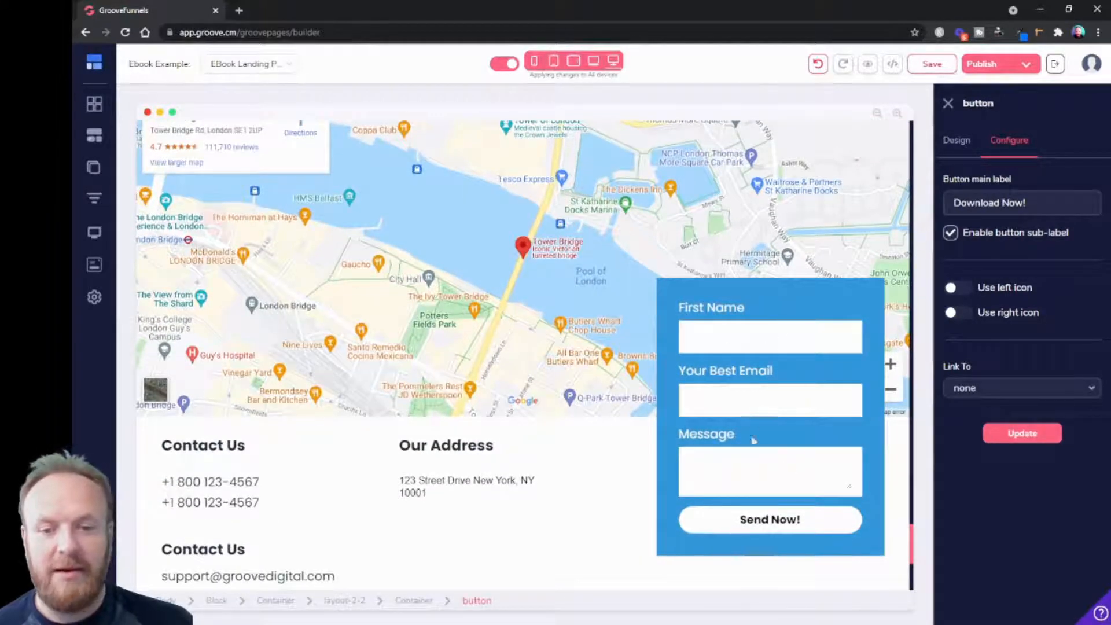
scroll(up, 3)
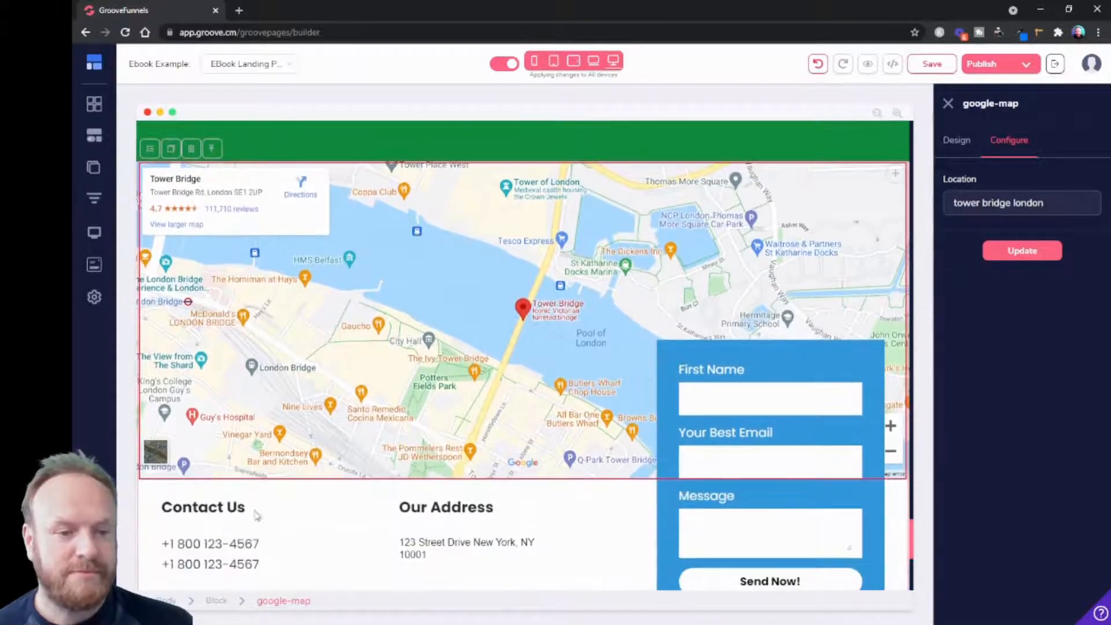
click(217, 600)
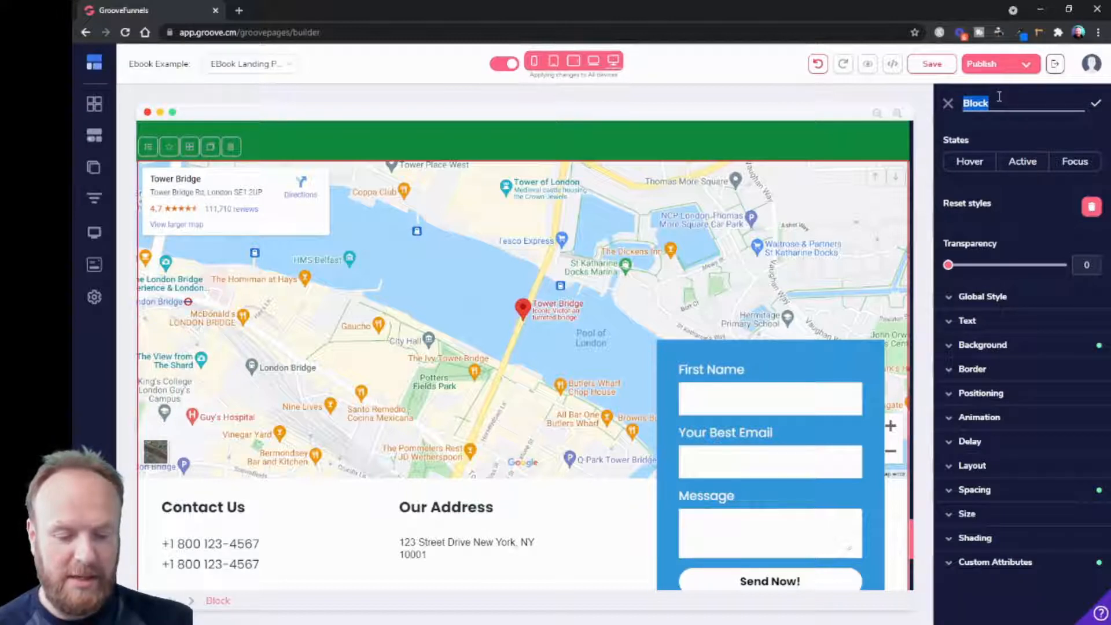
text(Download)
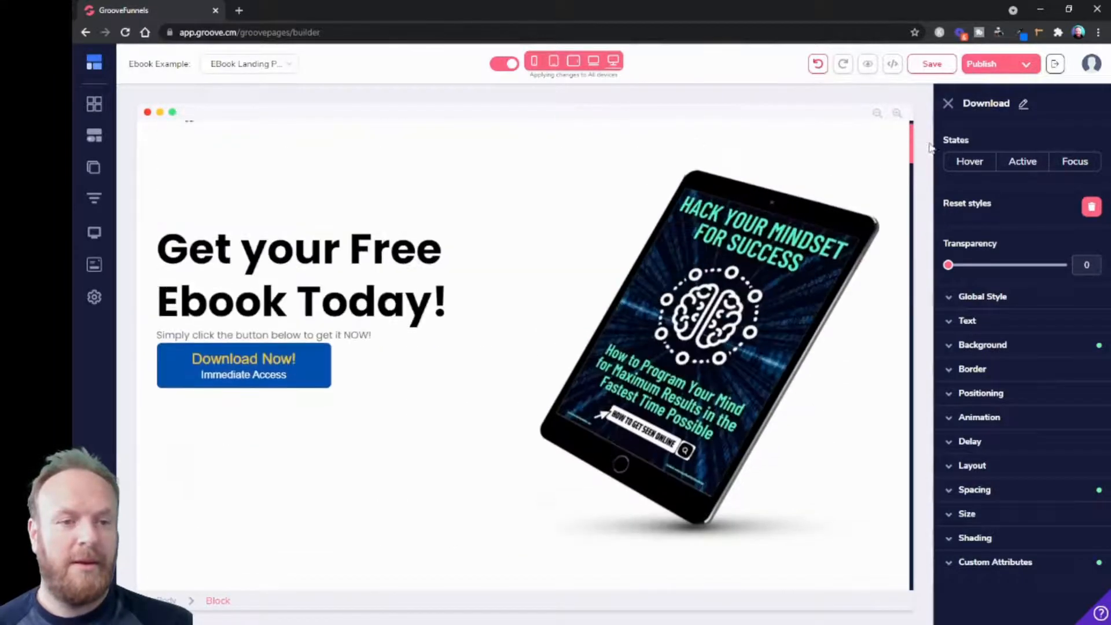
- Set the Download Now! button to Link To Block, targeting the Download block
click(243, 366)
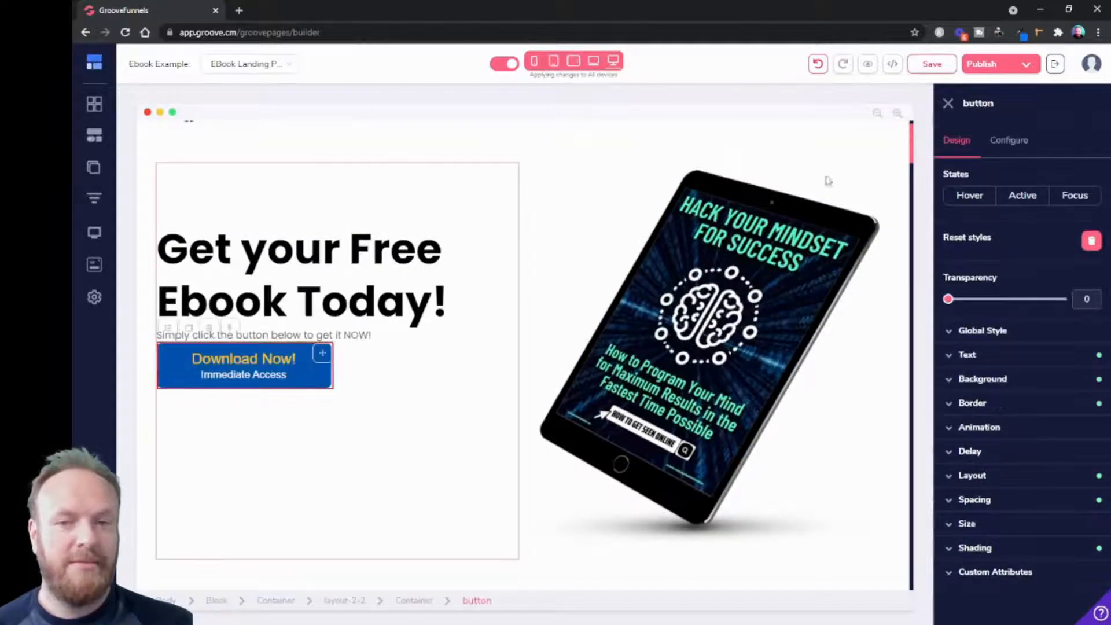
click(1008, 139)
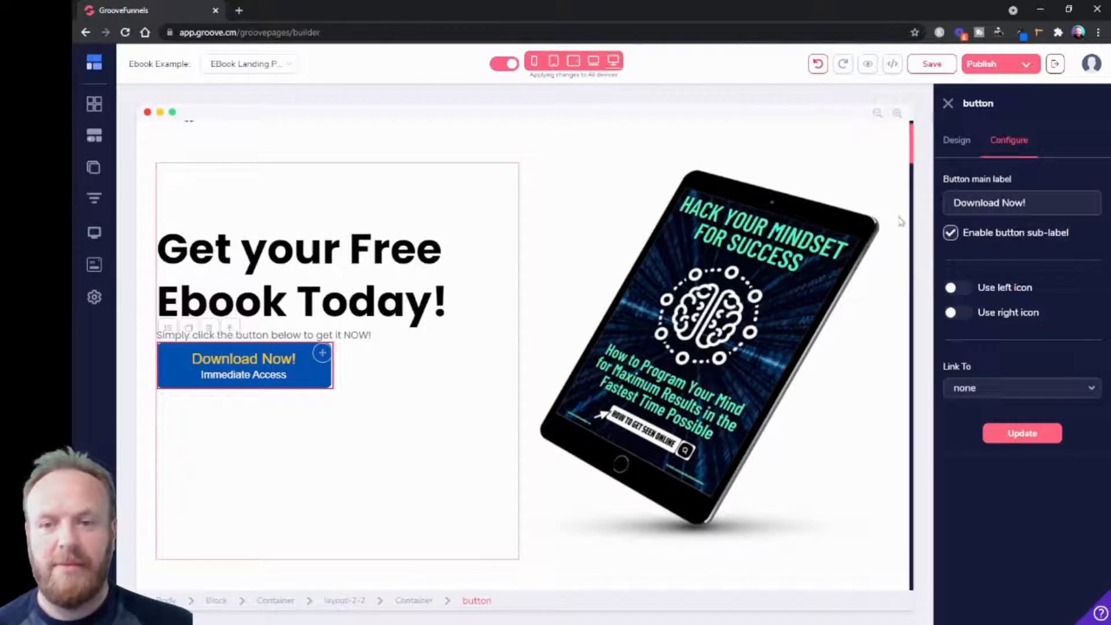
click(1021, 387)
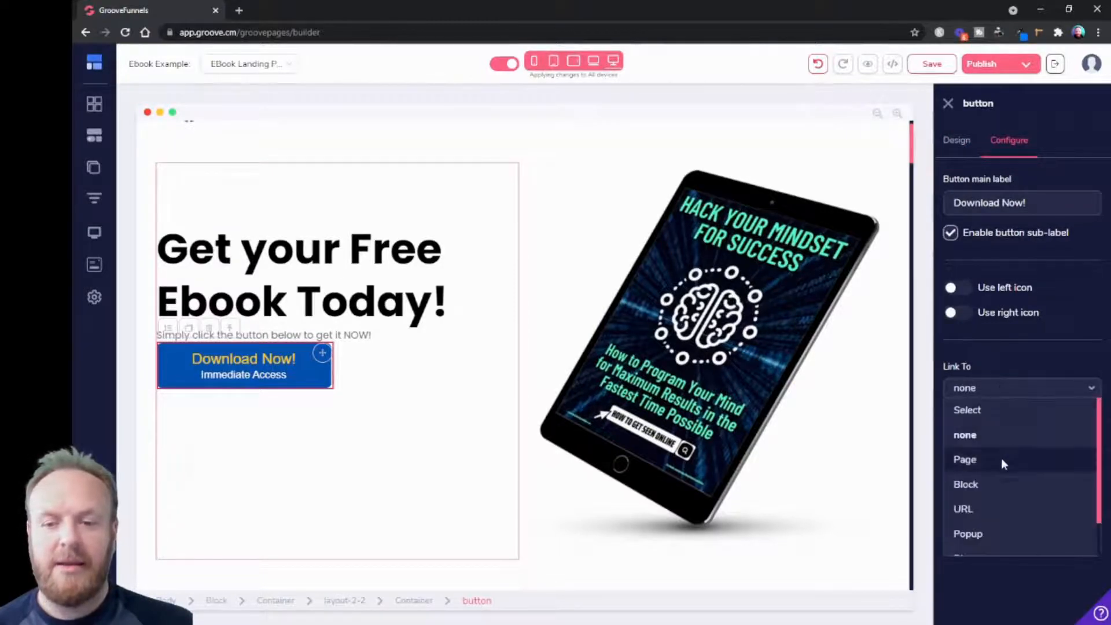
click(965, 484)
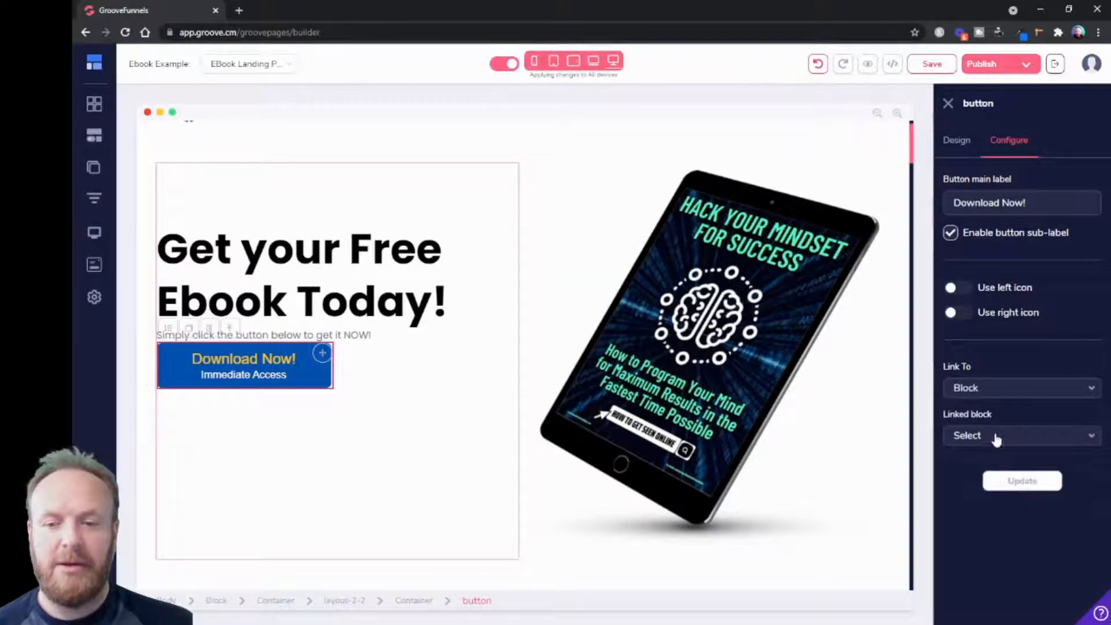
click(1020, 435)
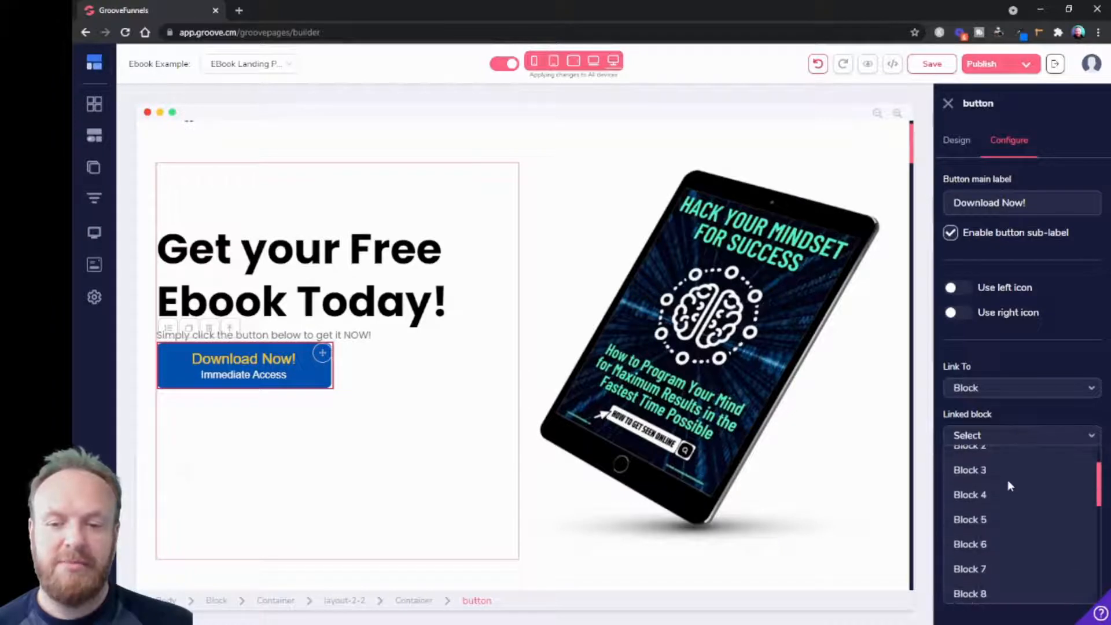
scroll(up, 3)
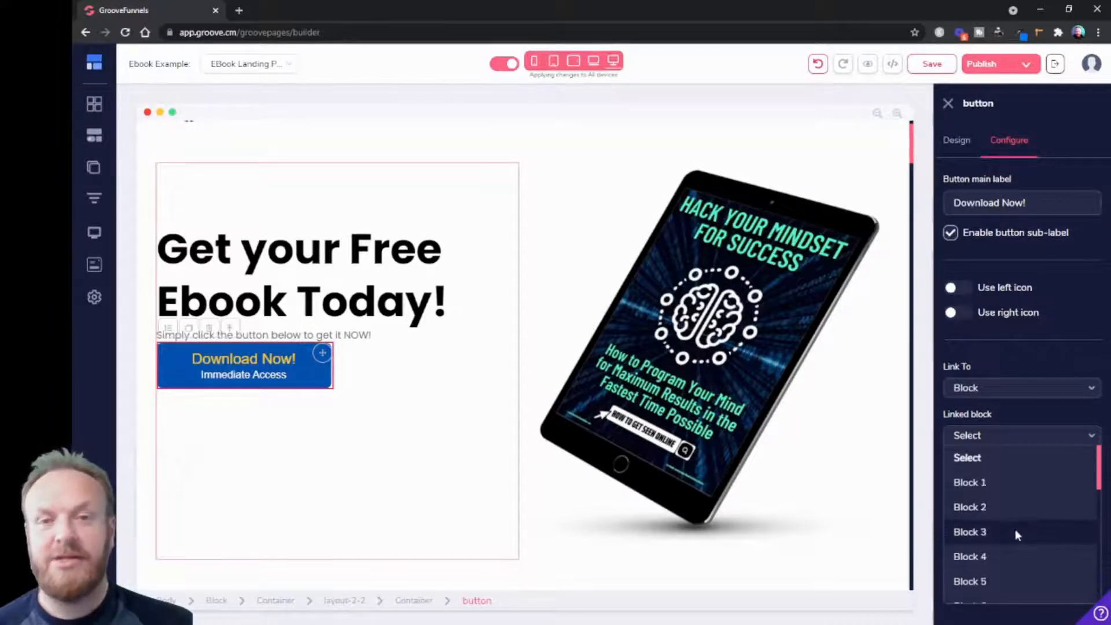
scroll(down, 3)
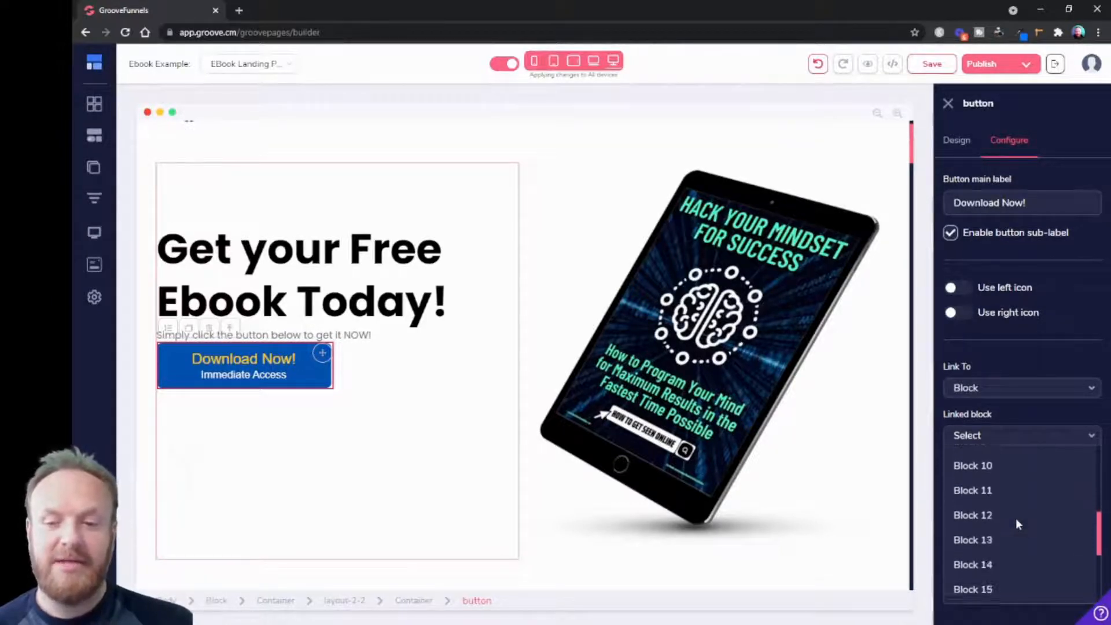
scroll(down, 3)
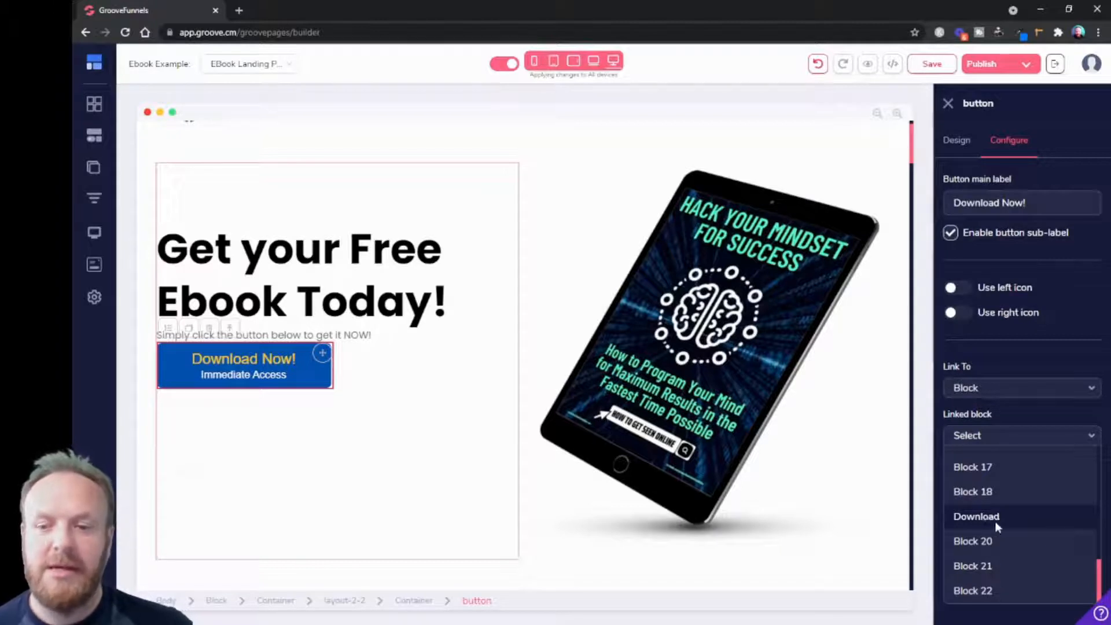
click(976, 516)
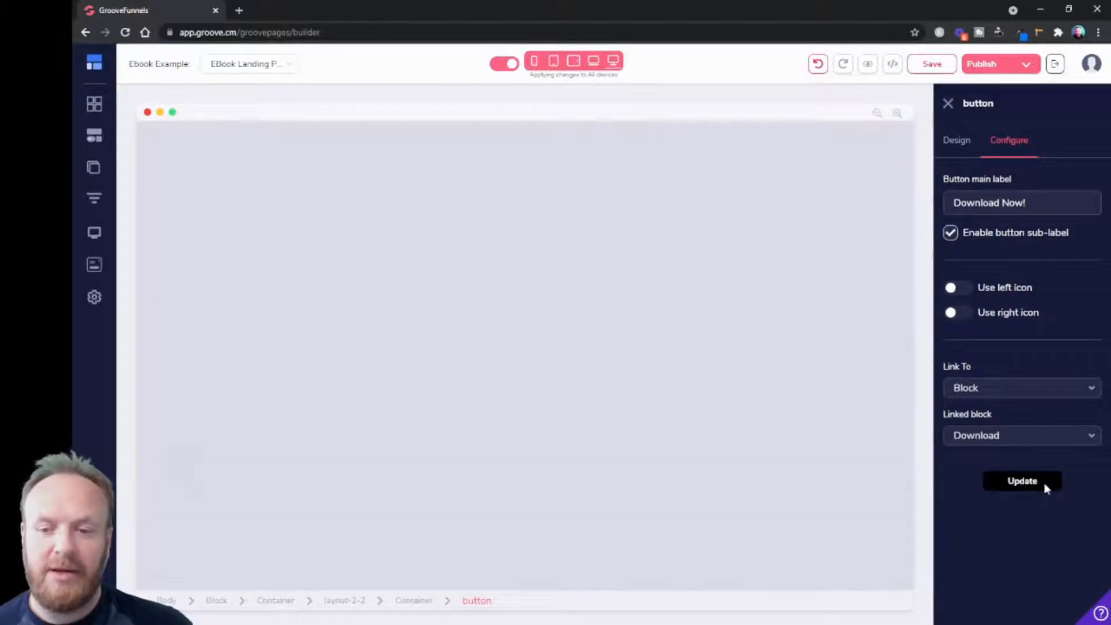
mouse_move(794, 502)
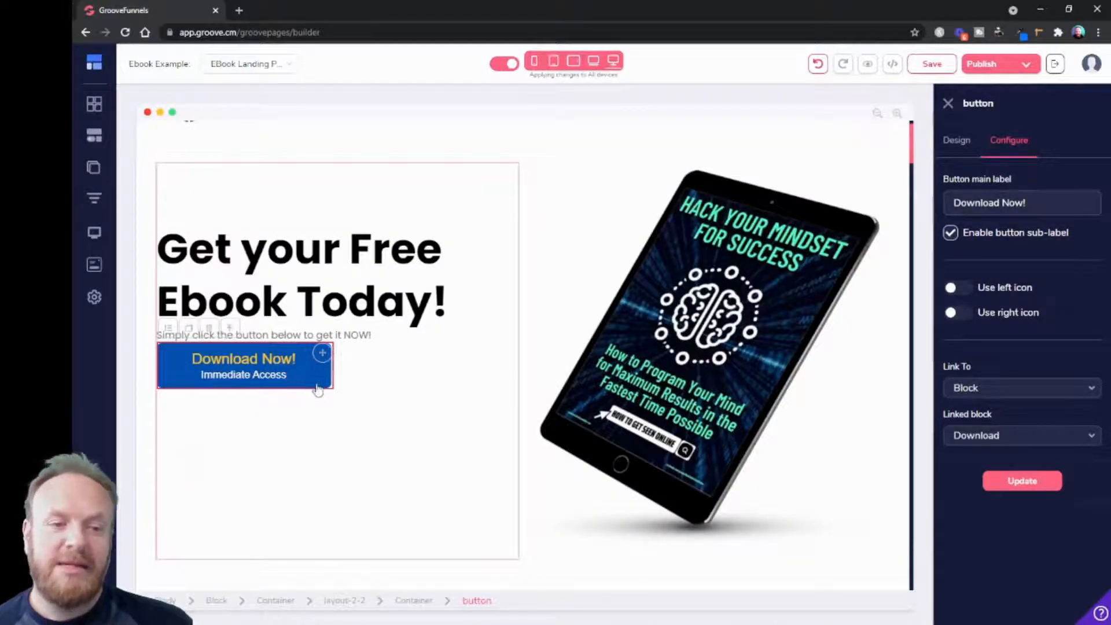
mouse_move(404, 457)
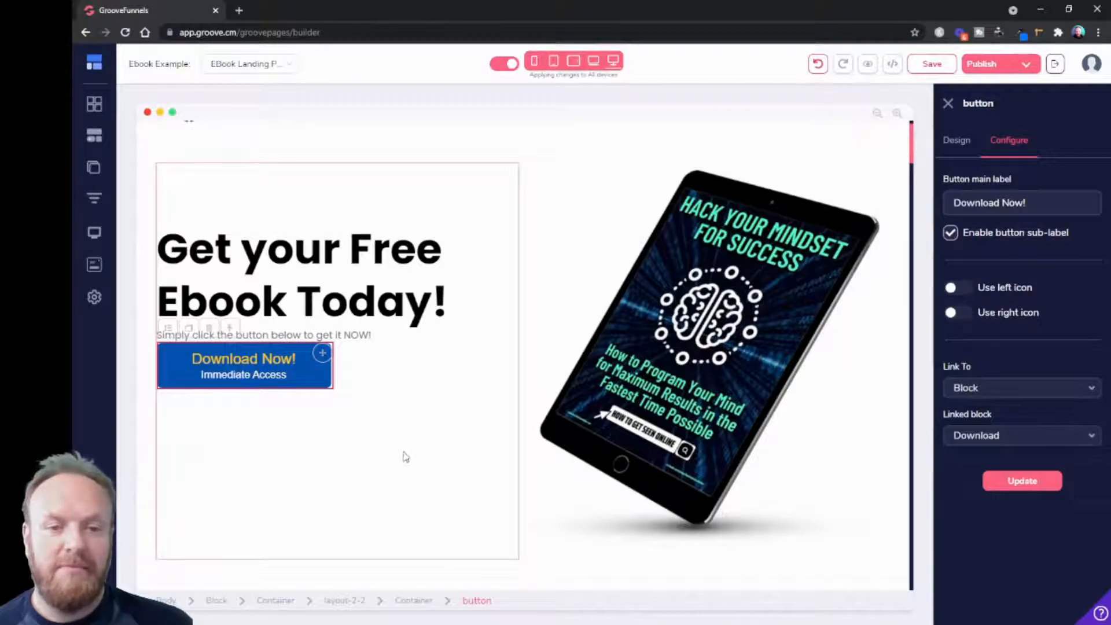
scroll(down, 3)
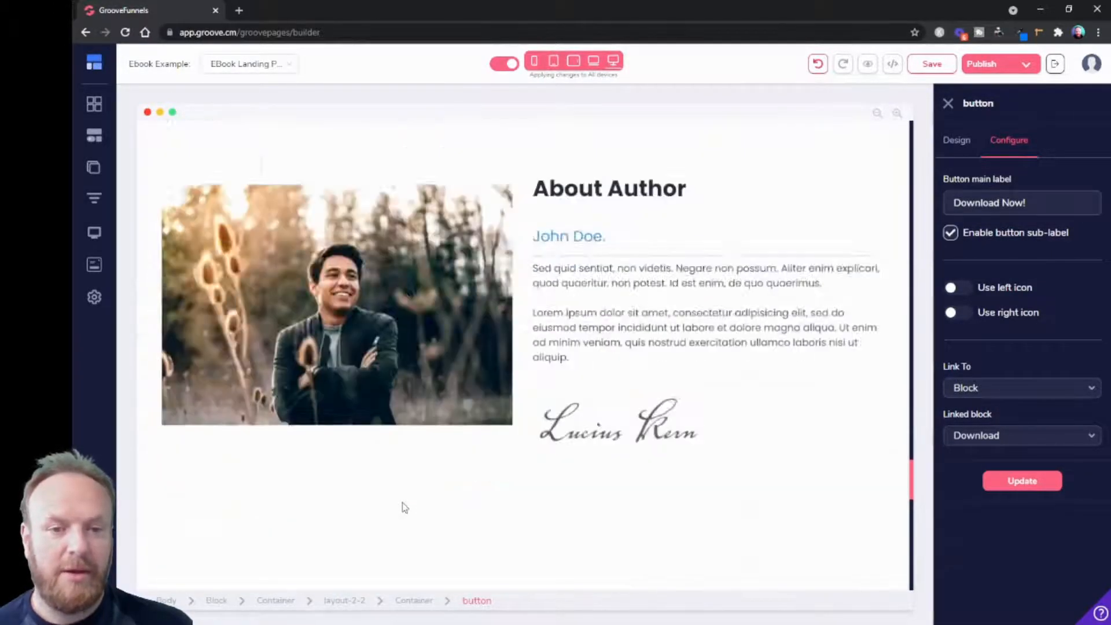
scroll(down, 3)
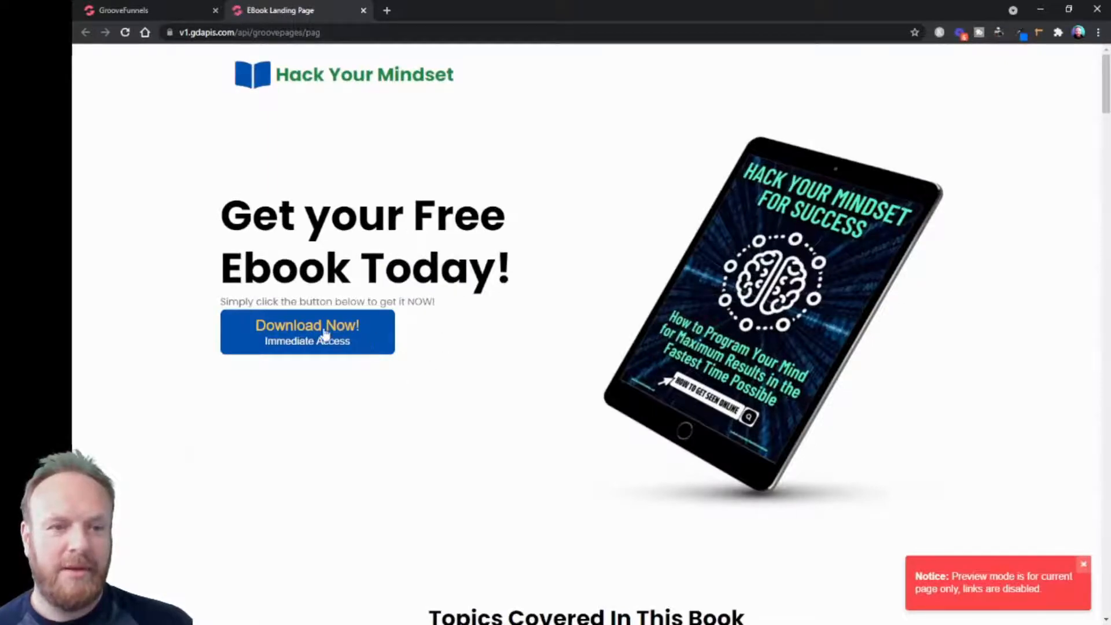
- Scroll the preview down to the map, contact form and contact details
scroll(down, 3)
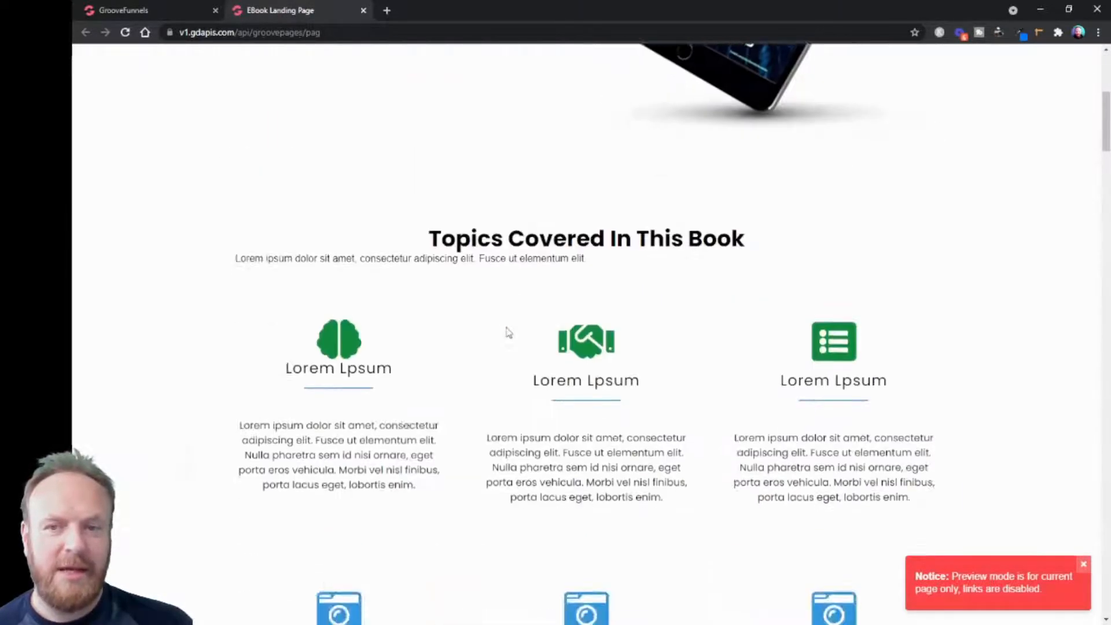
scroll(down, 3)
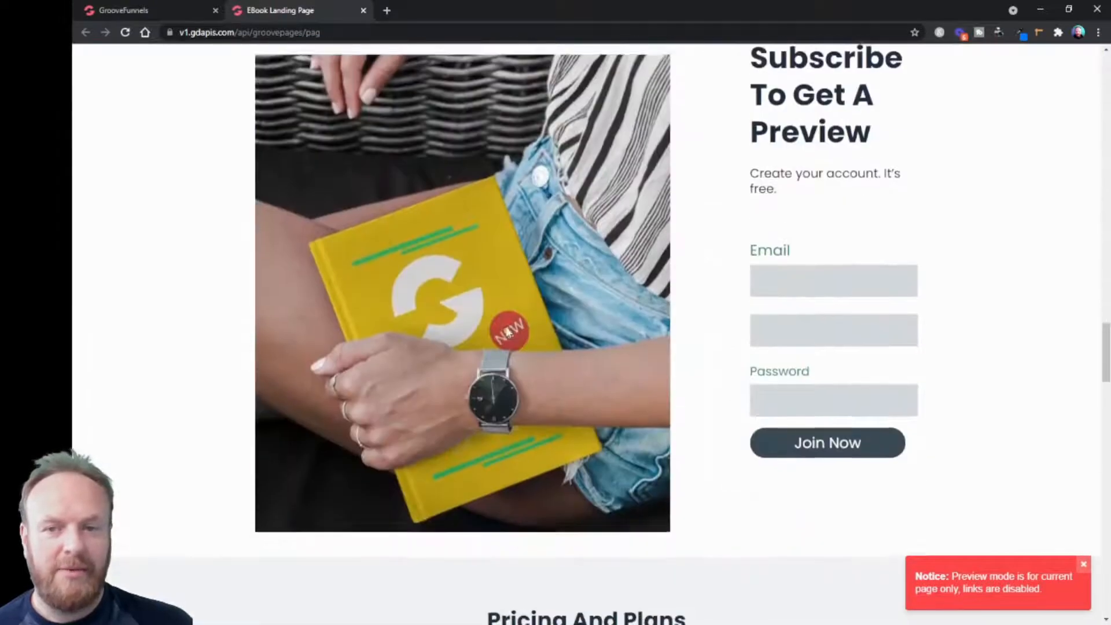
scroll(down, 3)
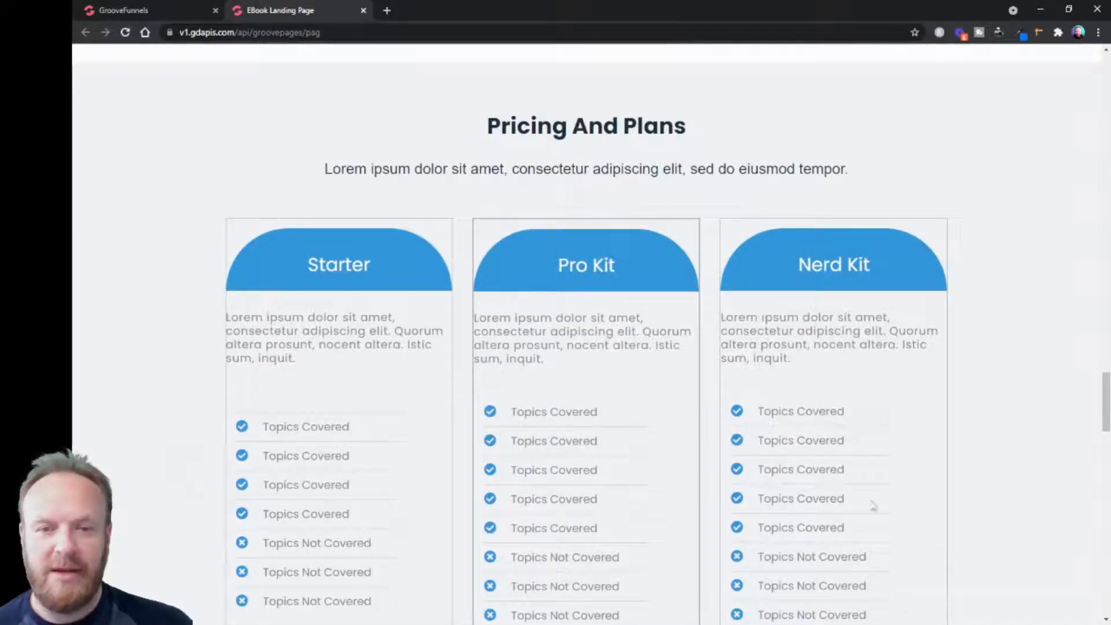
scroll(down, 3)
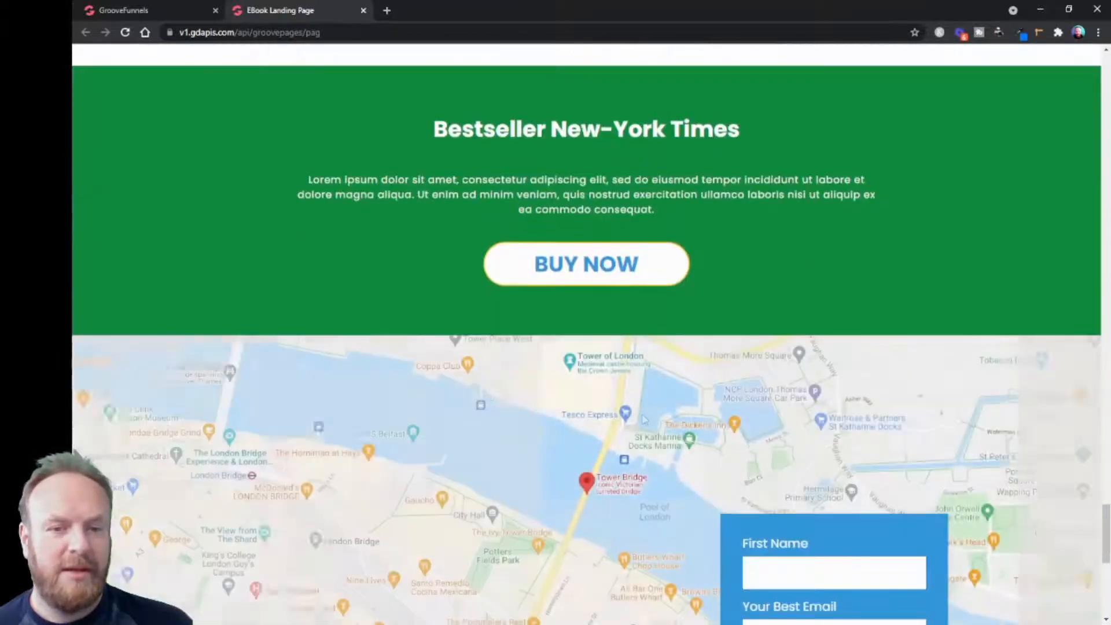
scroll(down, 3)
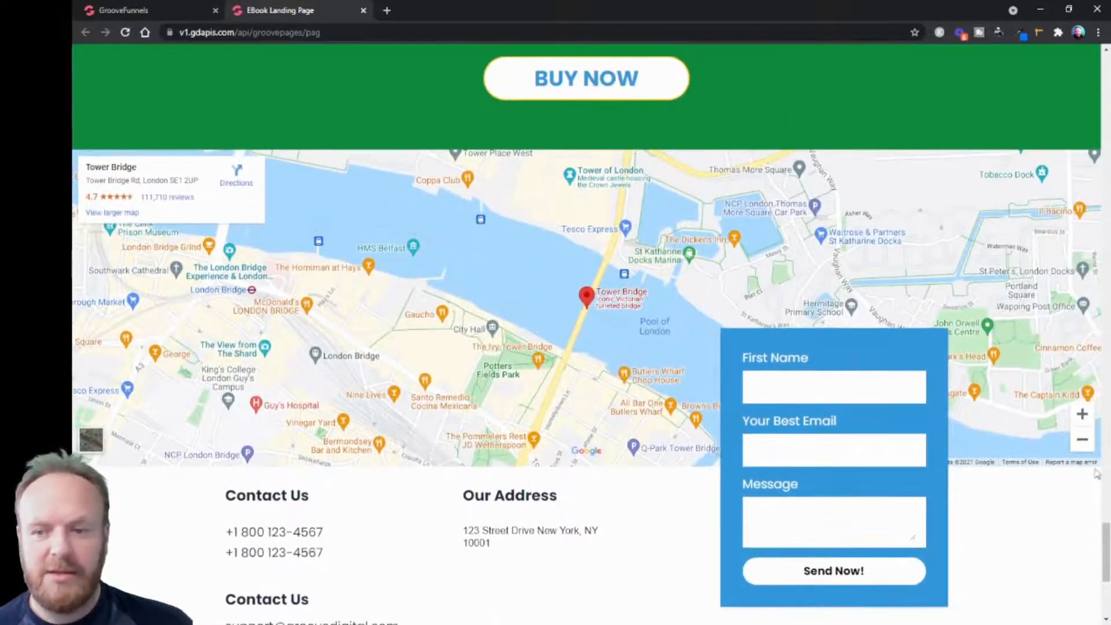
scroll(down, 3)
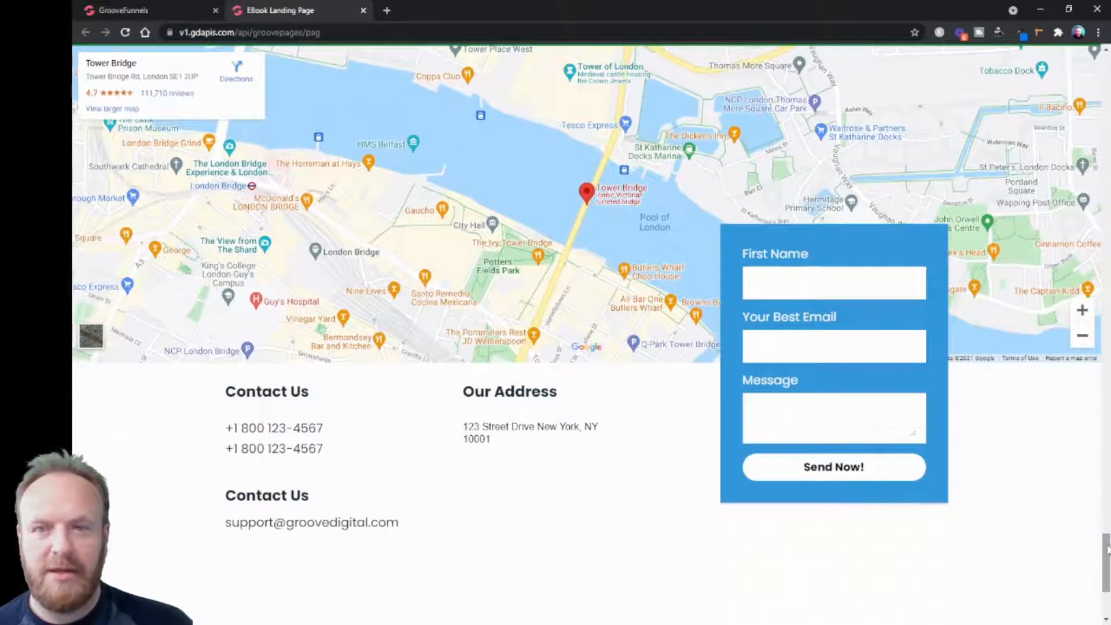
mouse_move(847, 320)
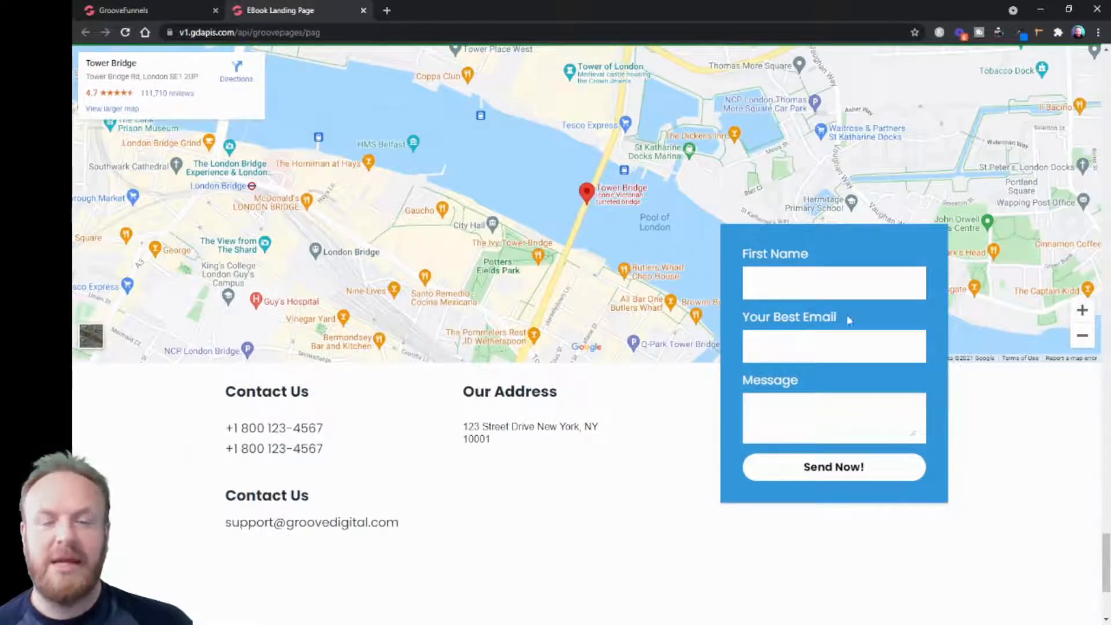
mouse_move(757, 520)
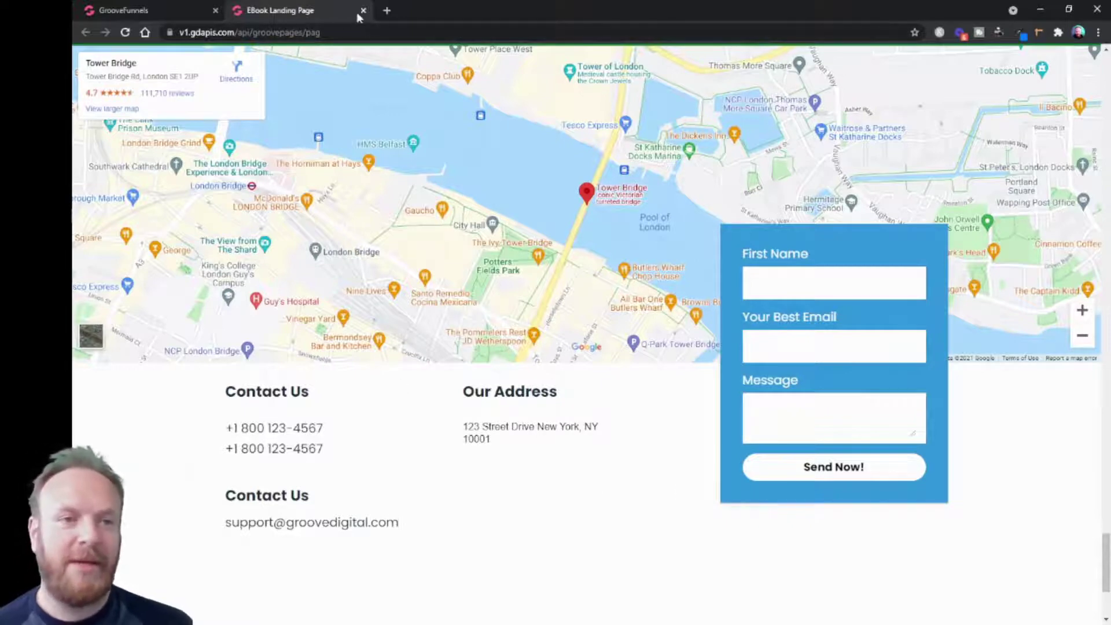
- Close the preview tab and scroll through the page in the builder
click(364, 10)
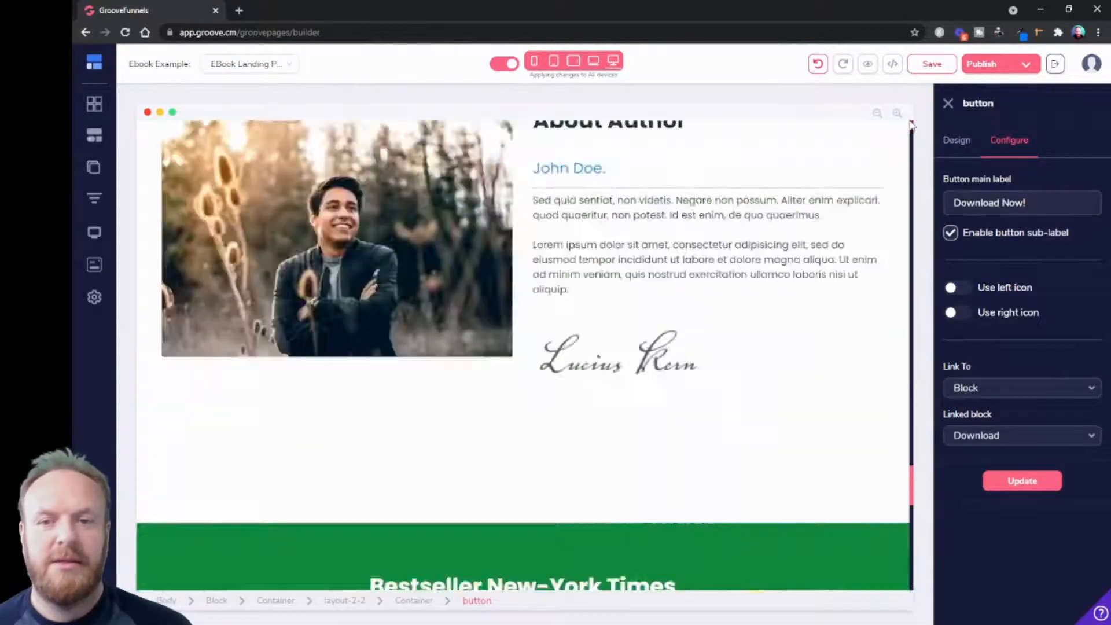
scroll(up, 3)
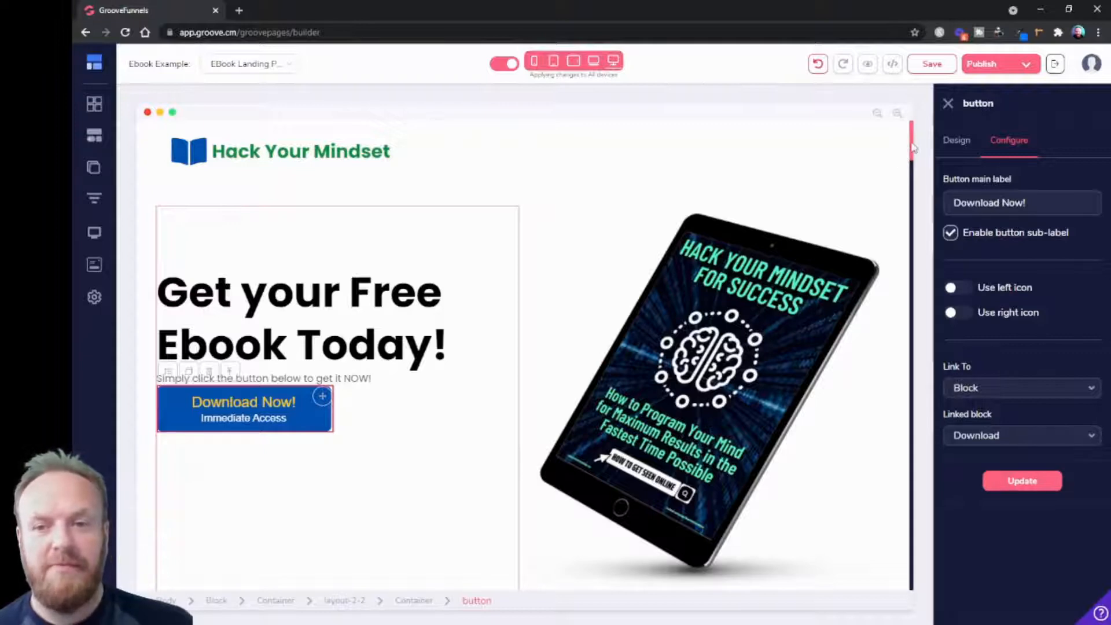
scroll(down, 3)
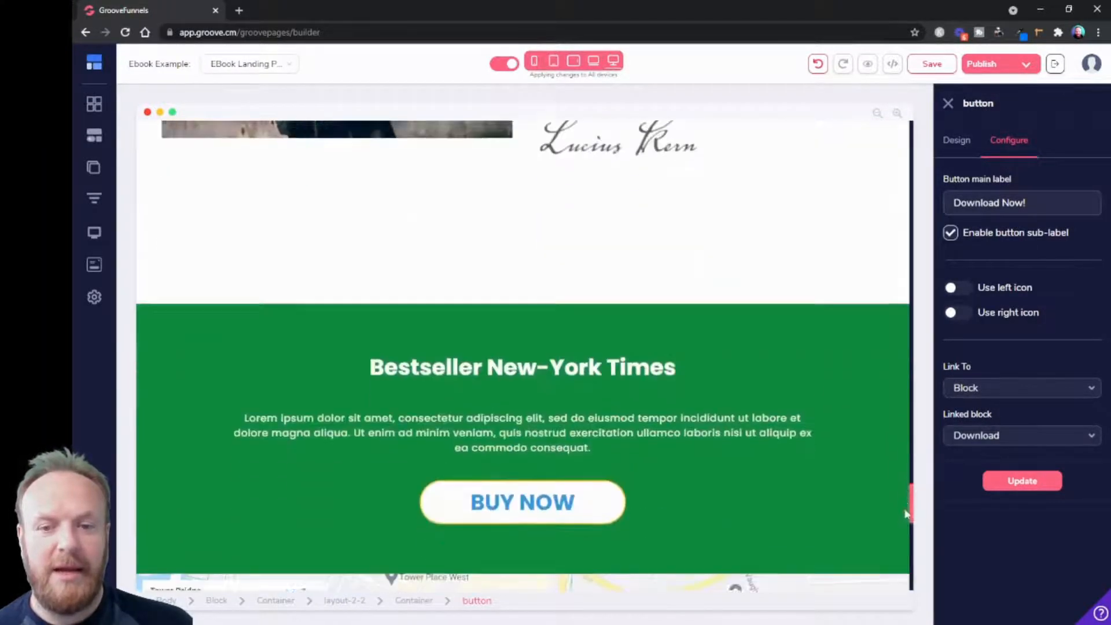
scroll(down, 3)
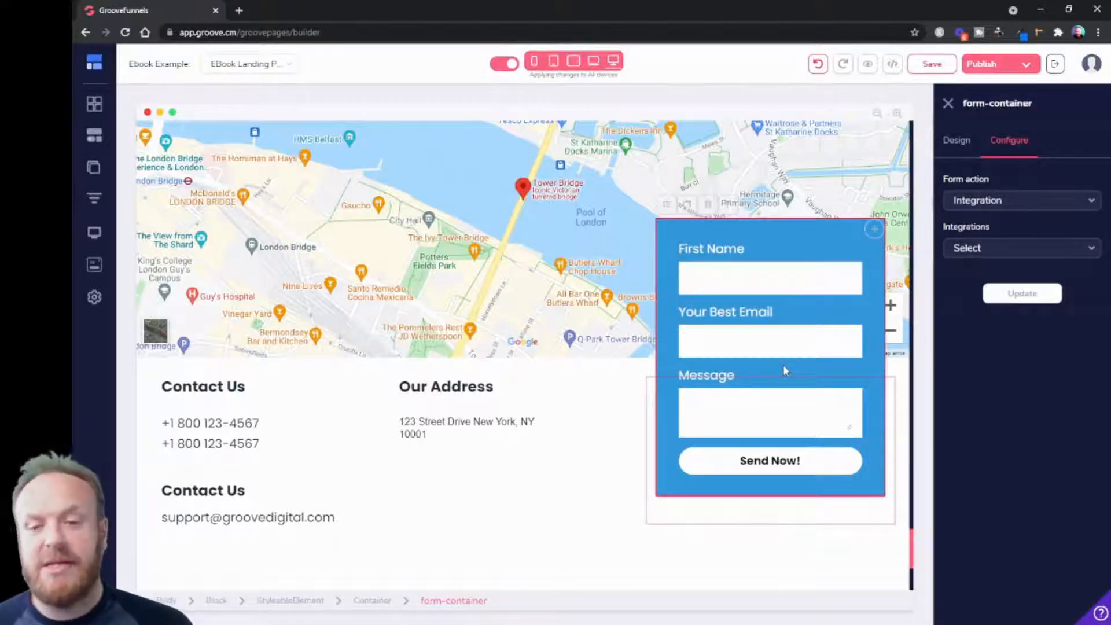
mouse_move(764, 336)
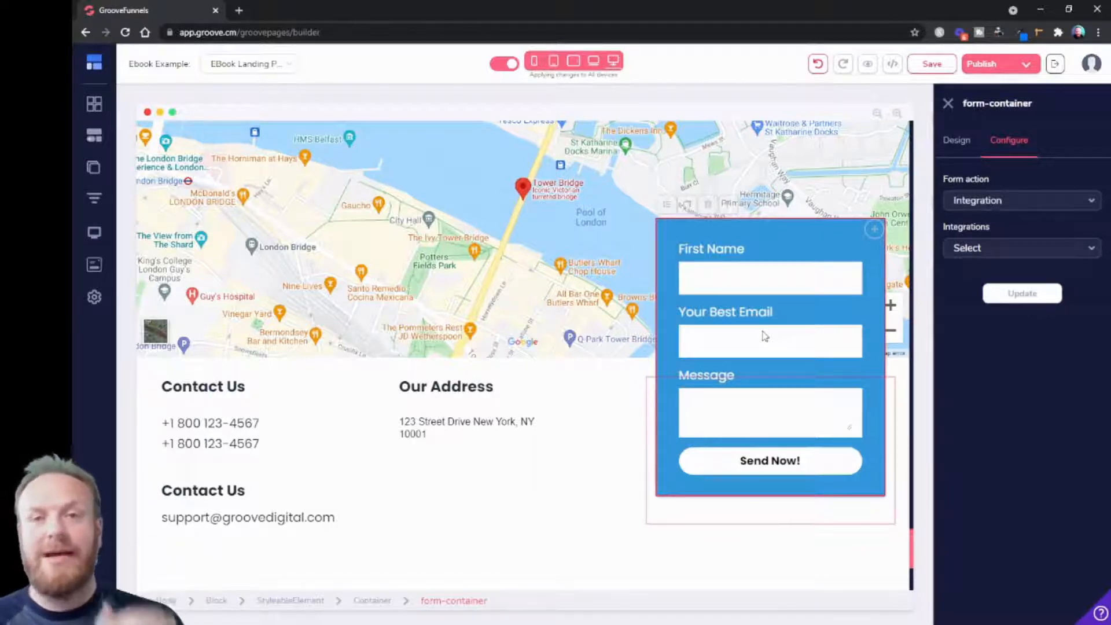
mouse_move(821, 242)
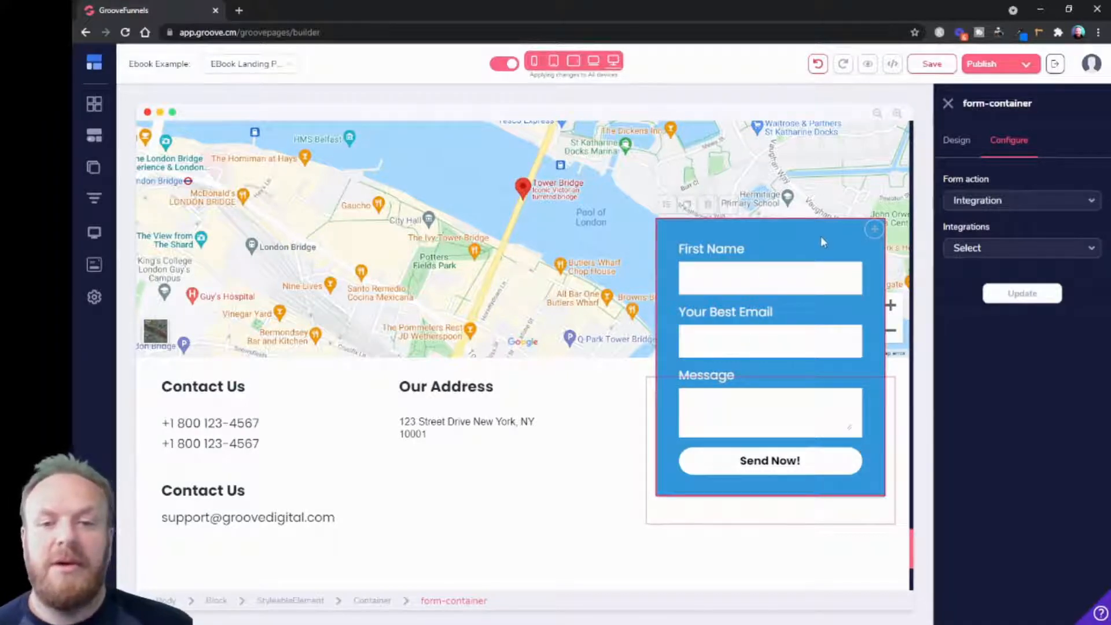
mouse_move(863, 495)
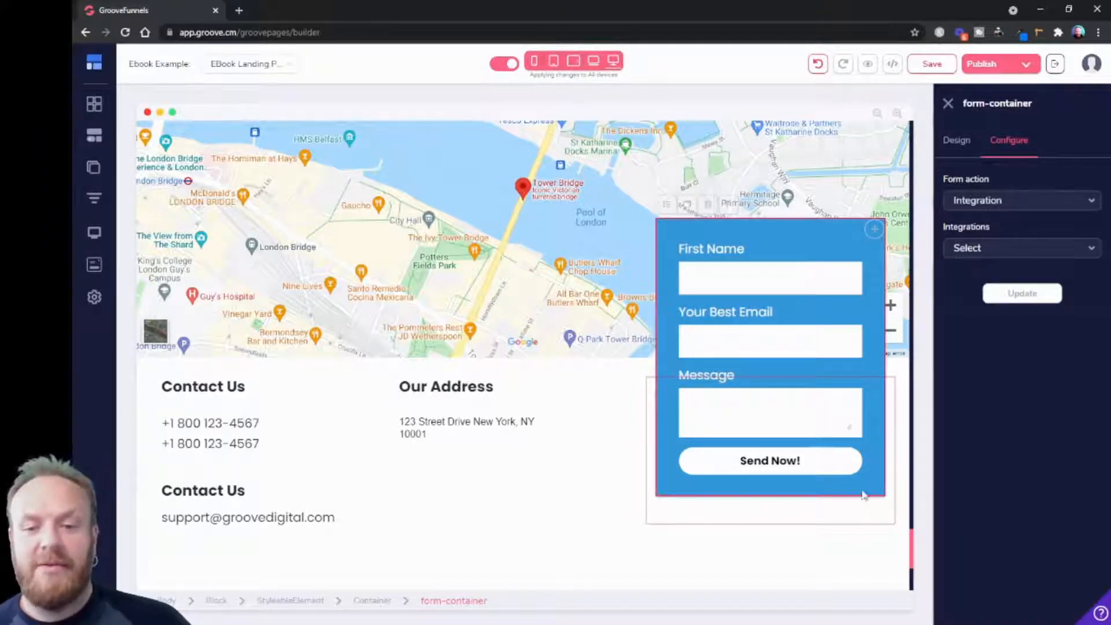
mouse_move(694, 241)
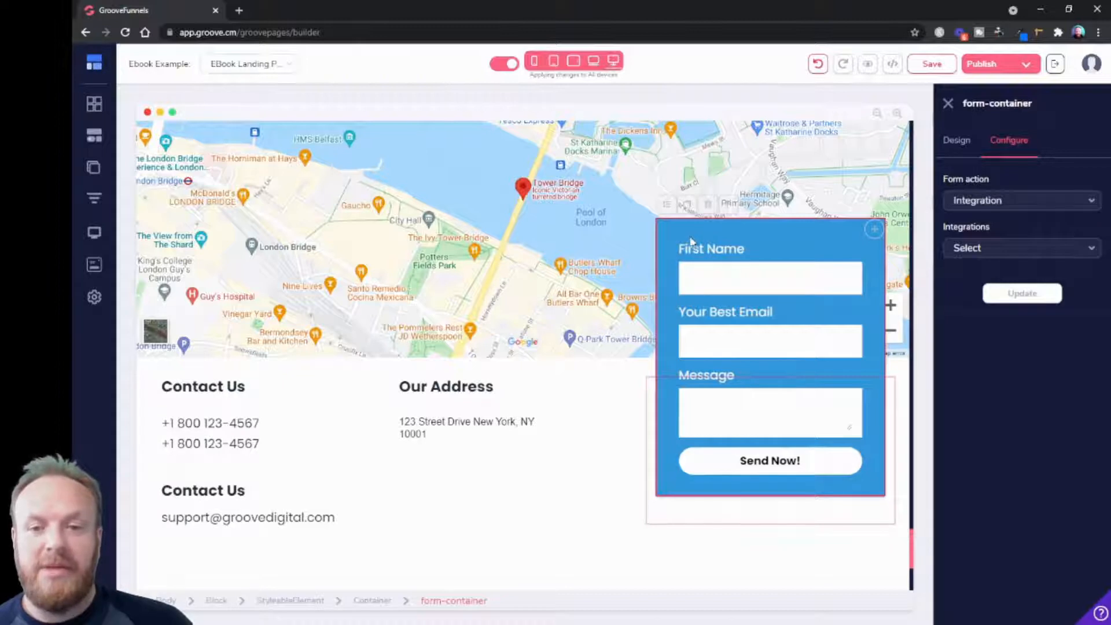
mouse_move(672, 236)
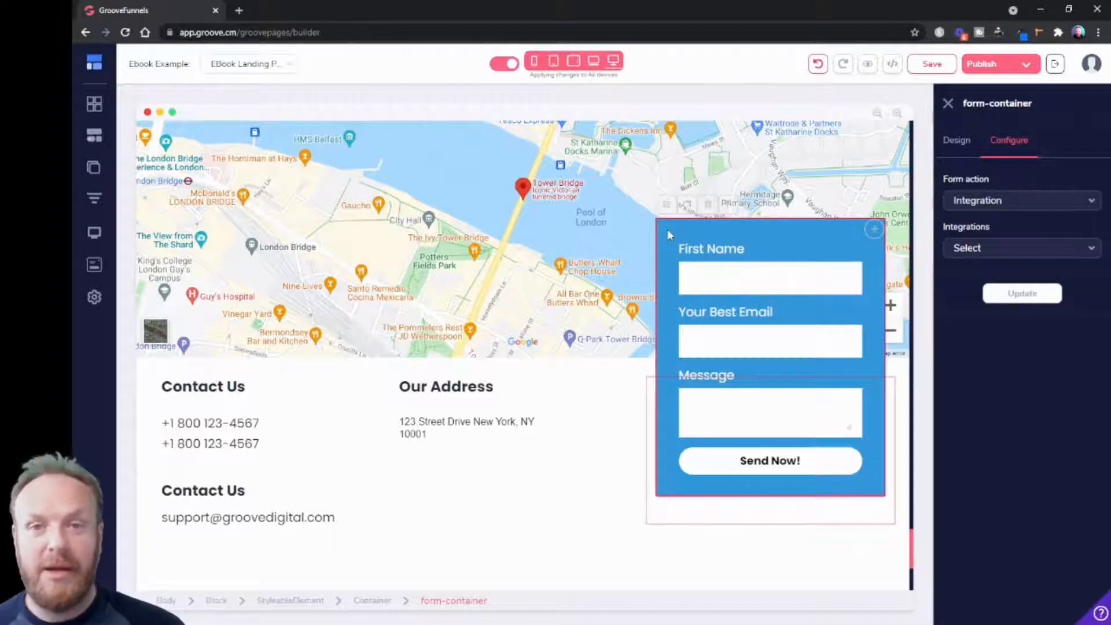
mouse_move(680, 245)
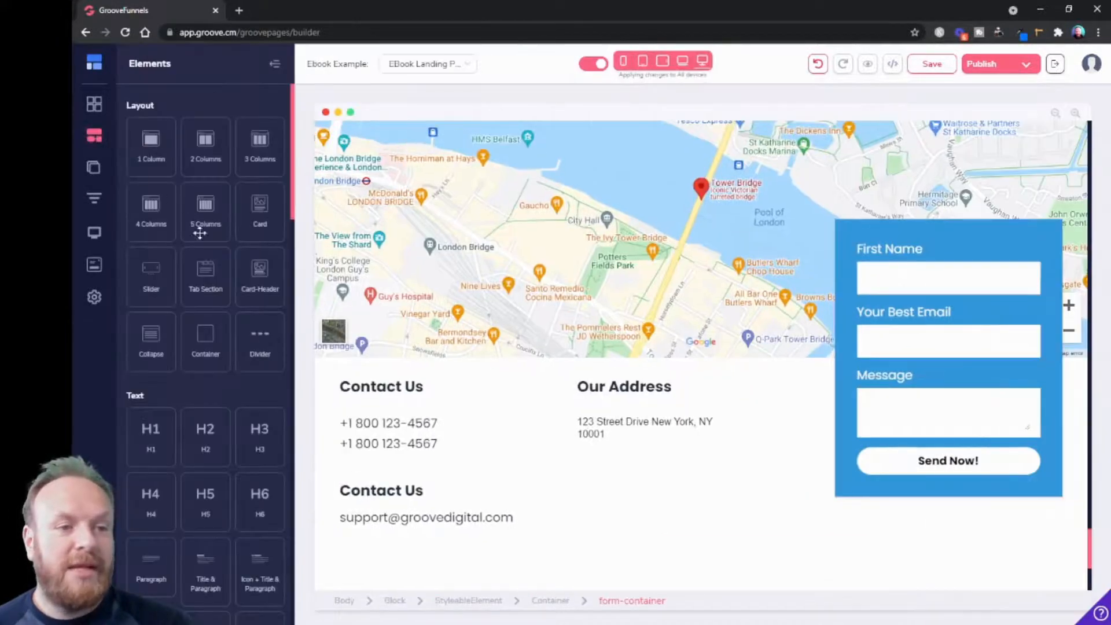
- Scroll the elements library down to the Form elements section
scroll(down, 3)
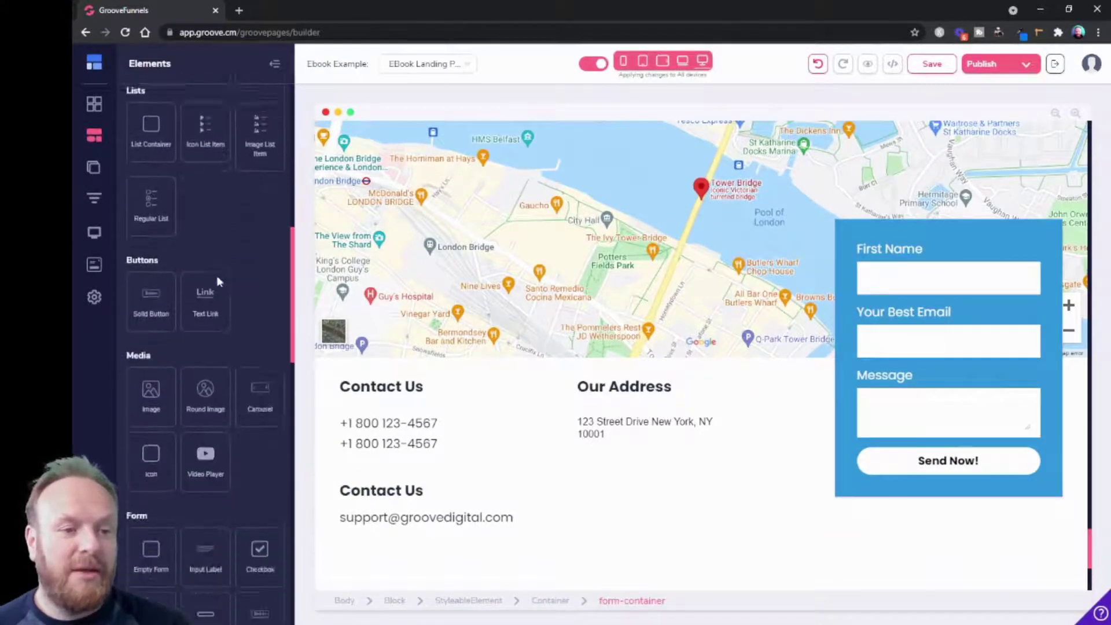
scroll(down, 3)
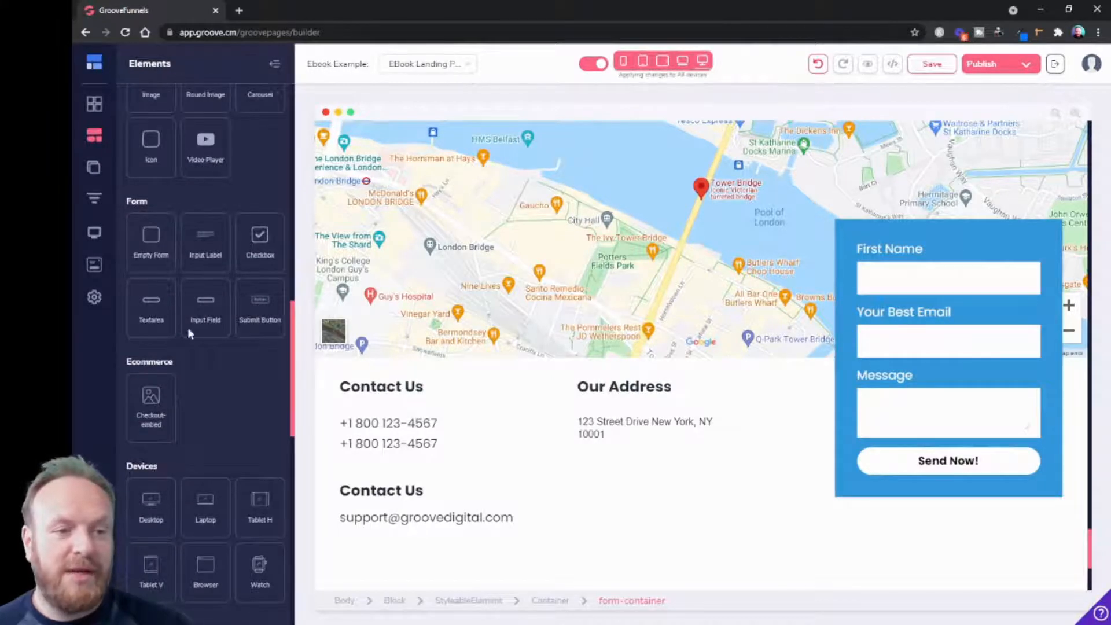
mouse_move(259, 309)
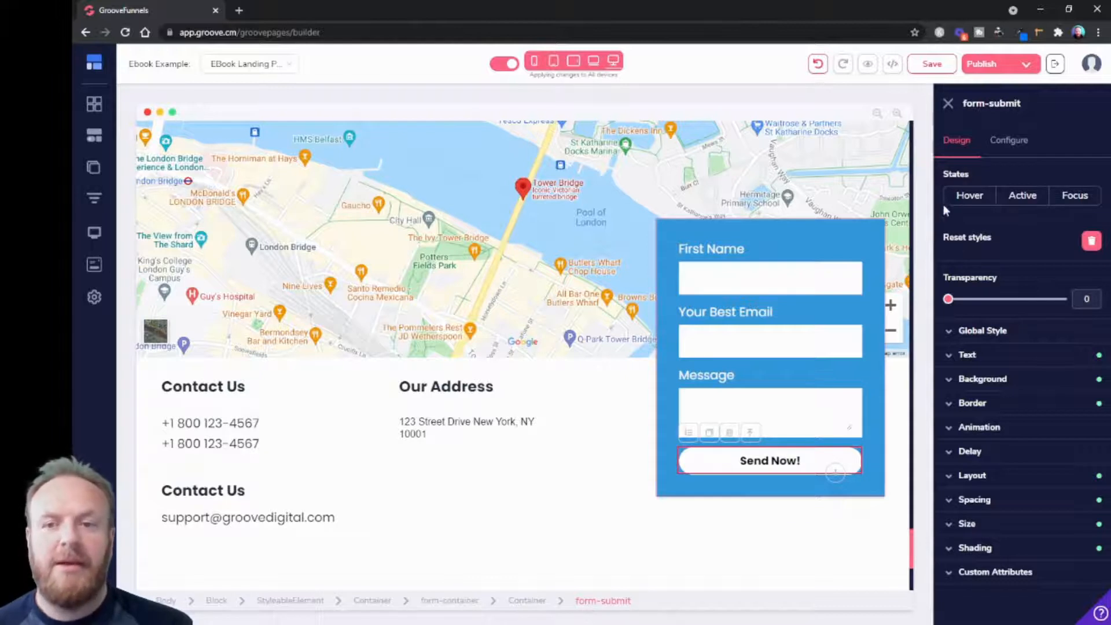
- Set the form button text to Send Now! with Submit as its button action
click(1008, 139)
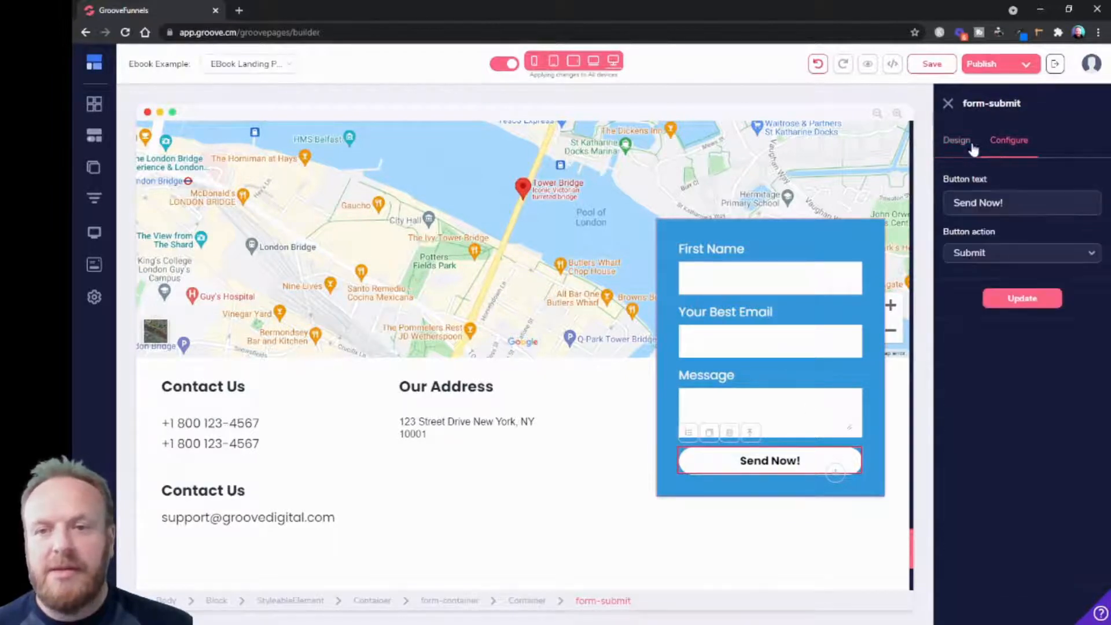
click(956, 139)
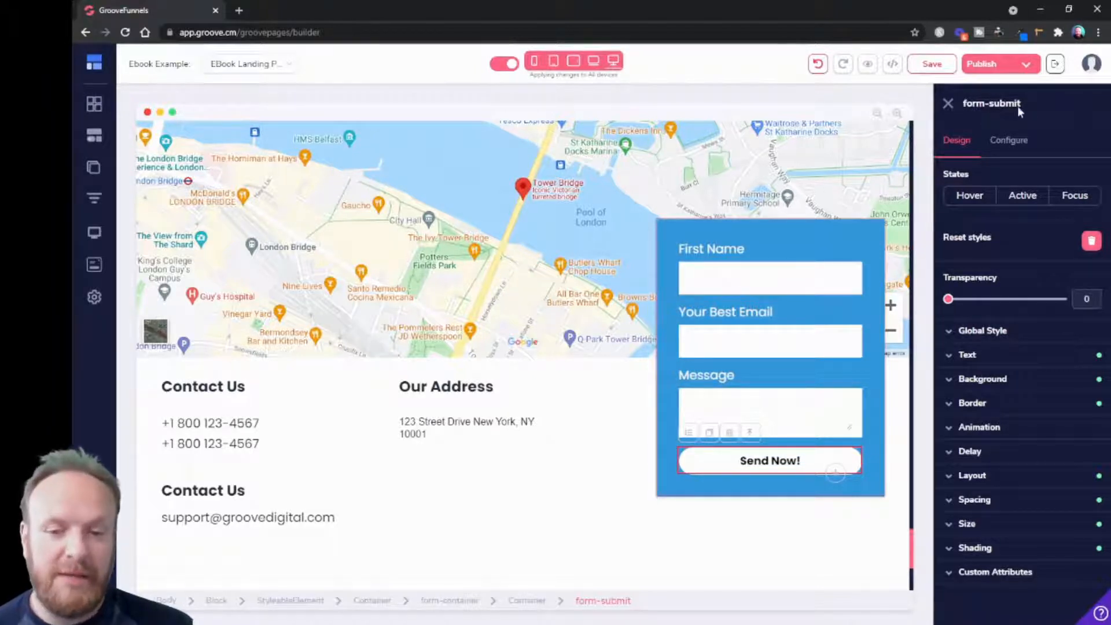
mouse_move(830, 461)
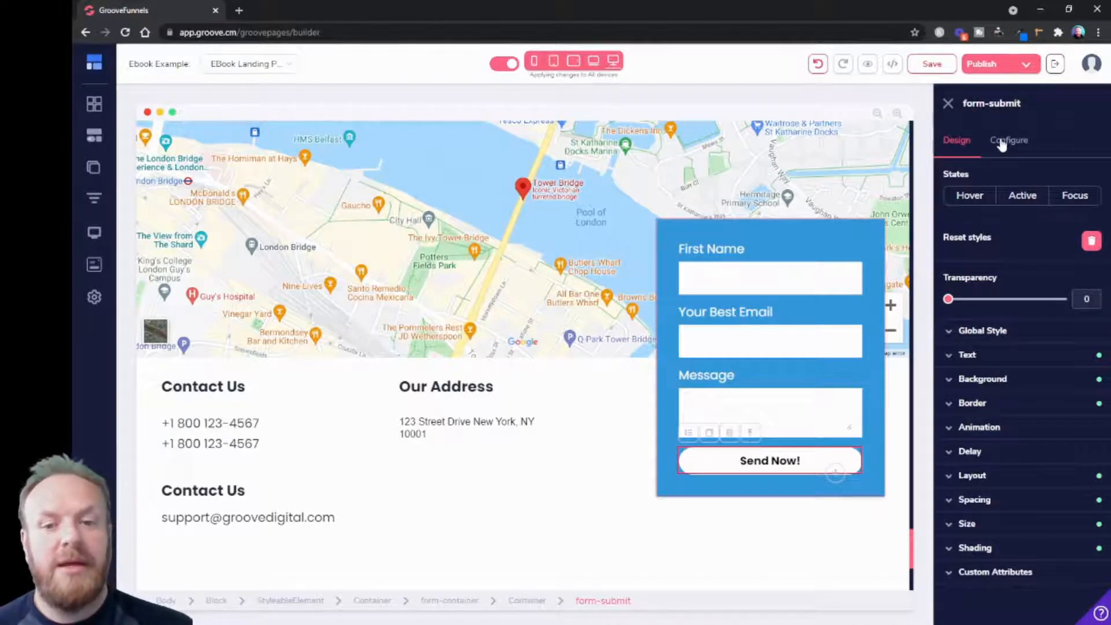
click(1008, 139)
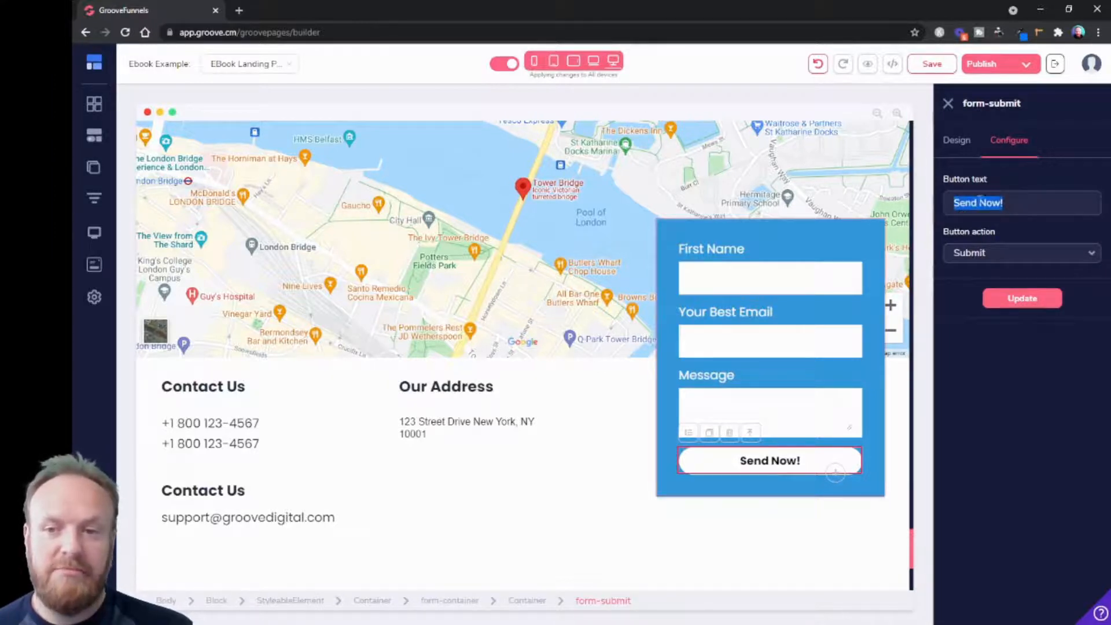
mouse_move(1023, 298)
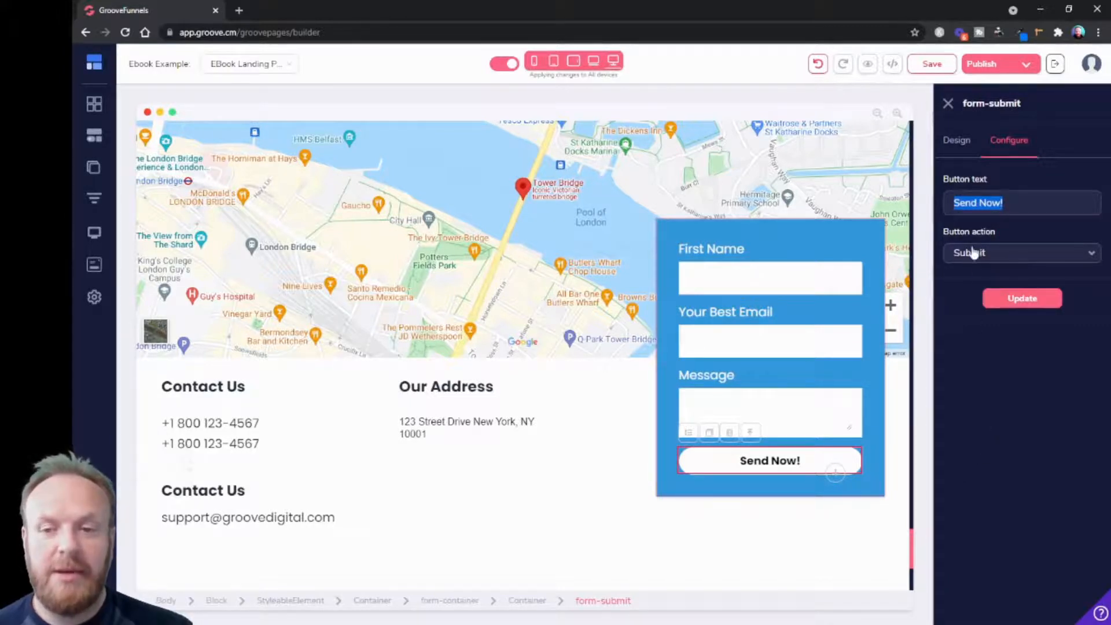
click(1021, 252)
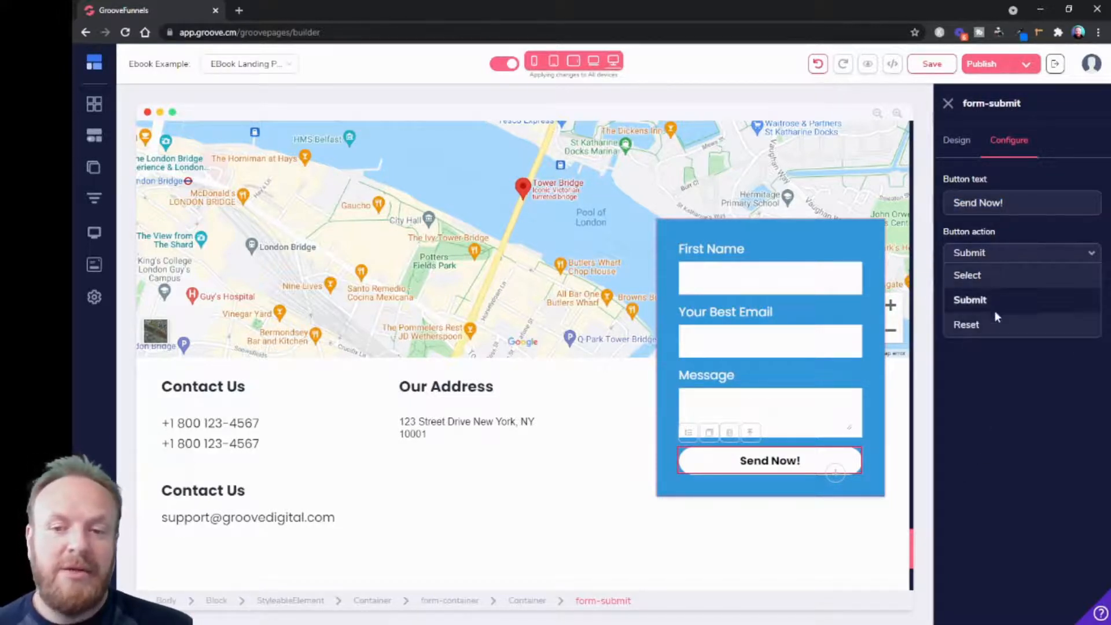
mouse_move(992, 325)
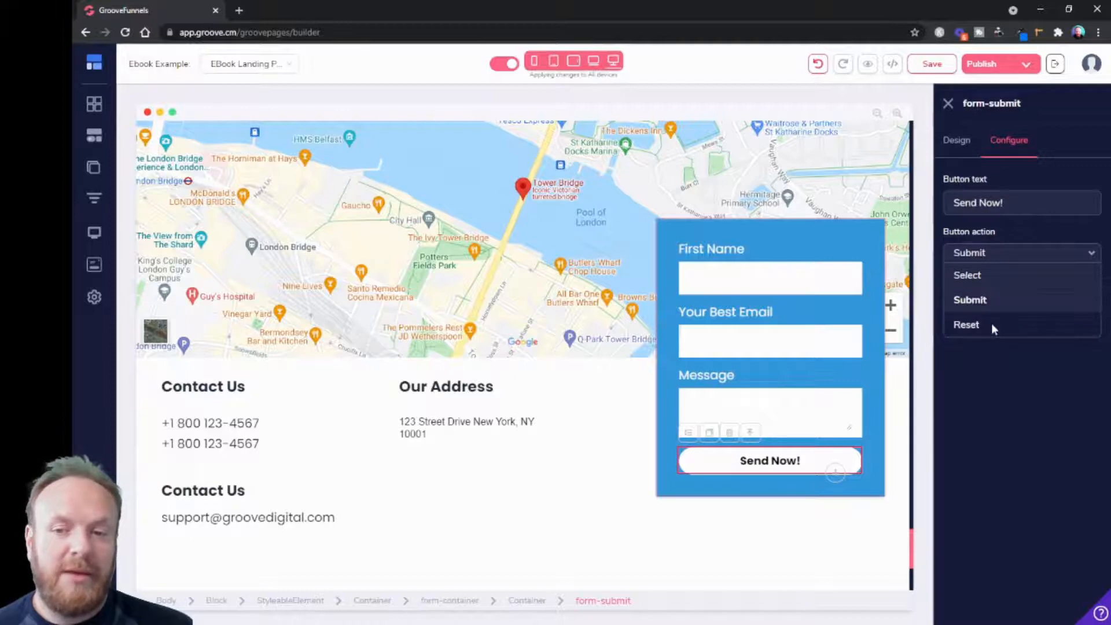
mouse_move(984, 309)
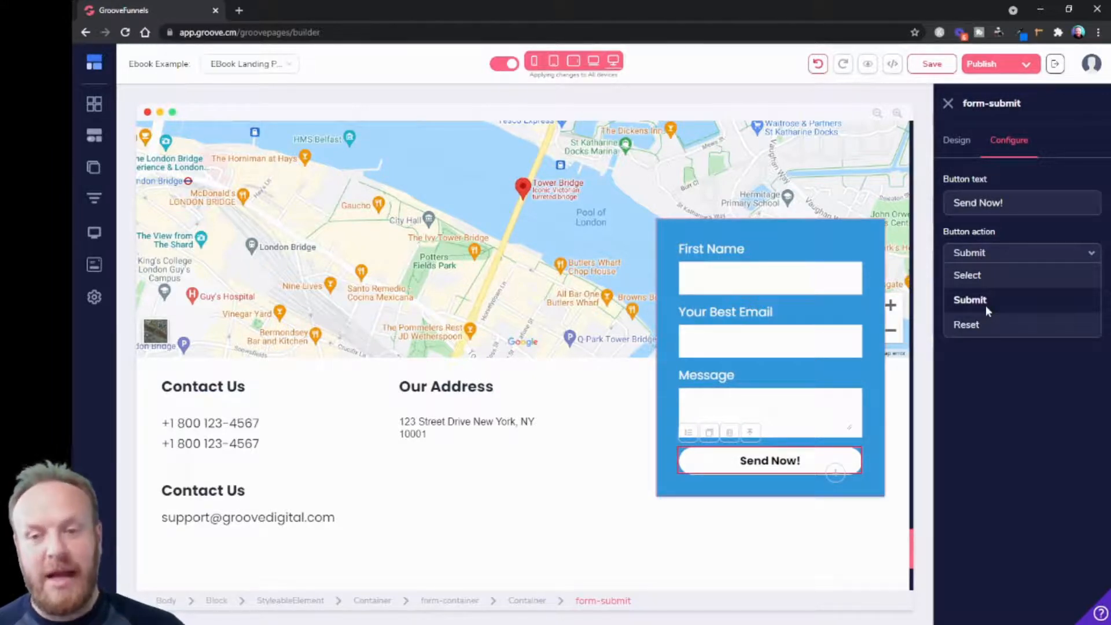
click(970, 299)
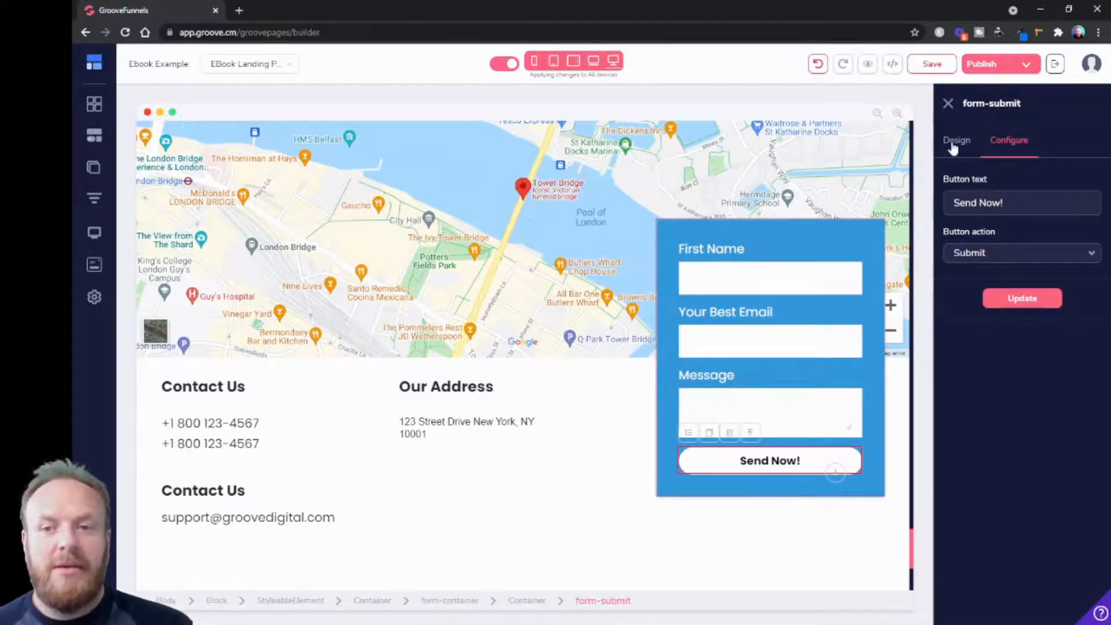
- Inspect the Design settings of the First Name, Your Best Email and Message fields
click(956, 139)
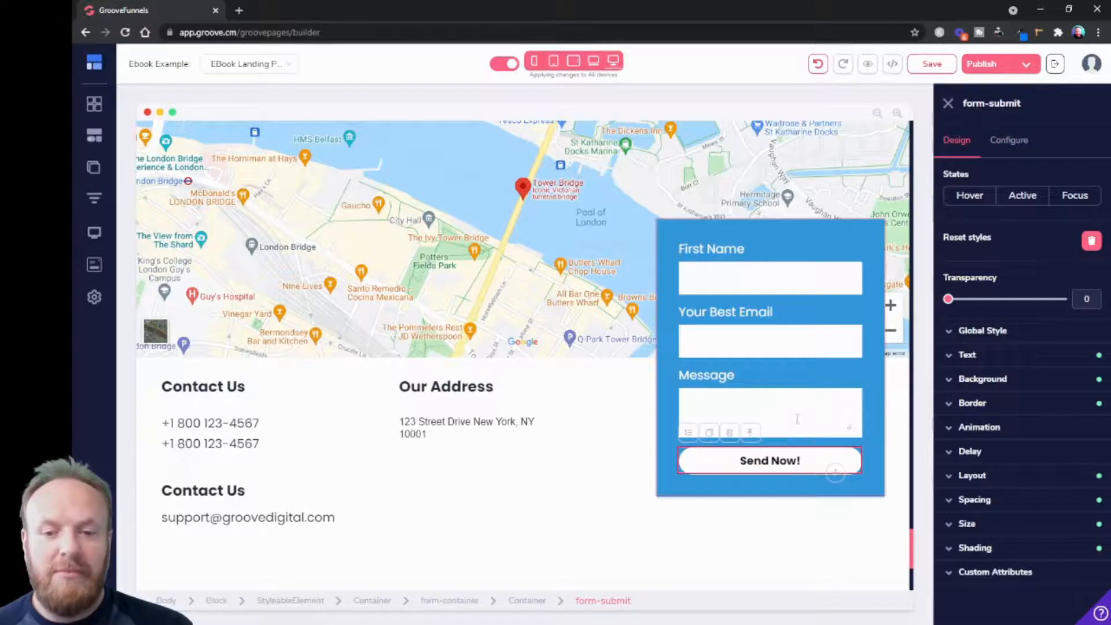
mouse_move(811, 274)
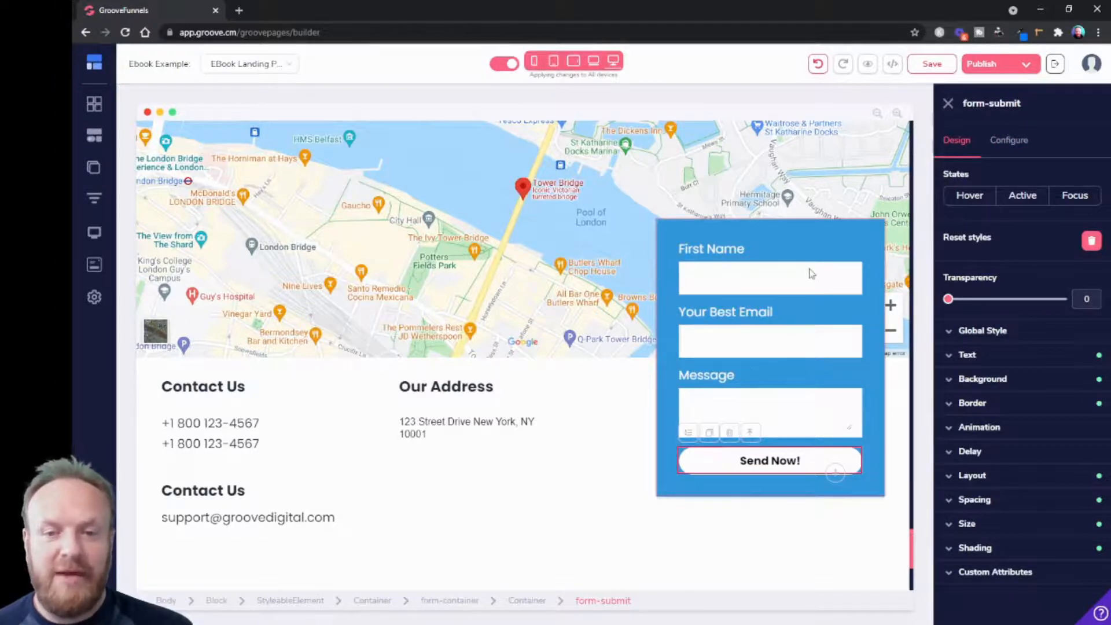
click(769, 277)
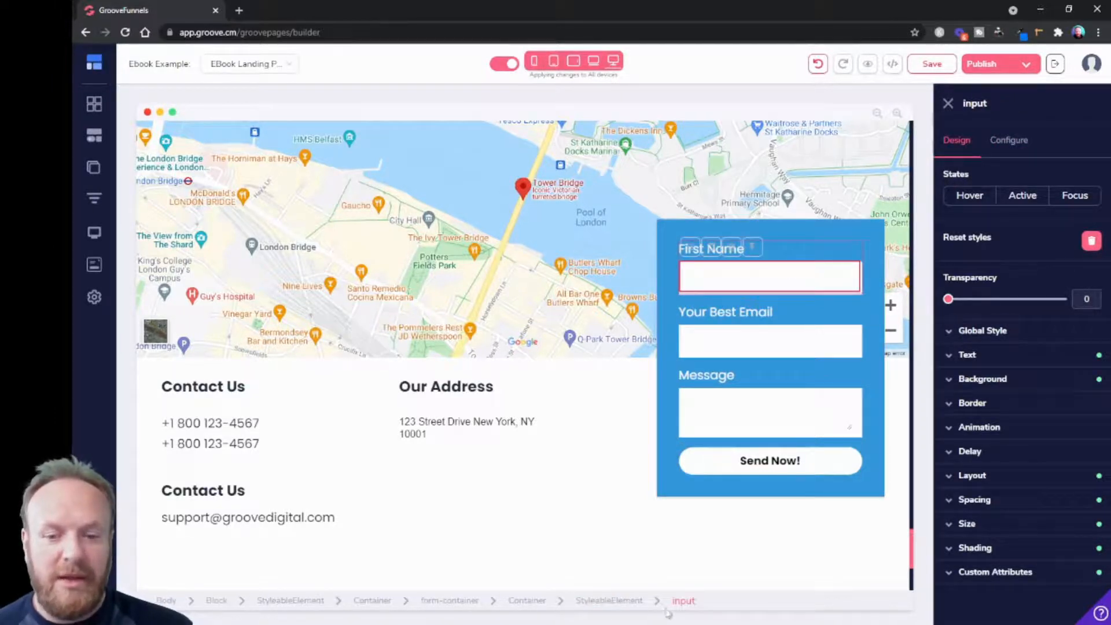
mouse_move(828, 349)
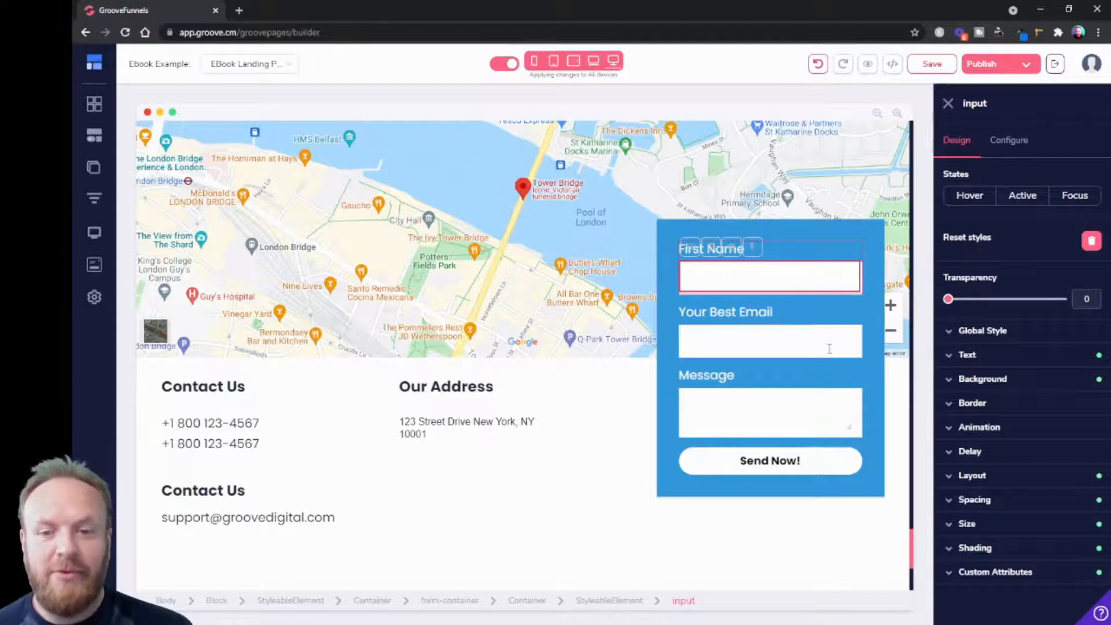
click(770, 340)
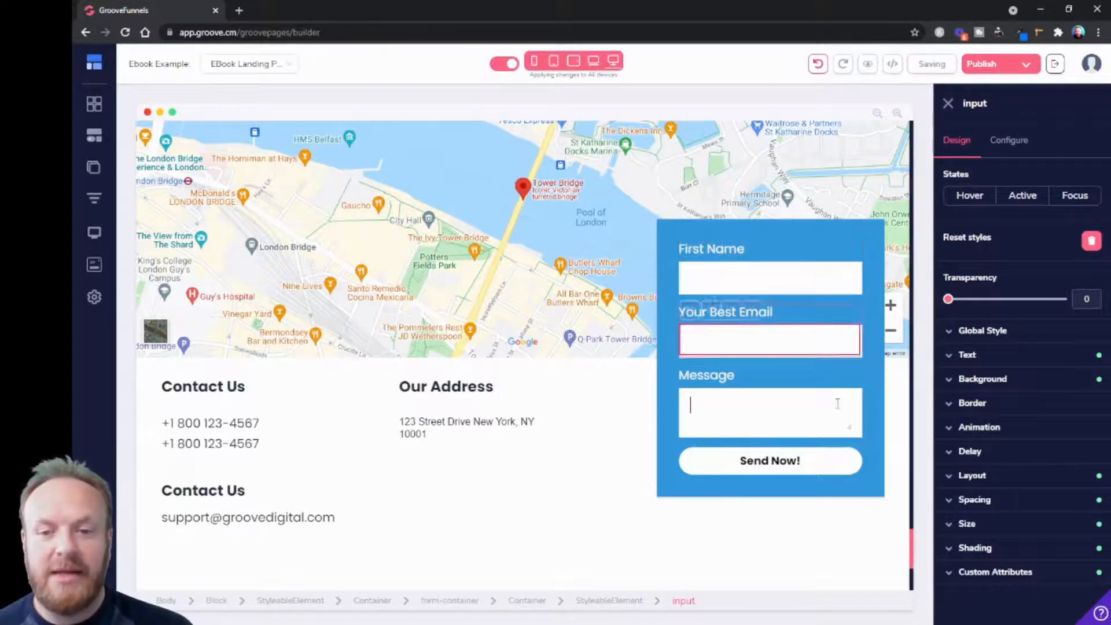
click(769, 413)
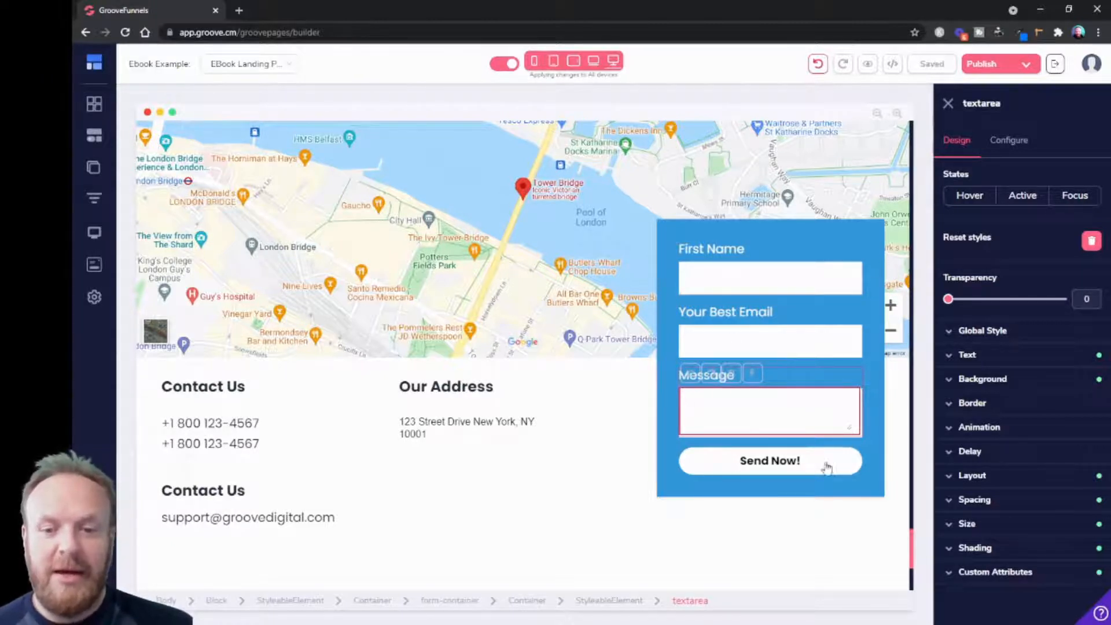
- Give the Send Now! button a green #10893E background and yellow #FFCC24 text
click(769, 460)
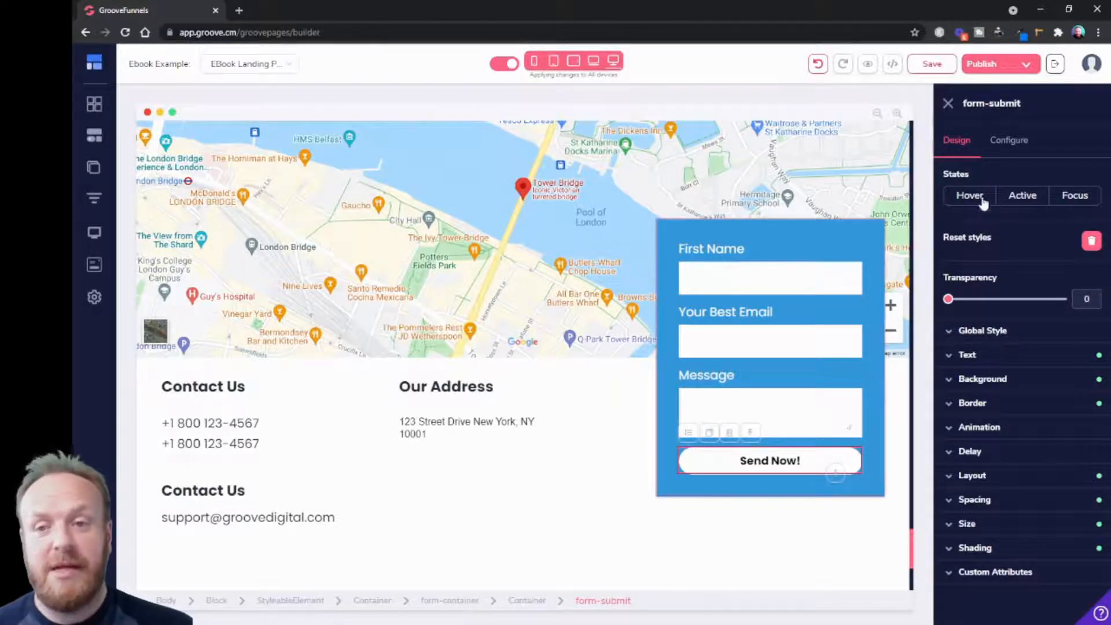
mouse_move(996, 386)
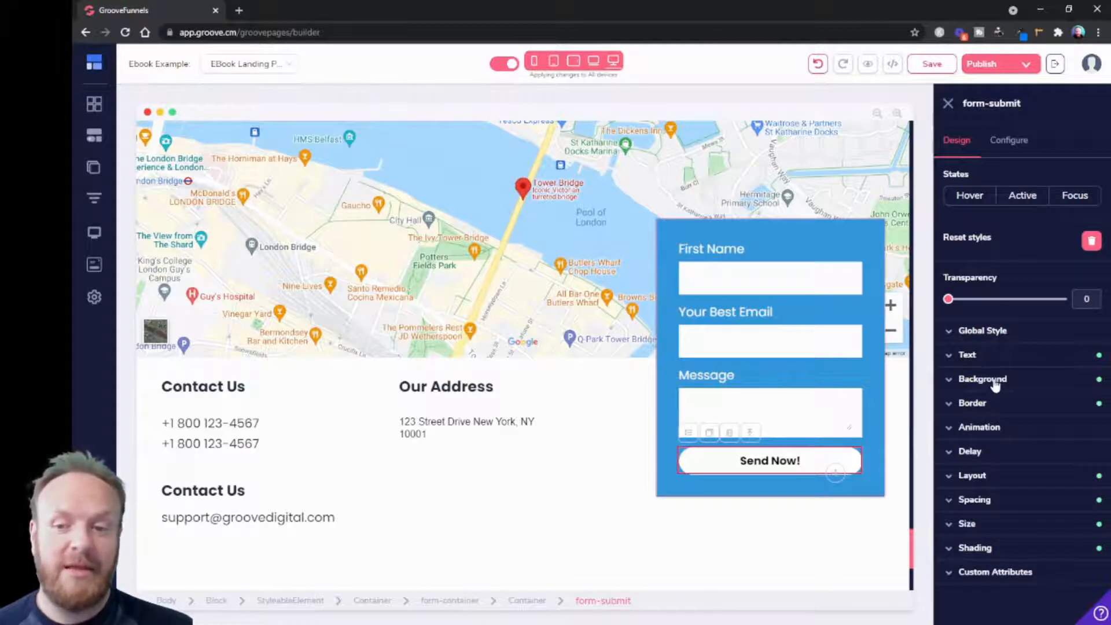
click(983, 379)
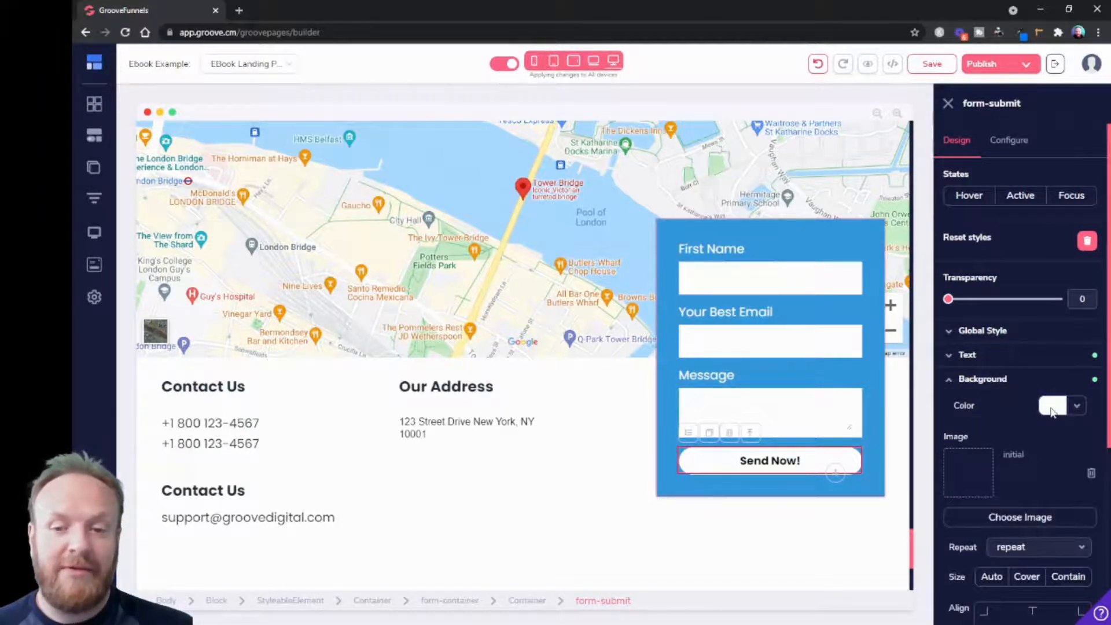
click(1052, 405)
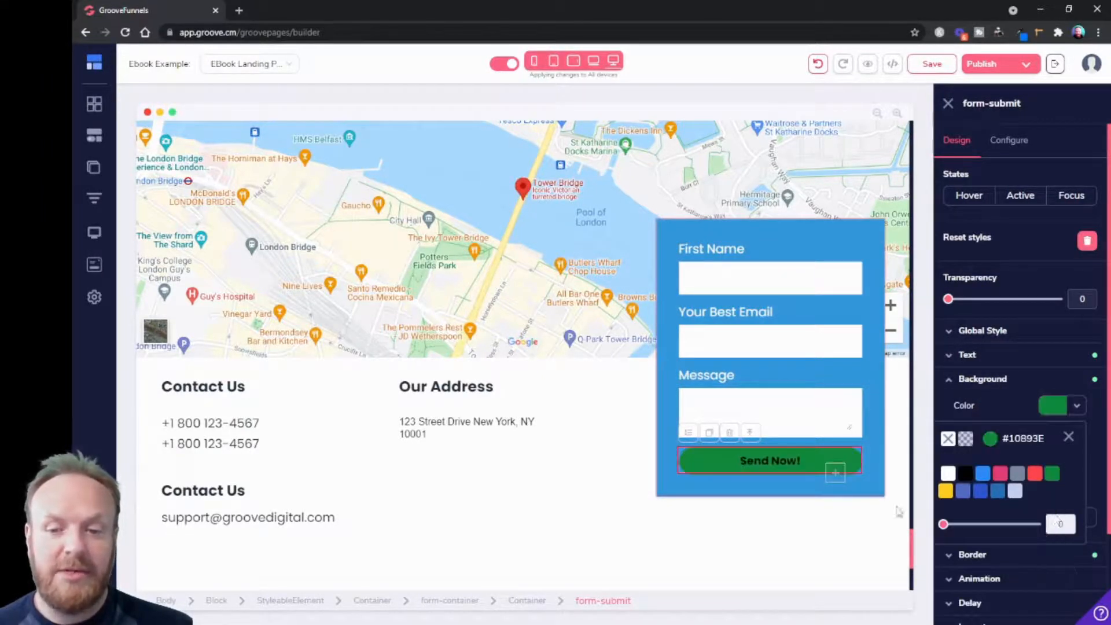
click(1069, 438)
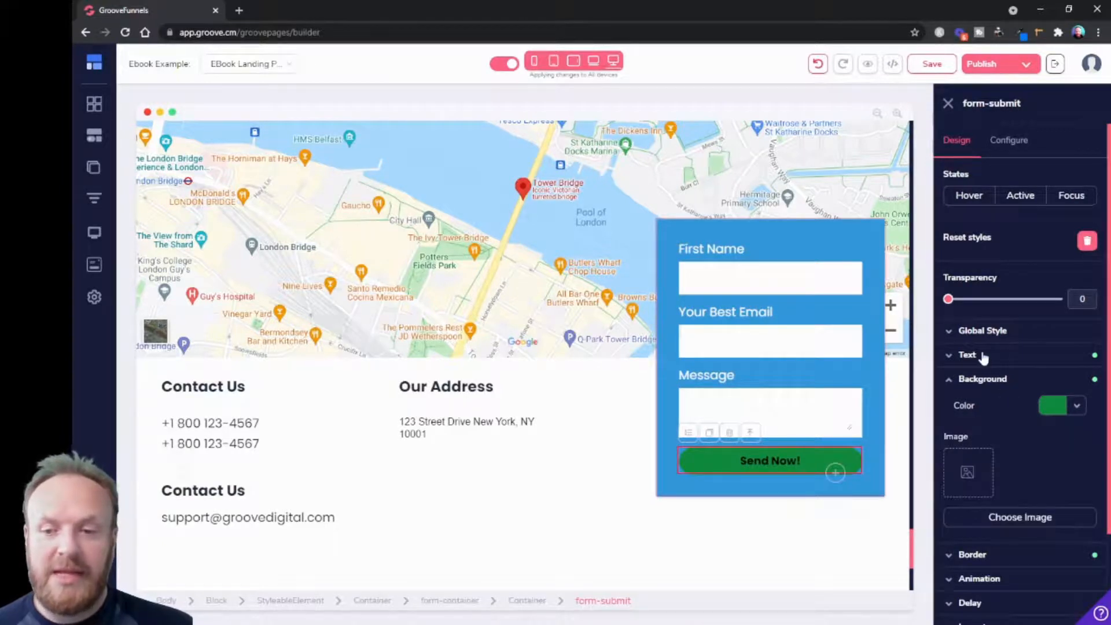
click(966, 354)
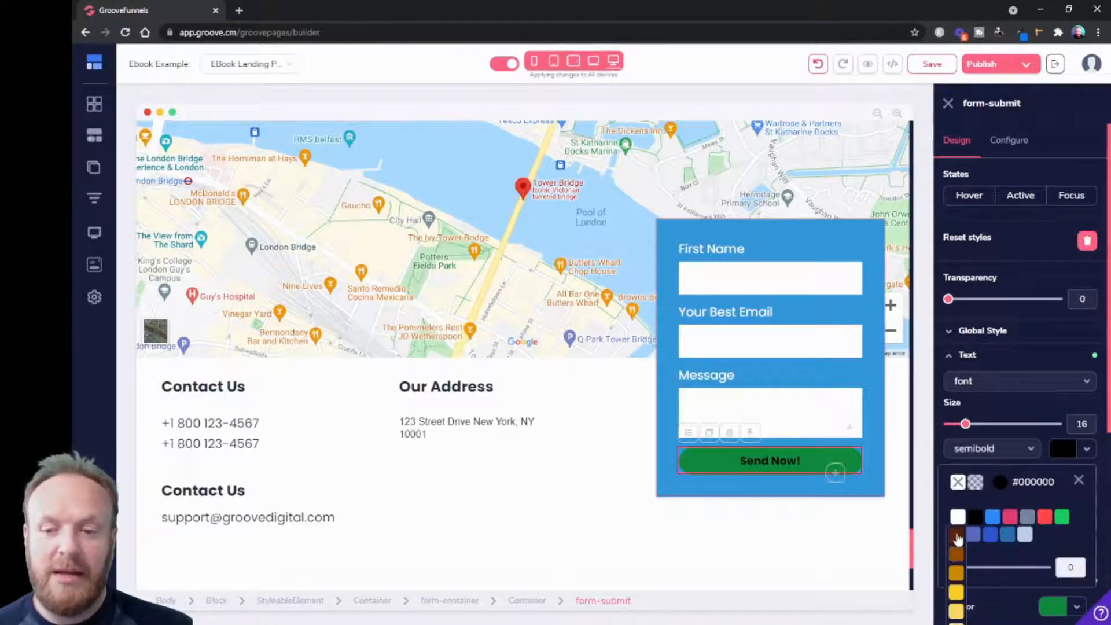
click(956, 593)
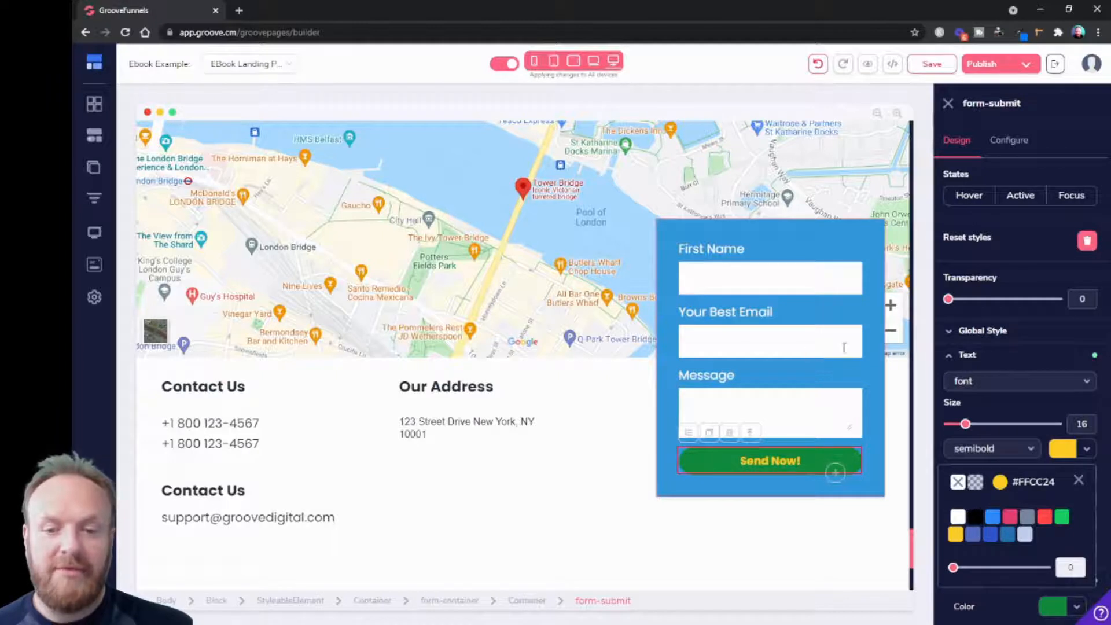
mouse_move(874, 249)
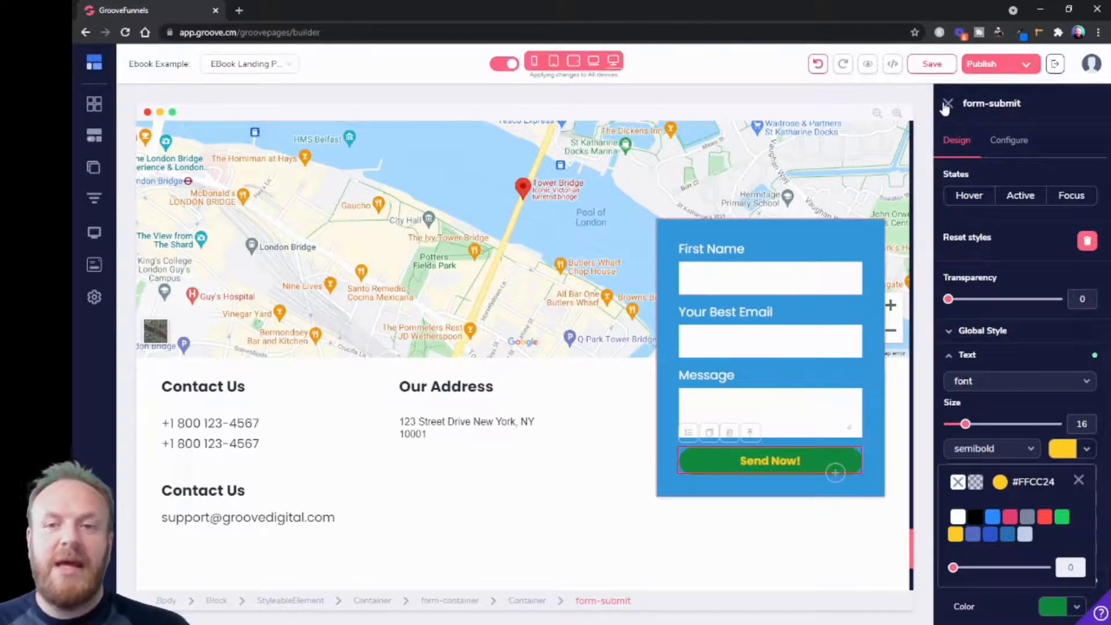
- Close the button settings and go to My integrations from the profile menu
click(947, 103)
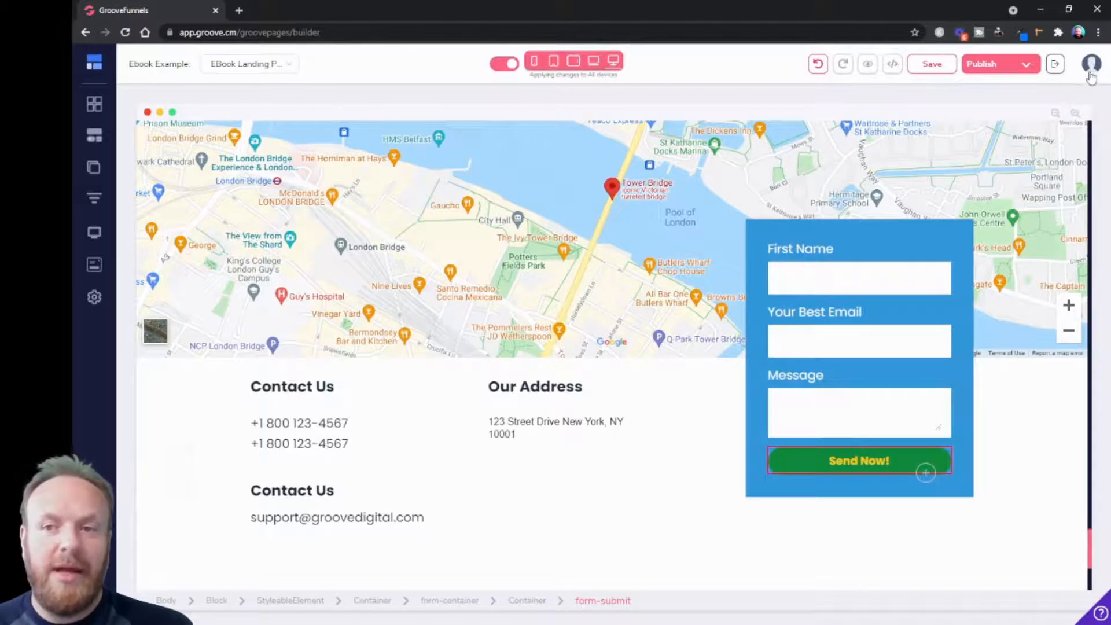
click(1091, 64)
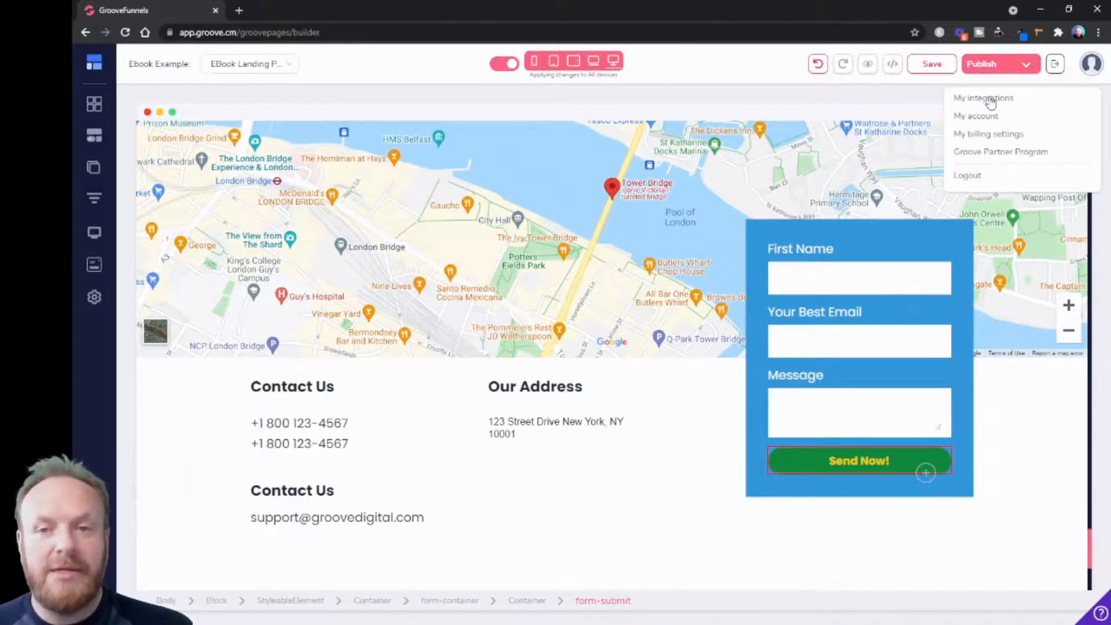
click(983, 98)
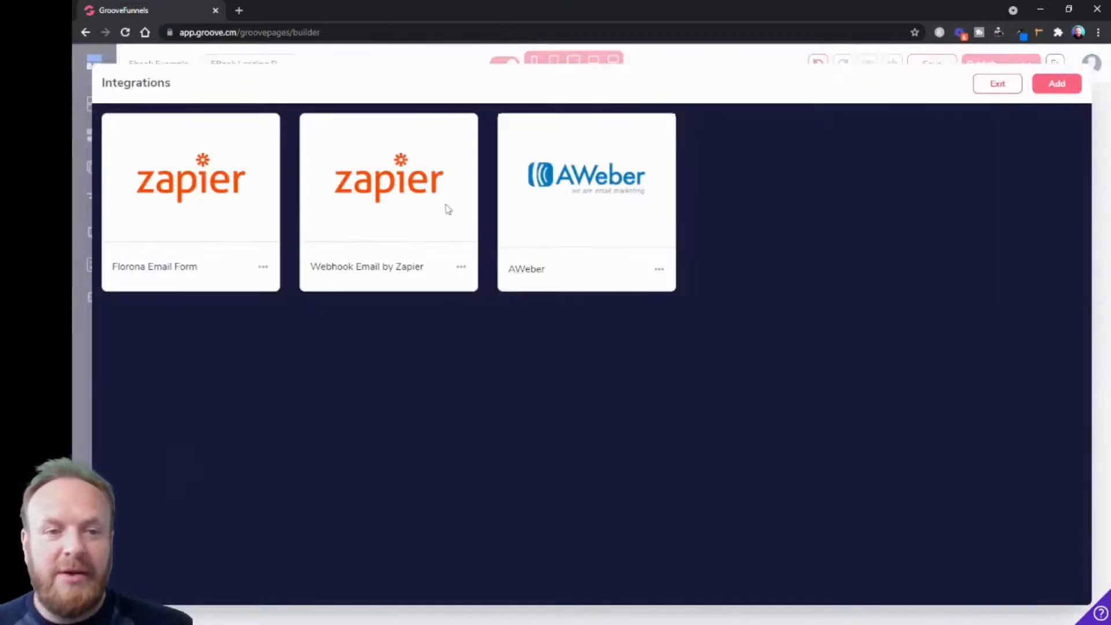
mouse_move(948, 177)
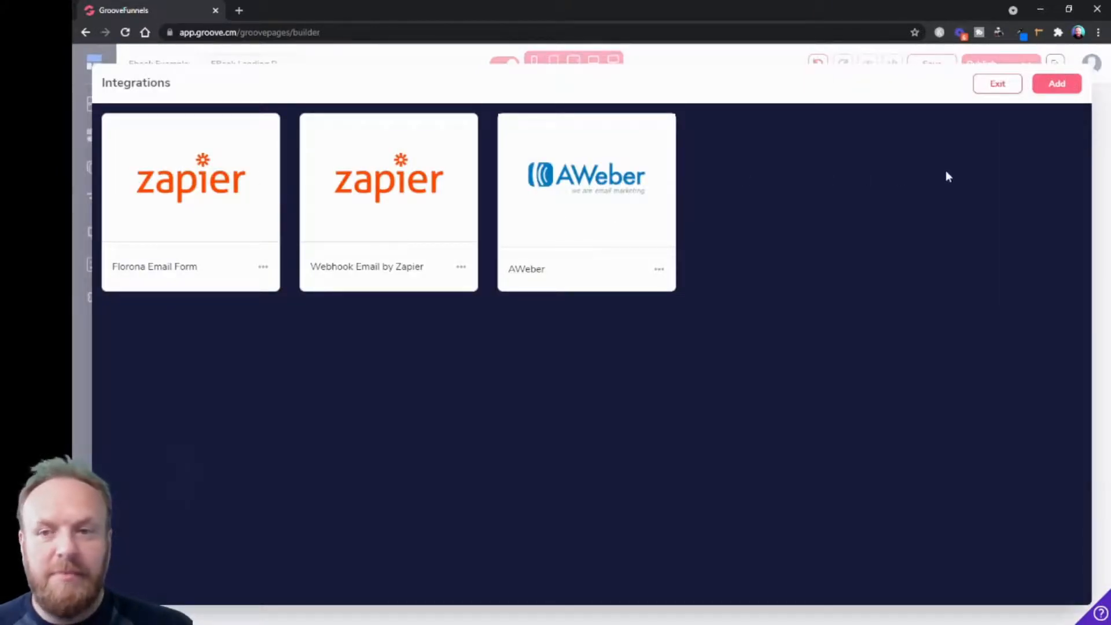
mouse_move(294, 272)
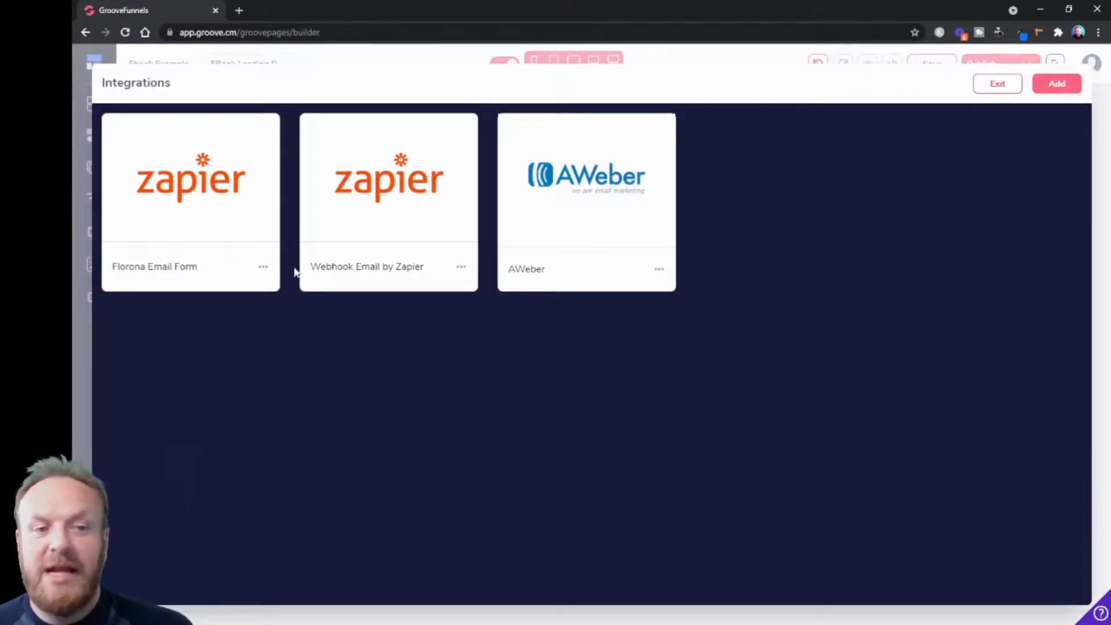
mouse_move(695, 320)
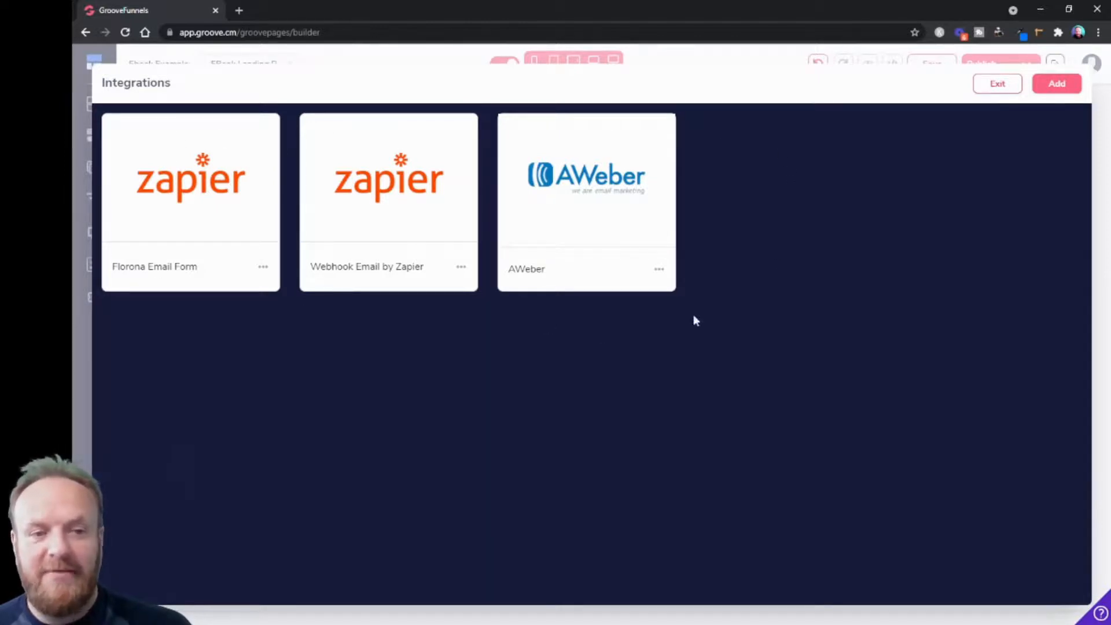
mouse_move(1023, 120)
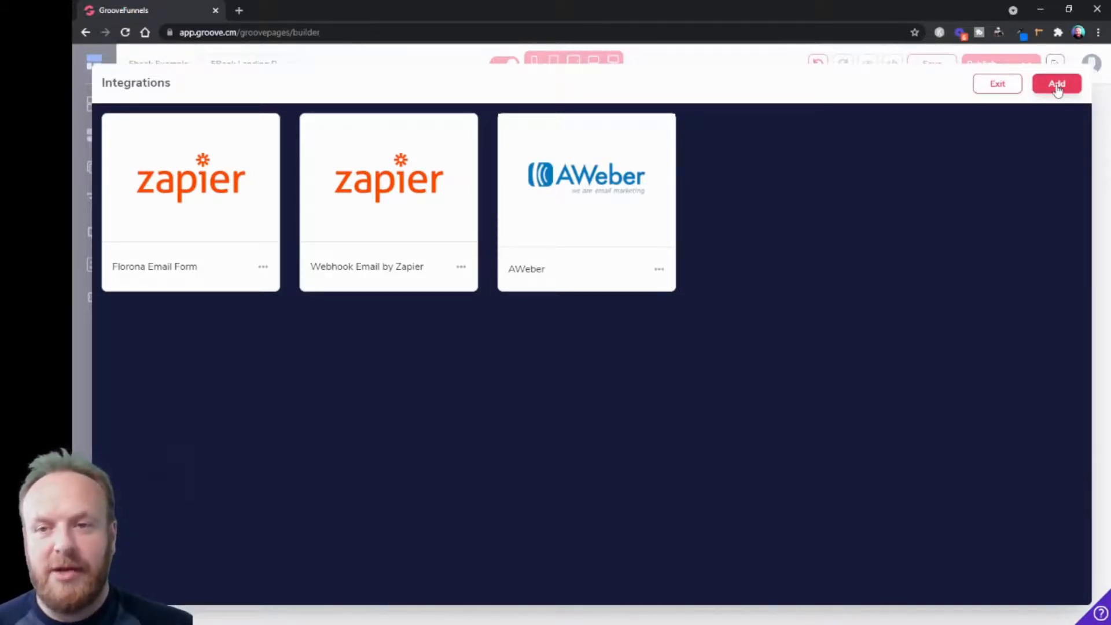
- Add an AWeber integration with the description 'New Integration'
click(1057, 83)
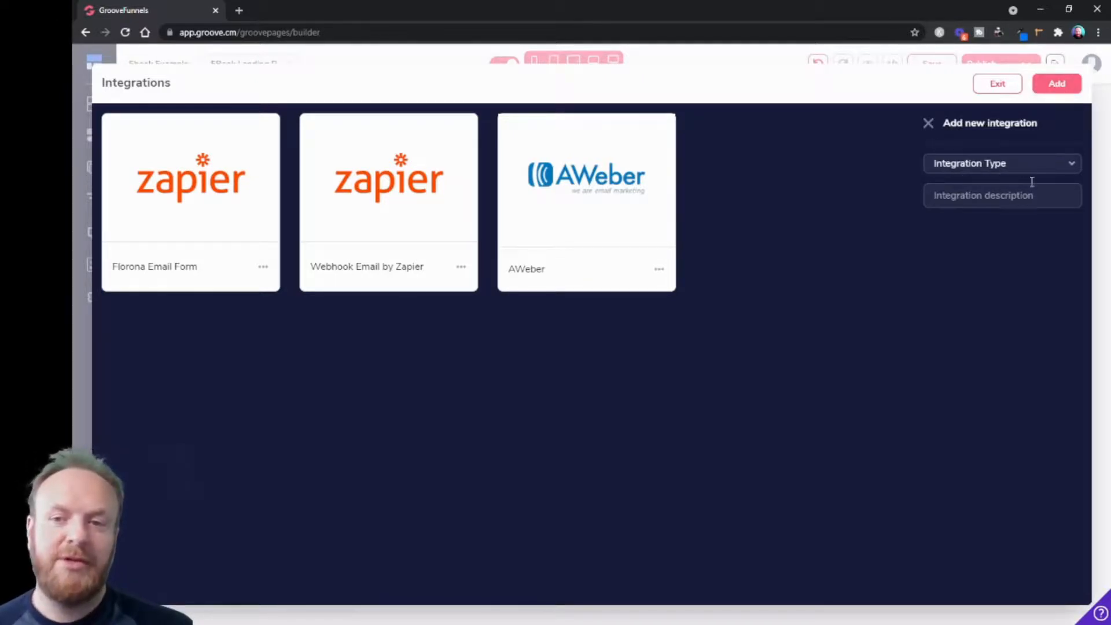
click(1001, 163)
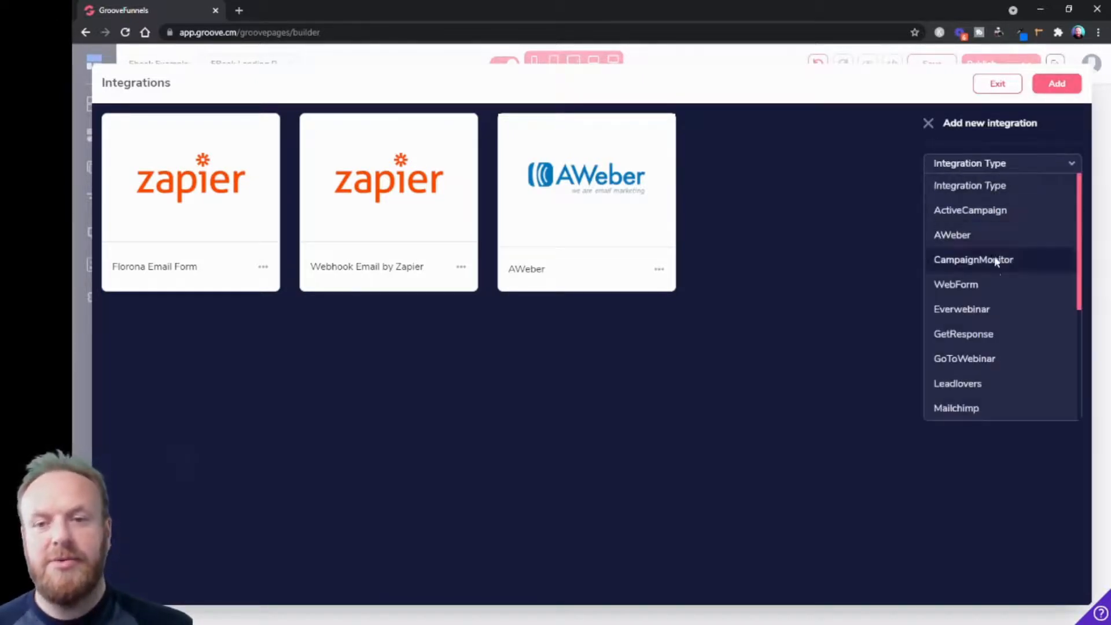
mouse_move(984, 209)
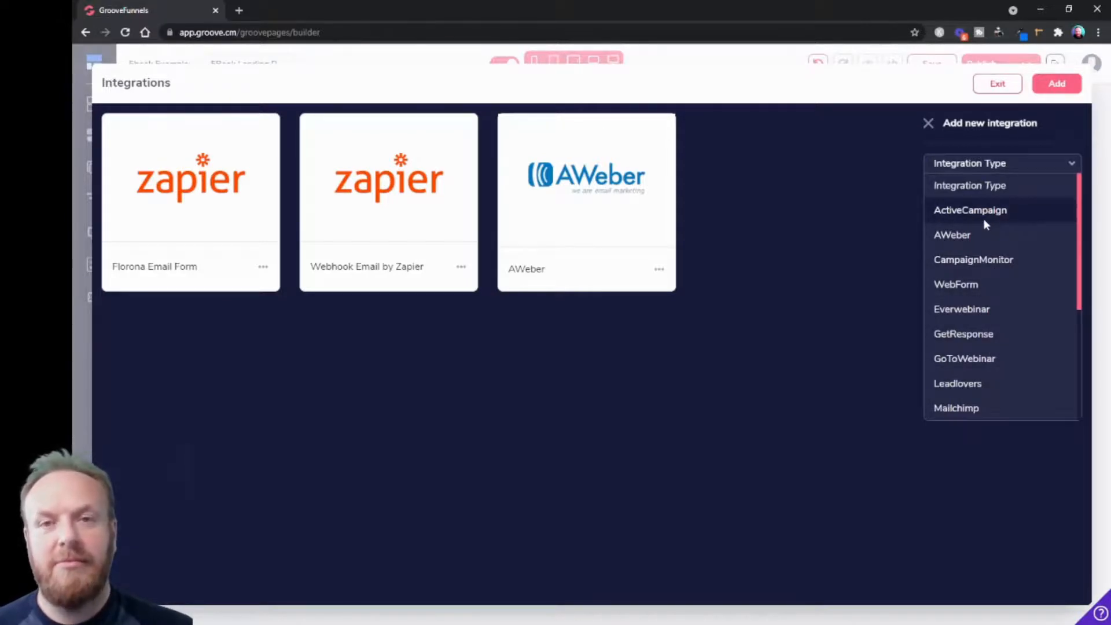
mouse_move(1020, 220)
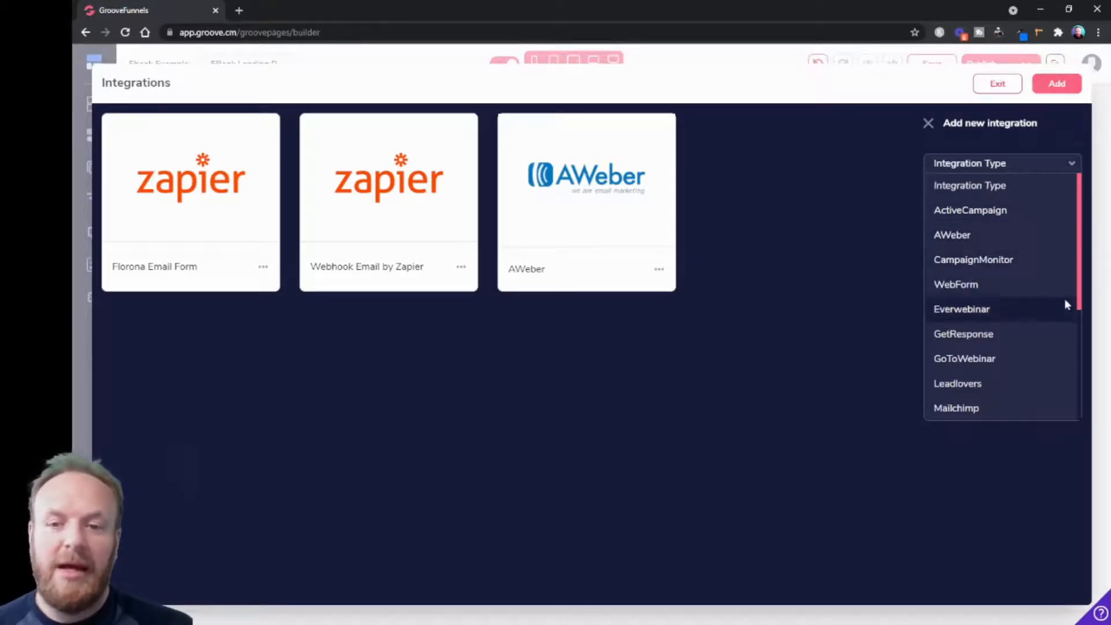
scroll(down, 3)
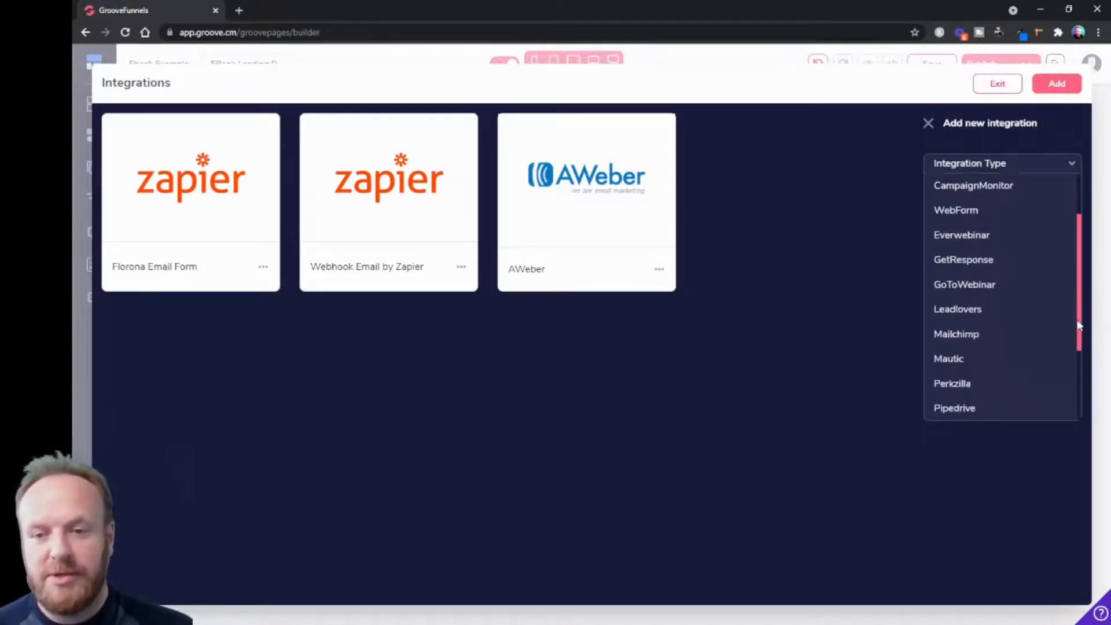
scroll(down, 3)
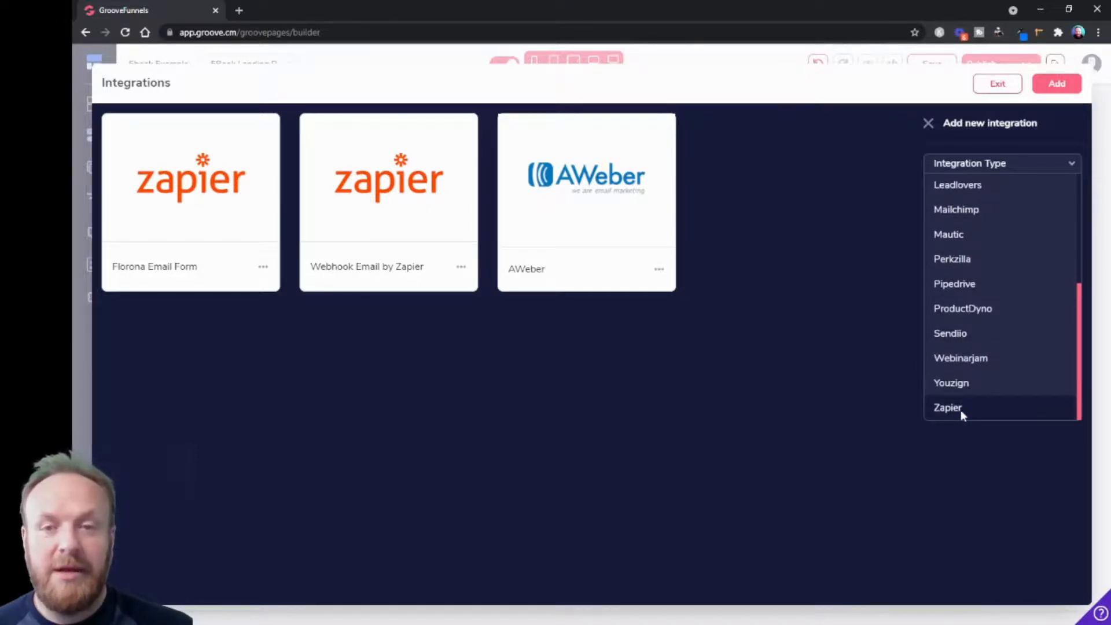
mouse_move(952, 424)
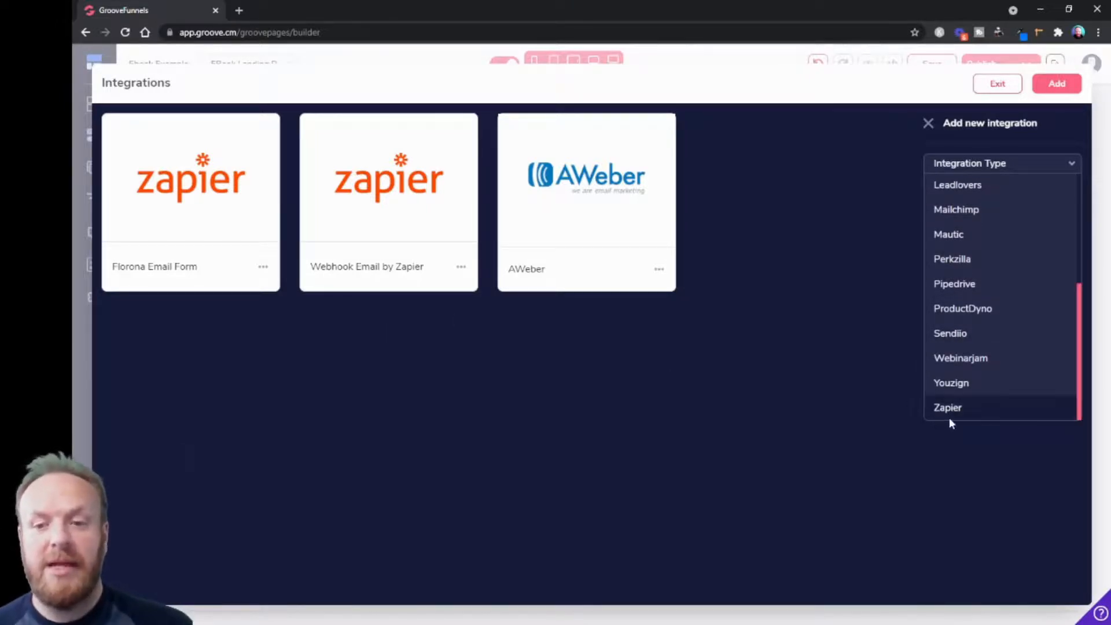
mouse_move(984, 422)
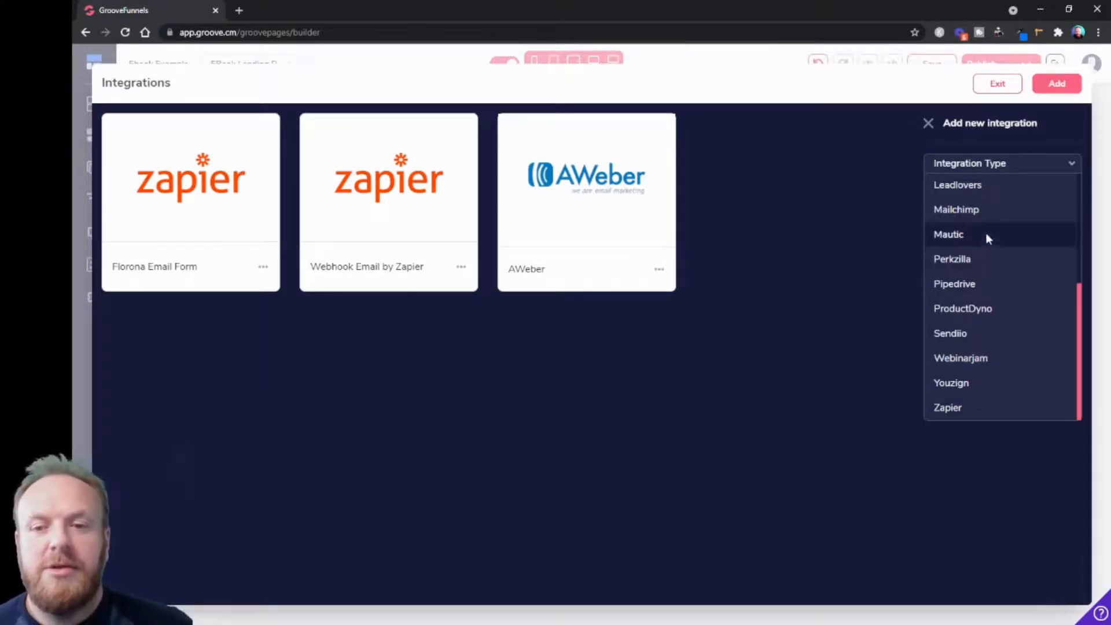
scroll(up, 3)
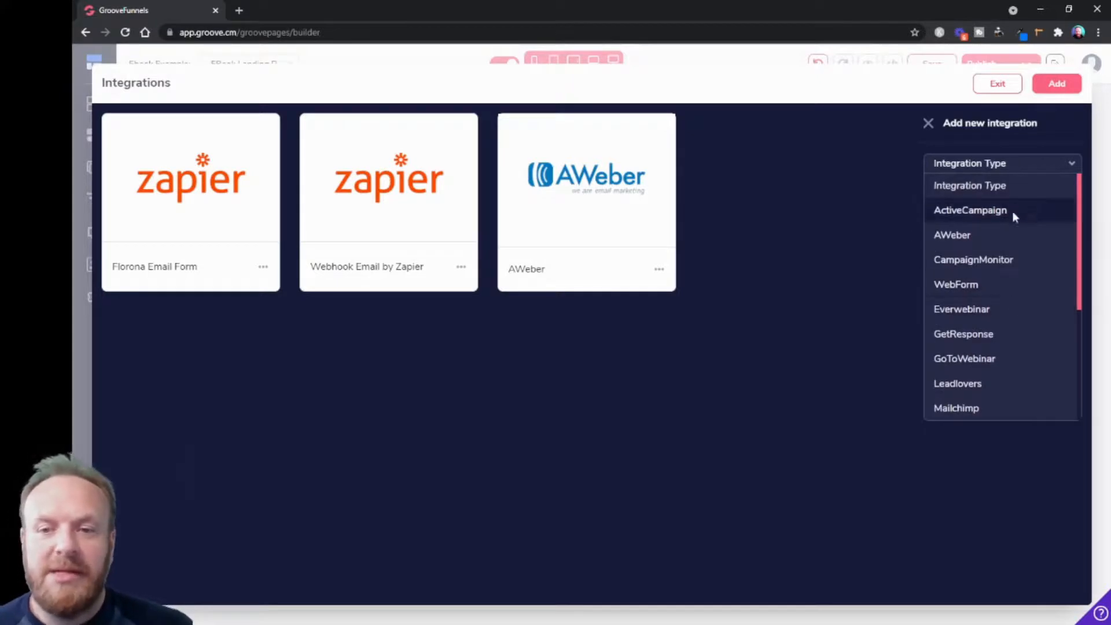
click(953, 235)
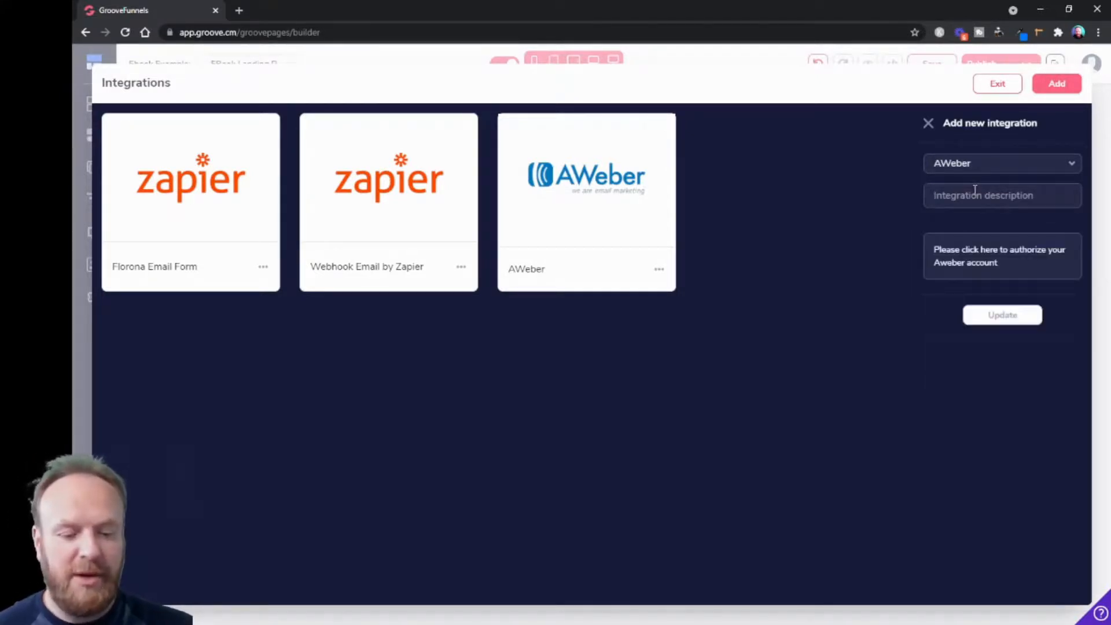
text(New)
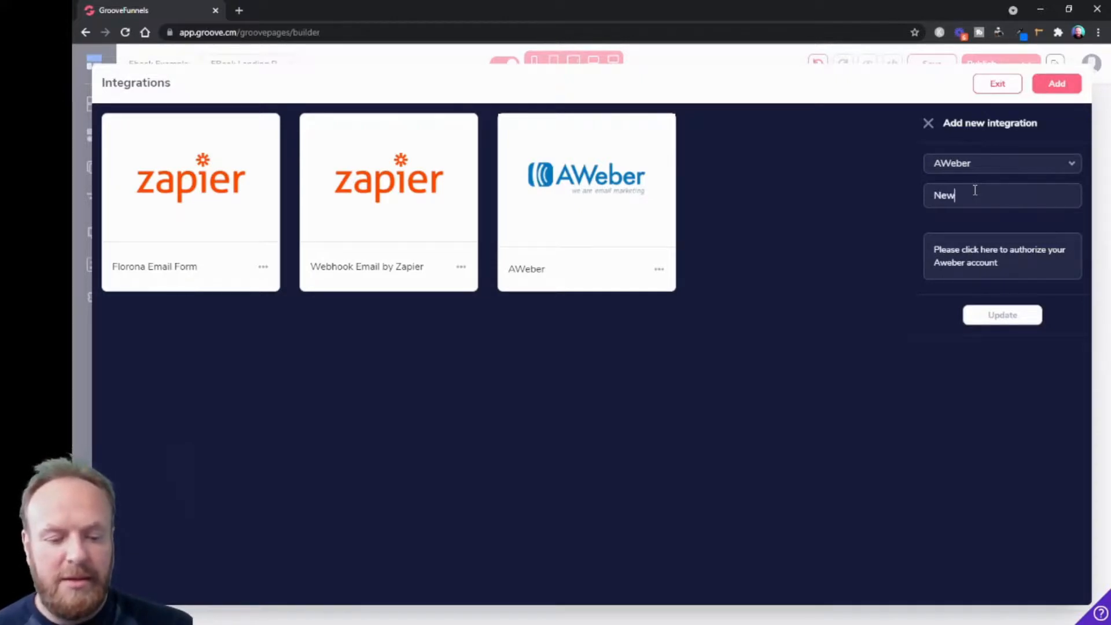
text(Inte)
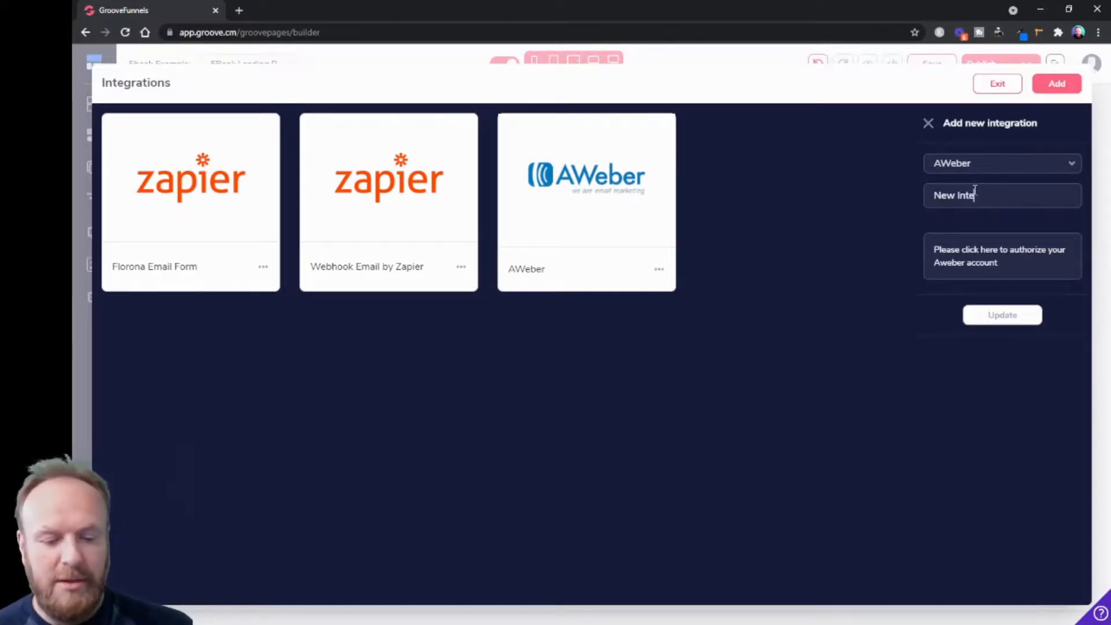
text(gration)
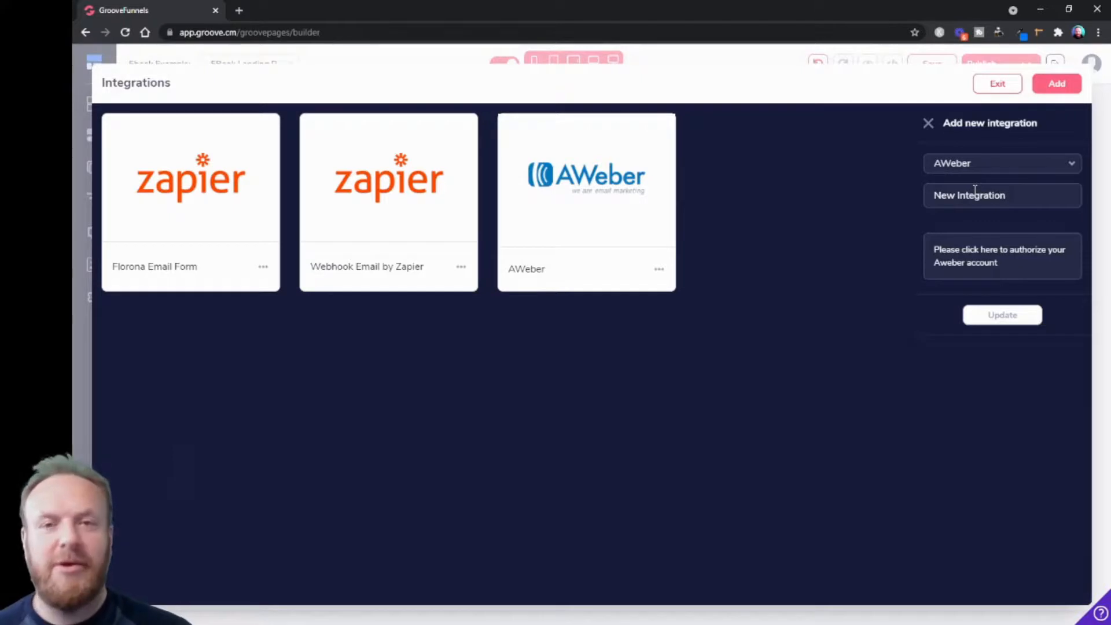
mouse_move(1013, 253)
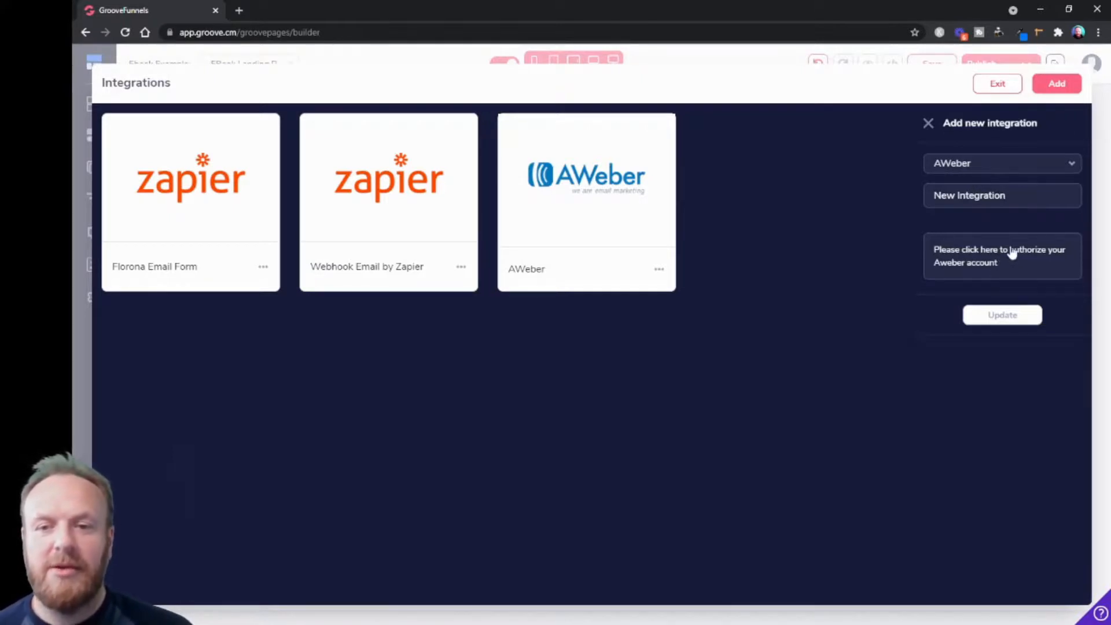
mouse_move(935, 277)
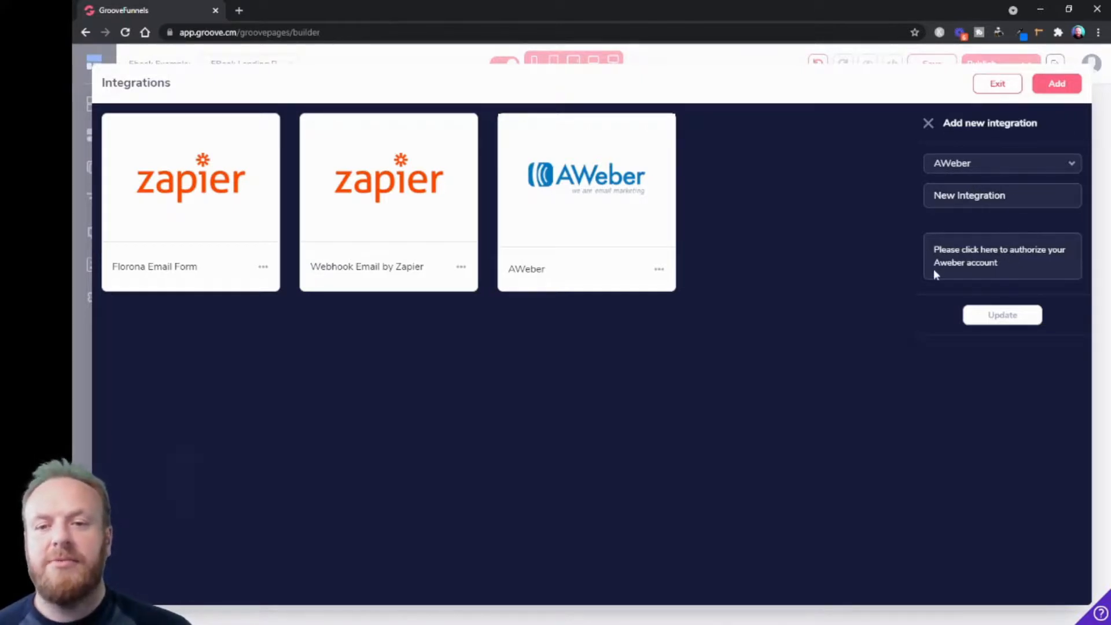
mouse_move(1020, 268)
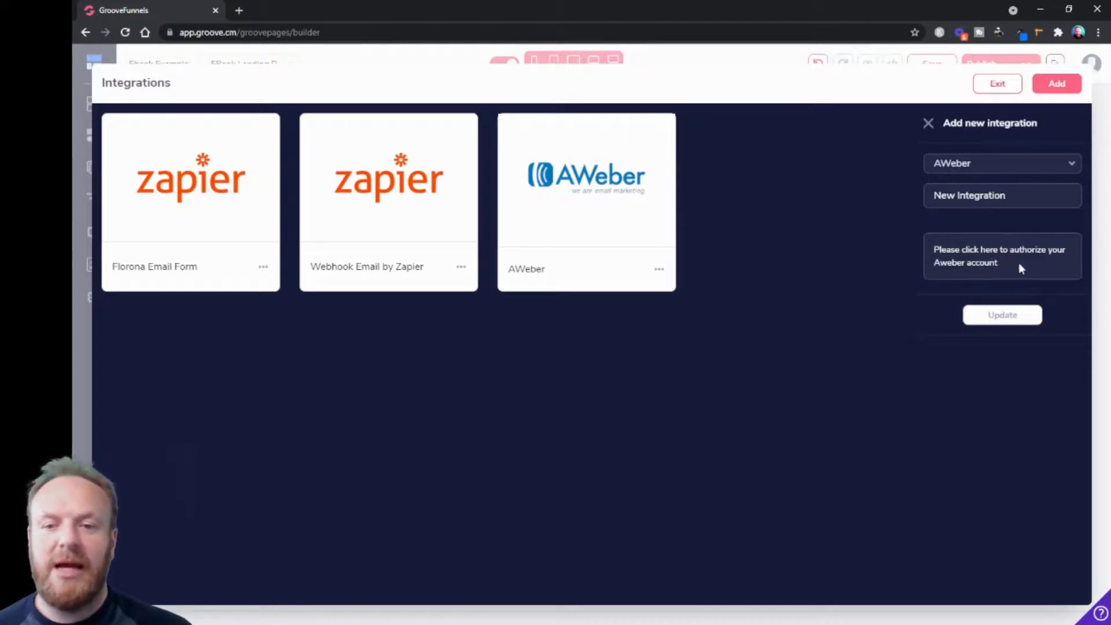
click(1002, 195)
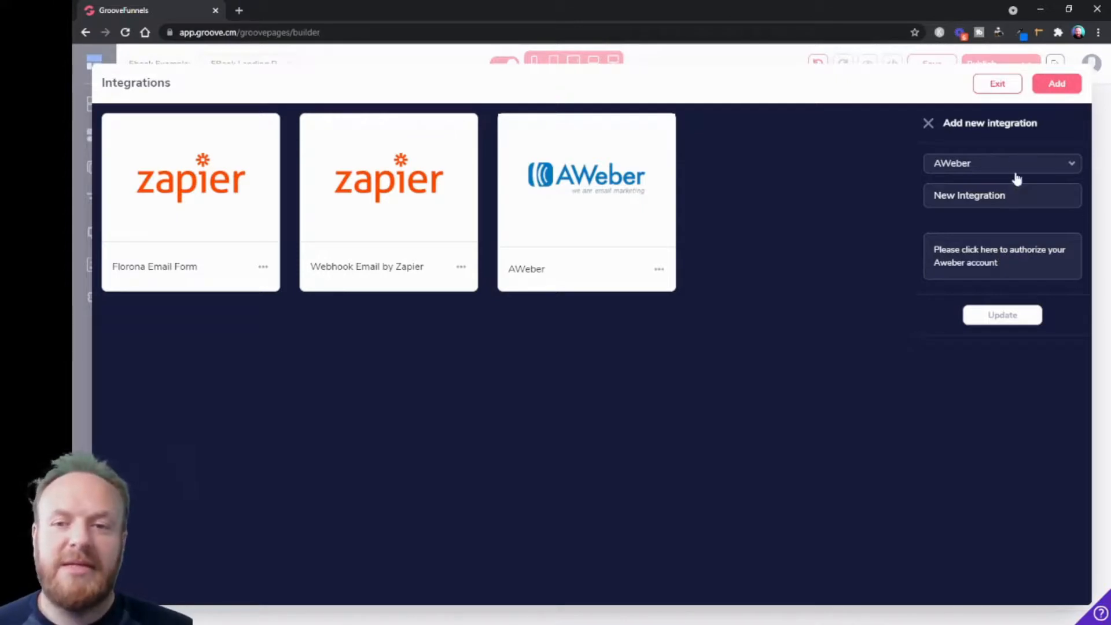
- Switch the integration type to Mailchimp and select the API Key field
click(1002, 163)
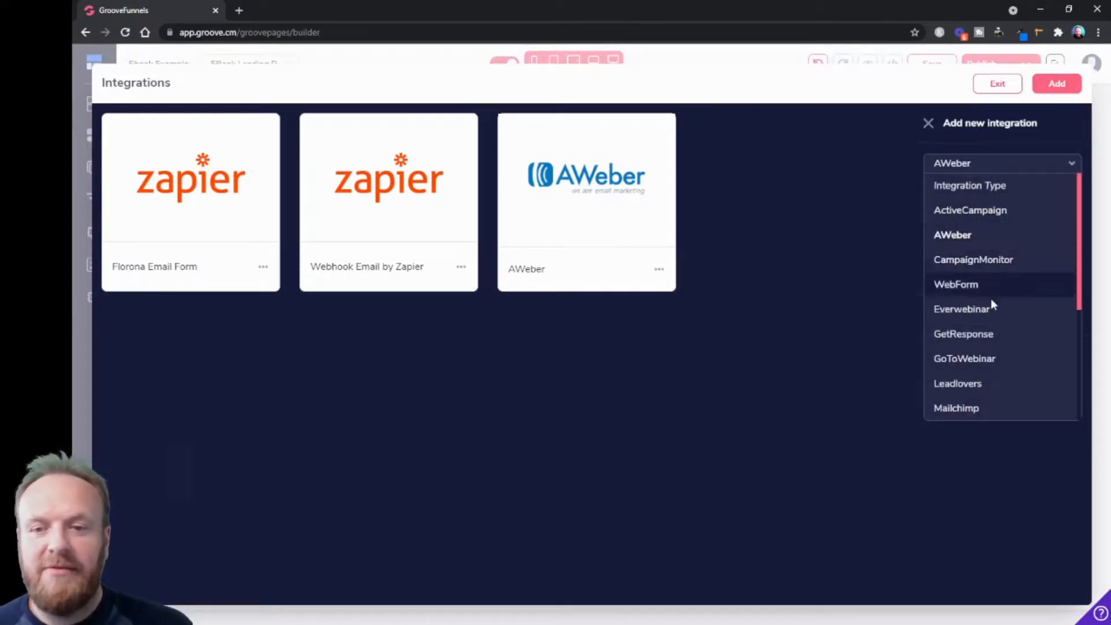
click(956, 407)
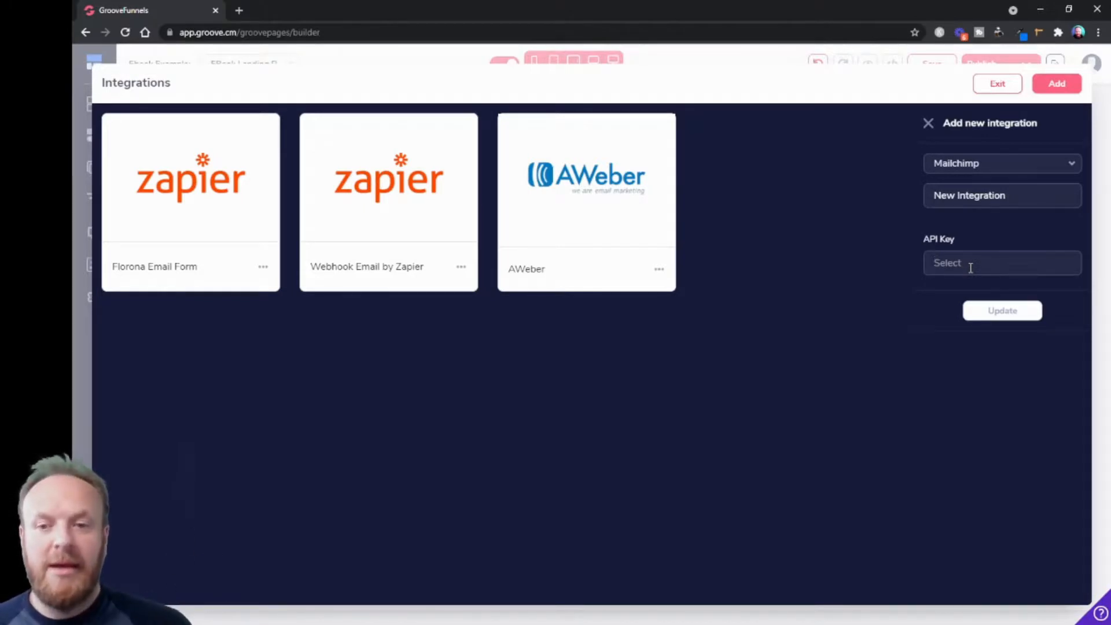
click(1001, 263)
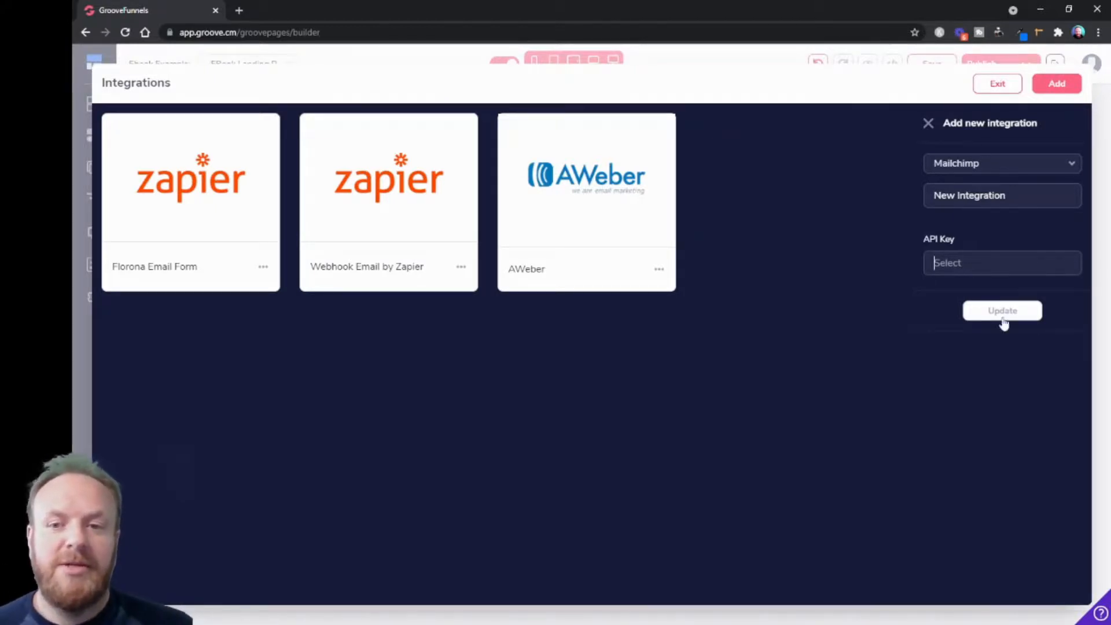
mouse_move(744, 137)
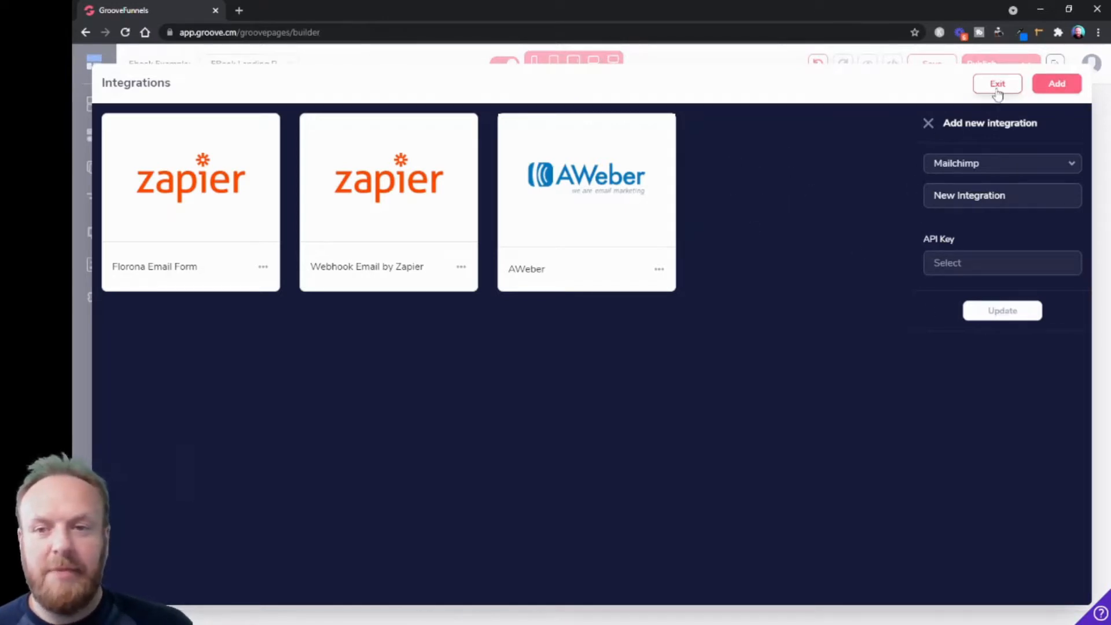
- Exit integrations, confirm Integration as form action, and list integrations: Florona, Zapier Webhook, AWeber
click(997, 83)
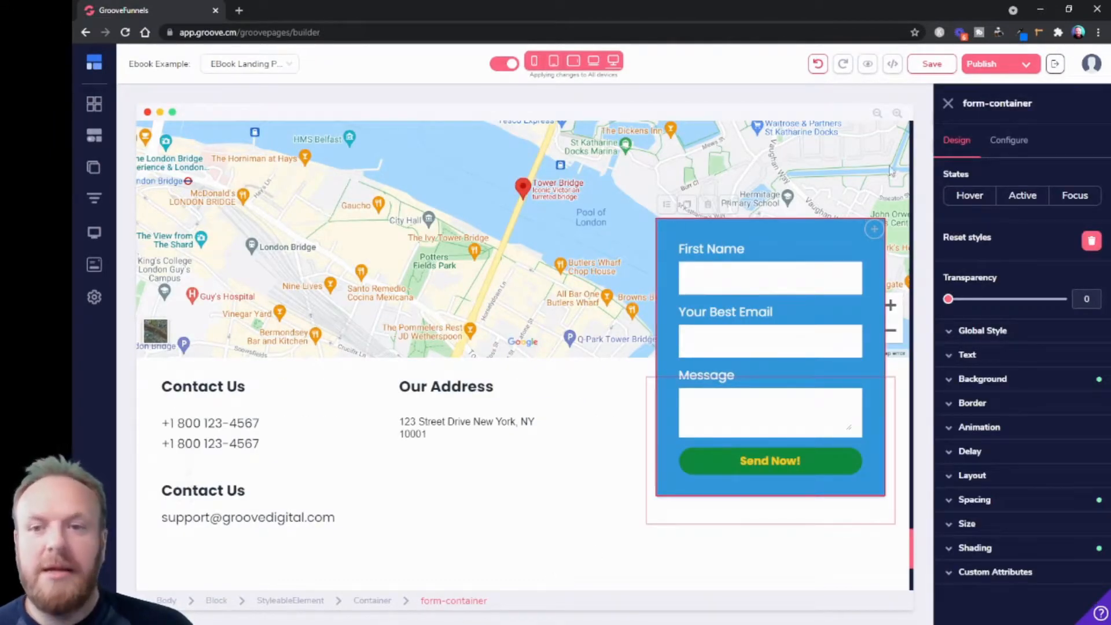
click(1008, 139)
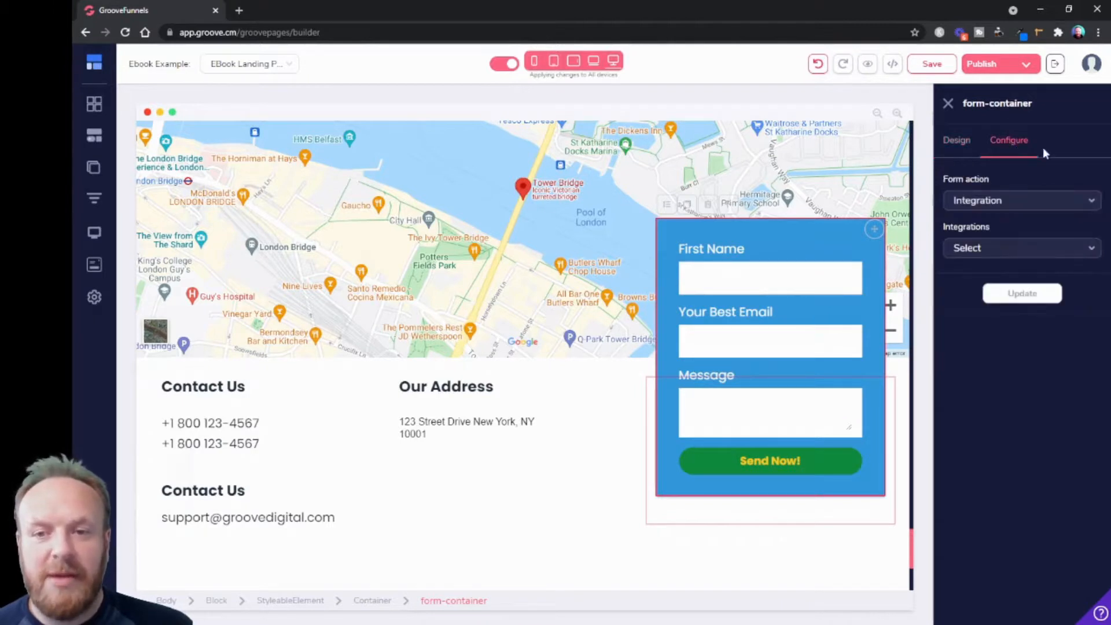
click(1020, 200)
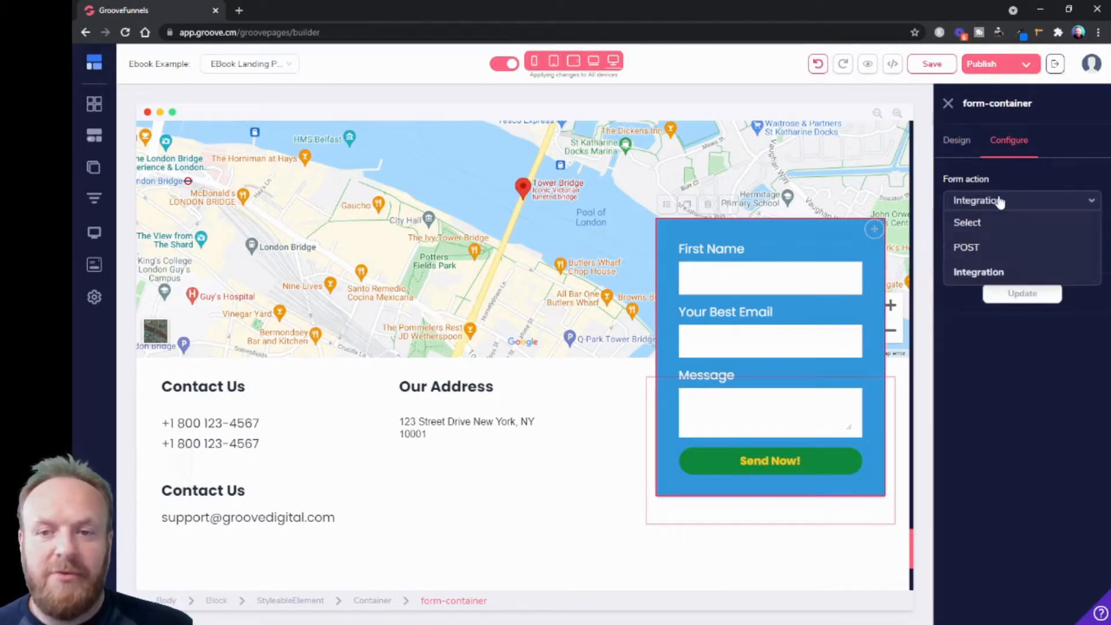
click(979, 272)
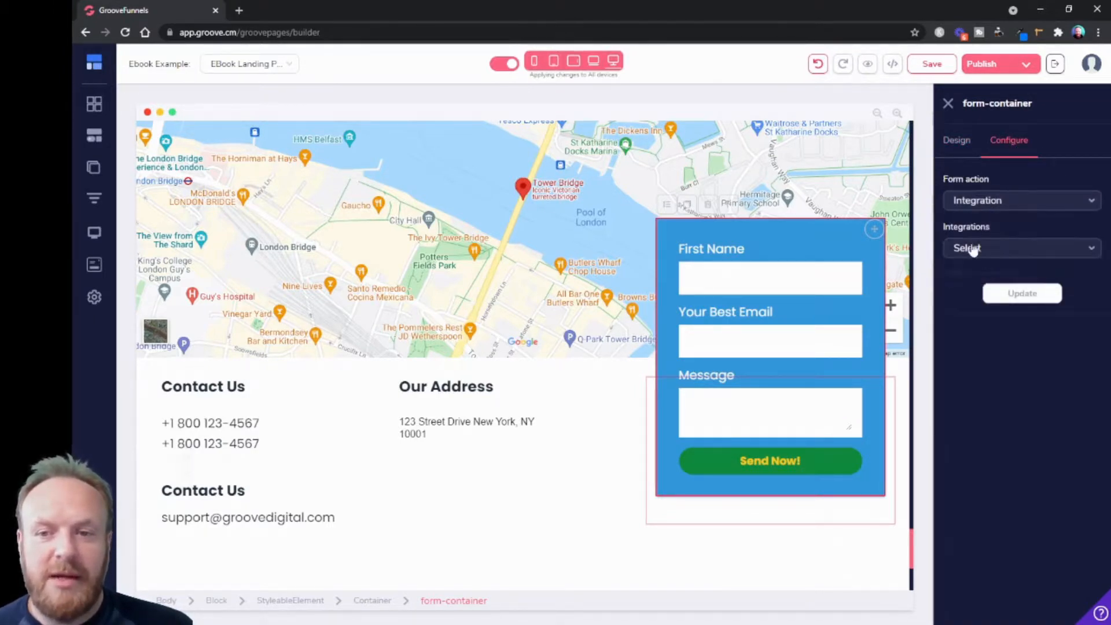
click(1021, 248)
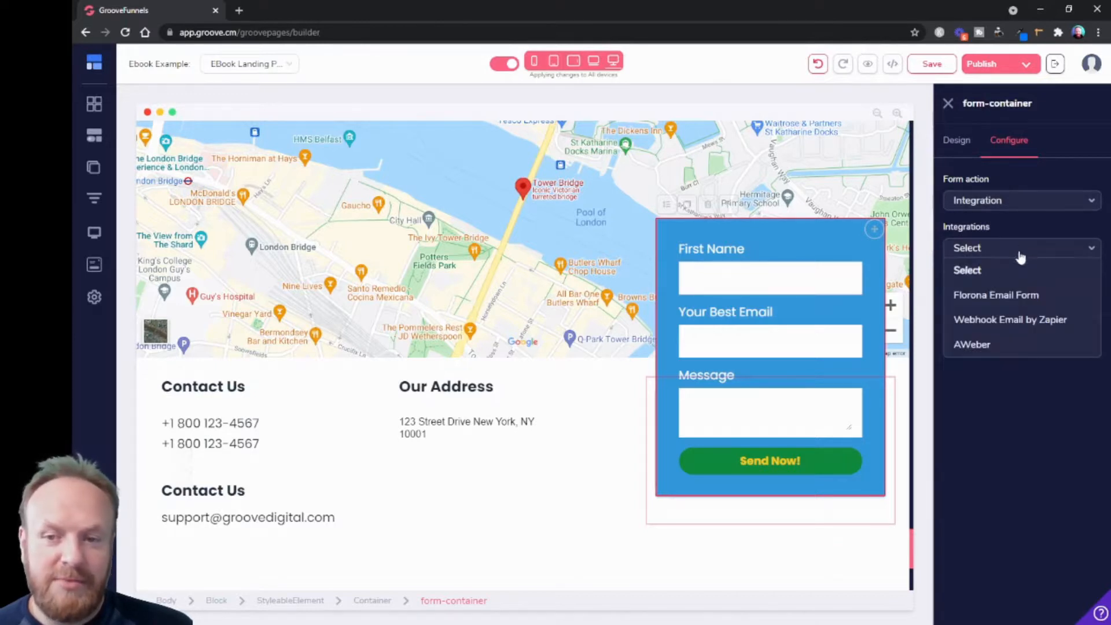
mouse_move(995, 295)
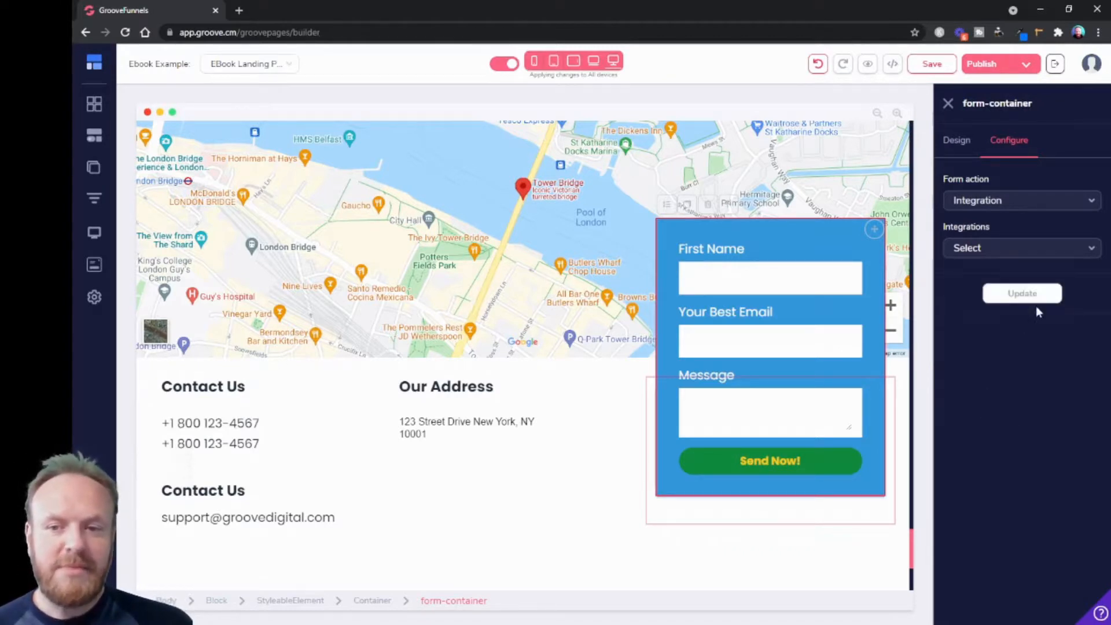
mouse_move(843, 276)
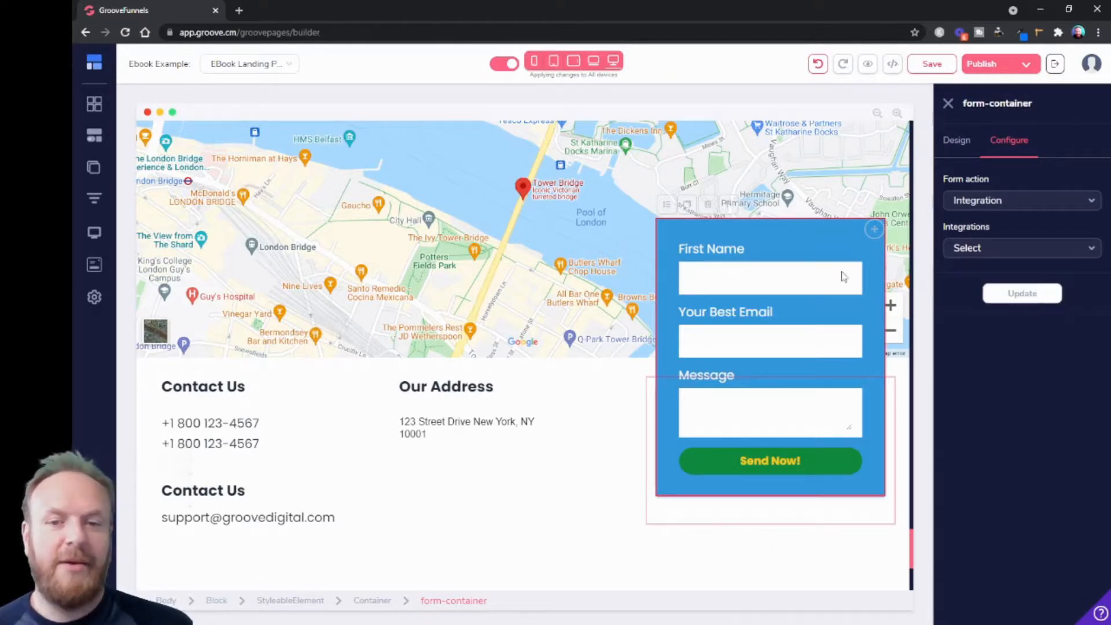
mouse_move(773, 493)
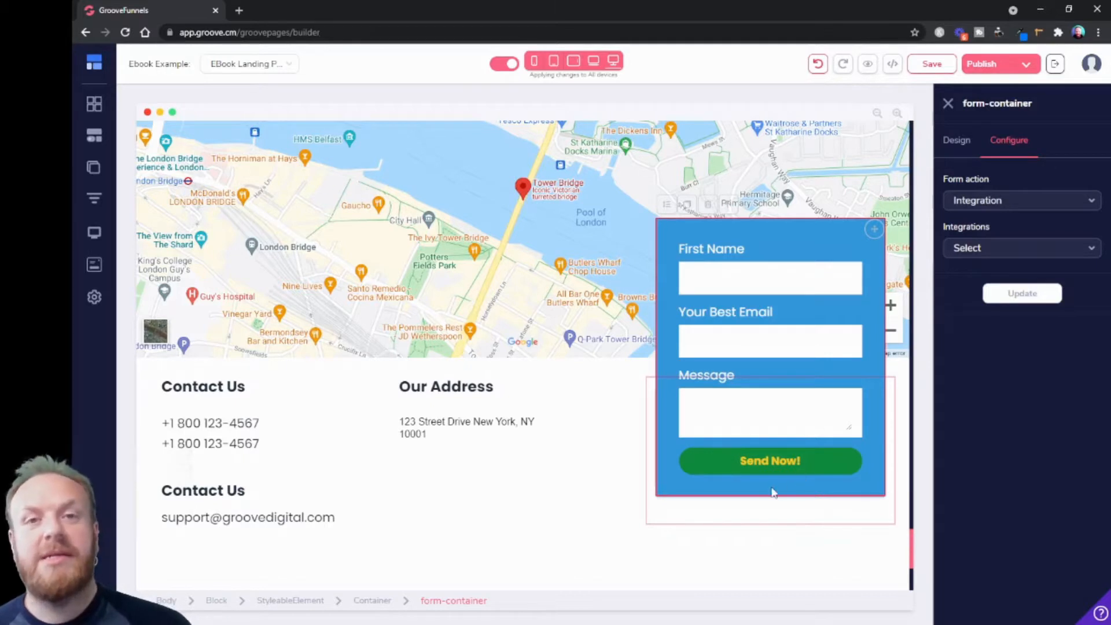
mouse_move(775, 487)
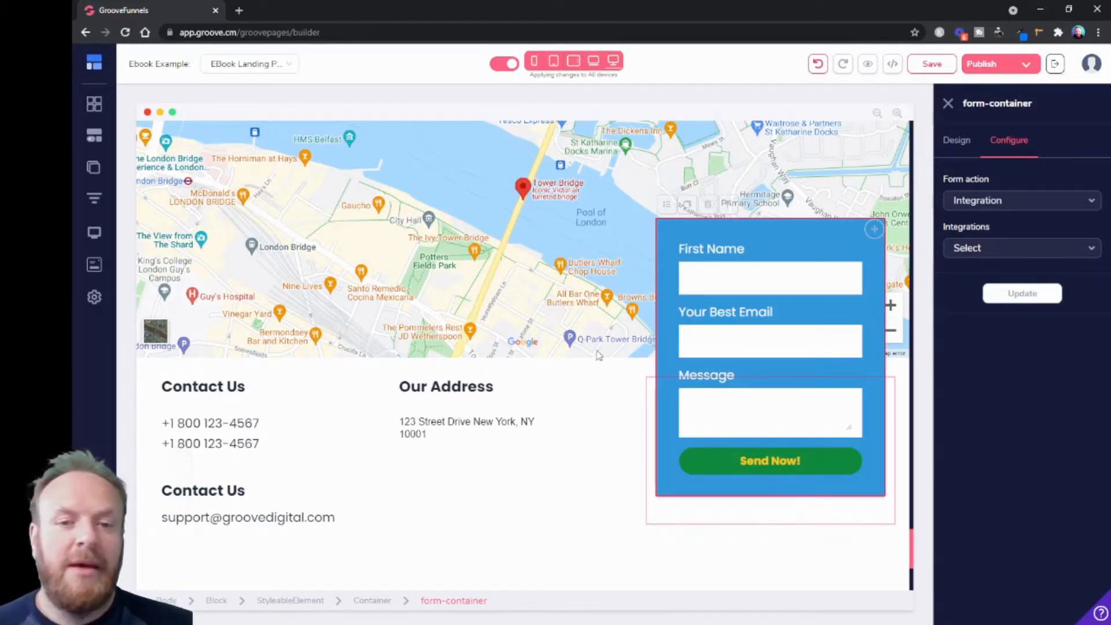
mouse_move(528, 239)
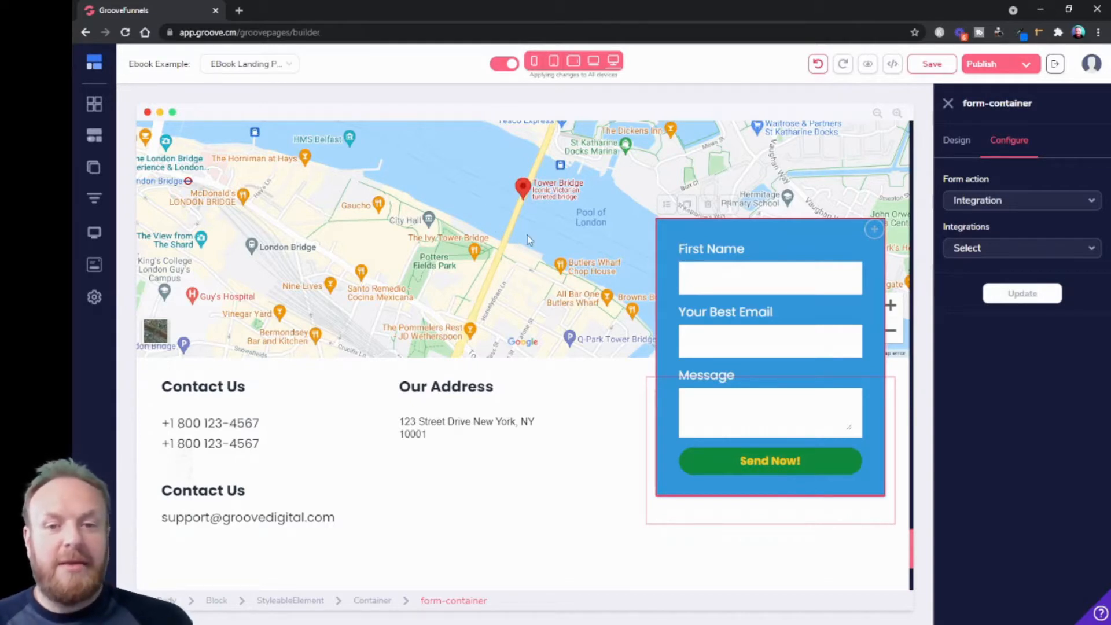